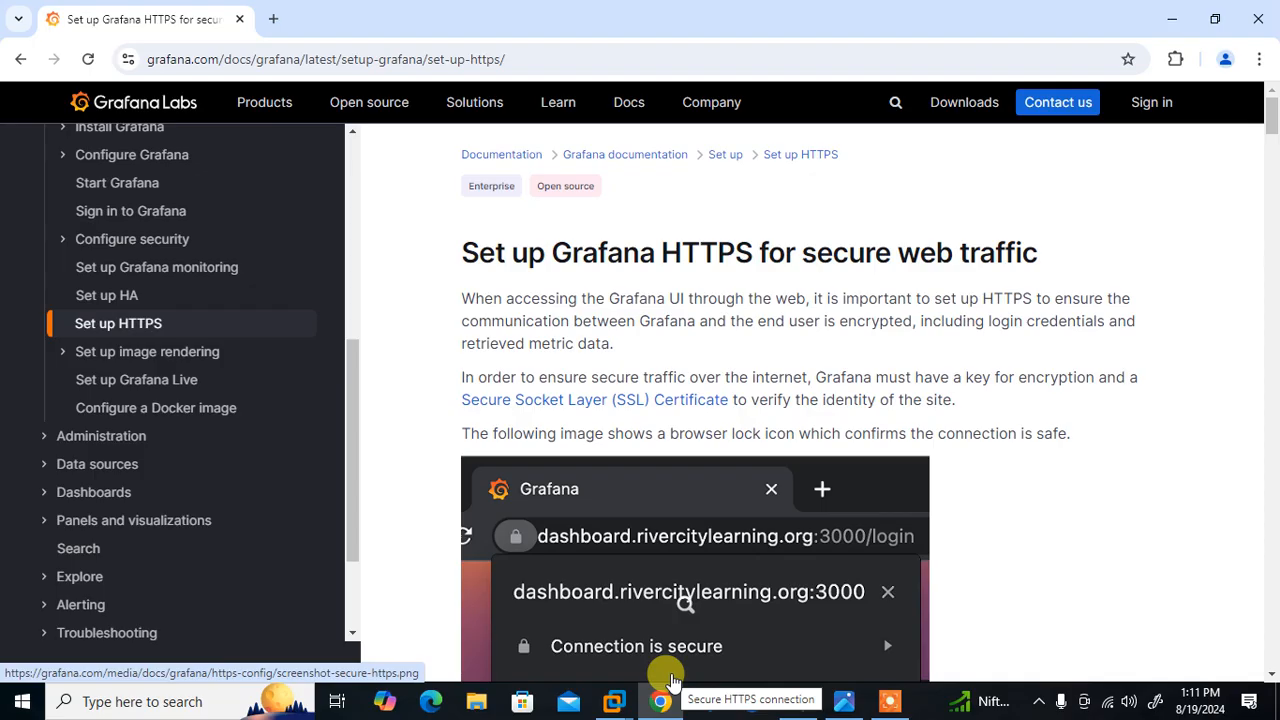
mouse_move(648, 442)
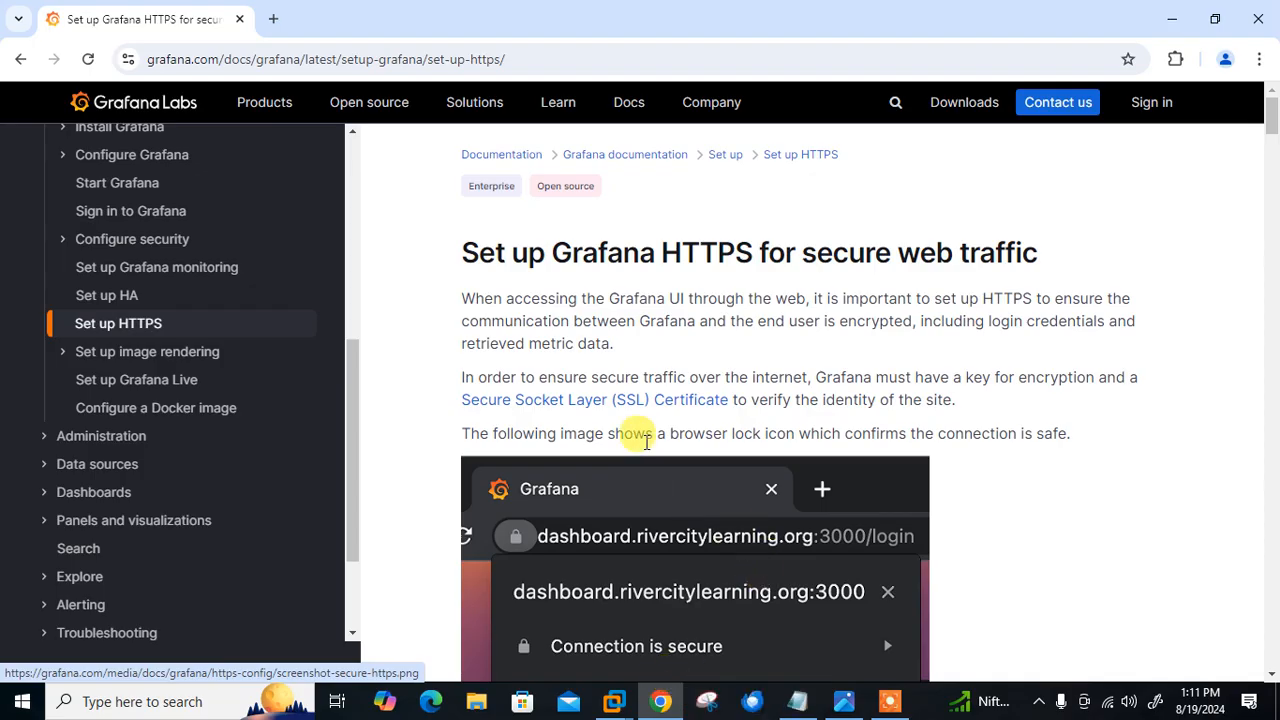
mouse_move(798, 276)
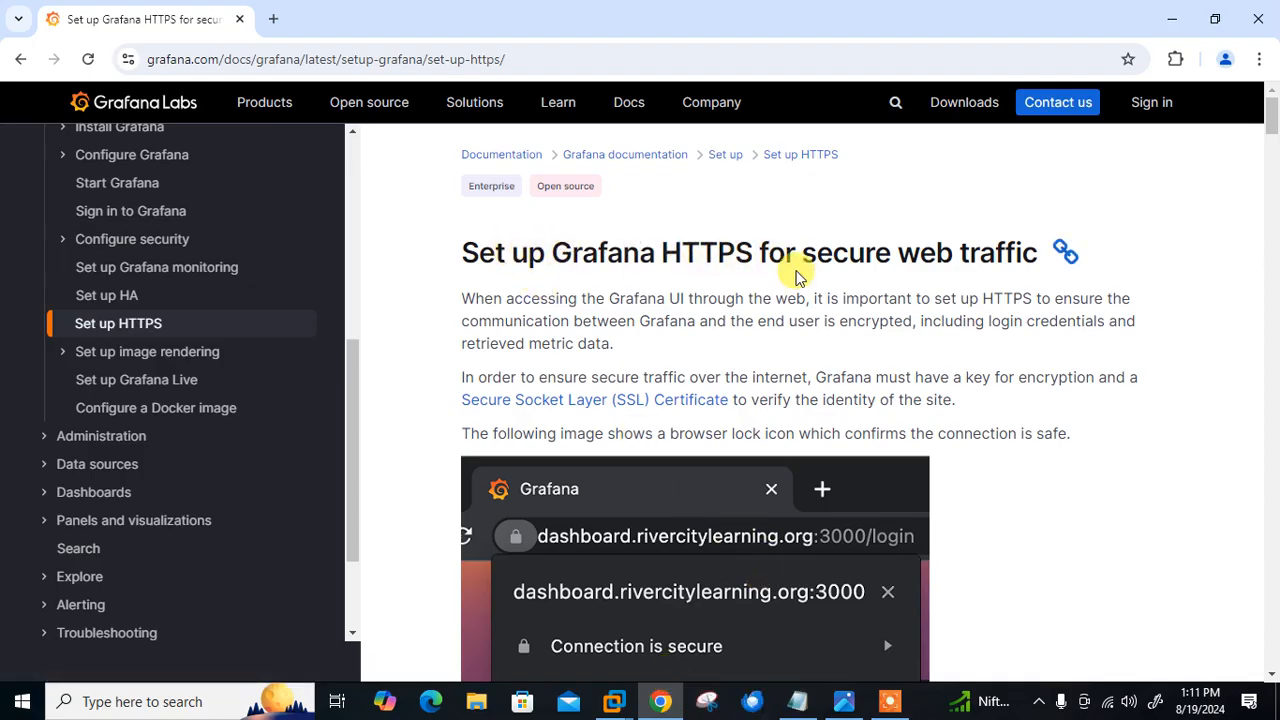
mouse_move(904, 284)
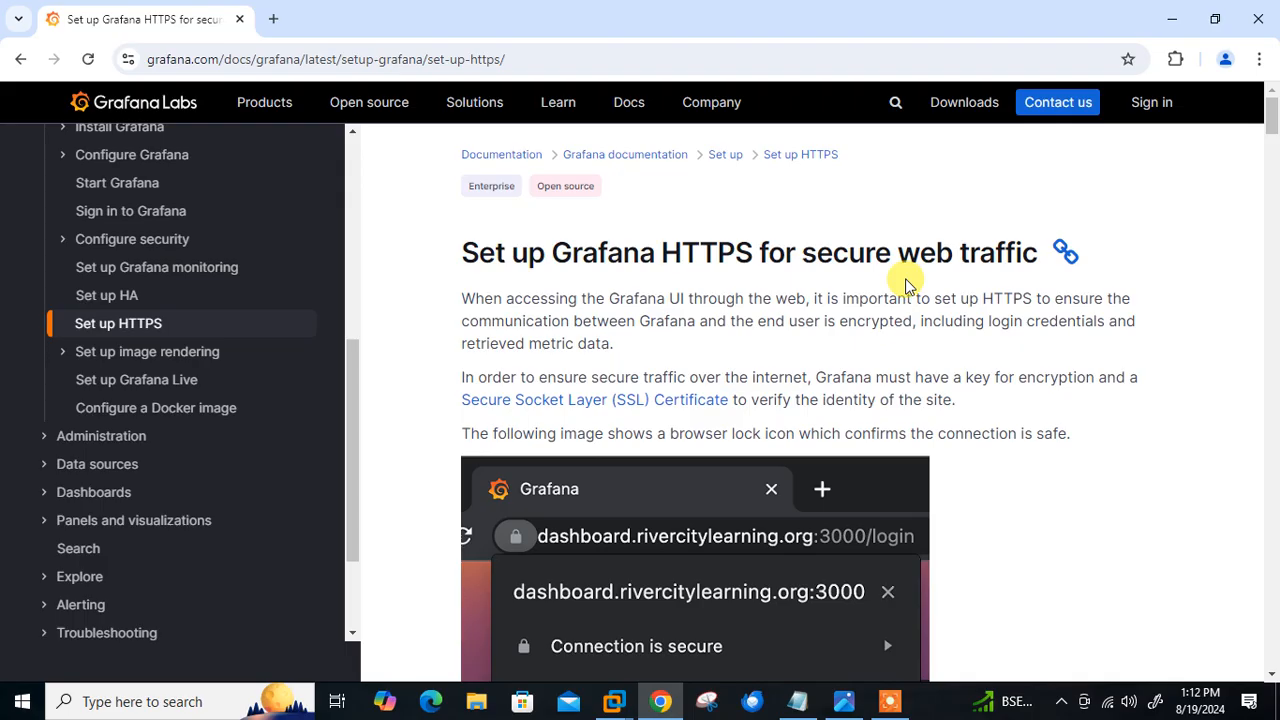
- Show the OS release and the ens160 interface, highlighting the server IP 192.168.116.149
scroll(down, 3)
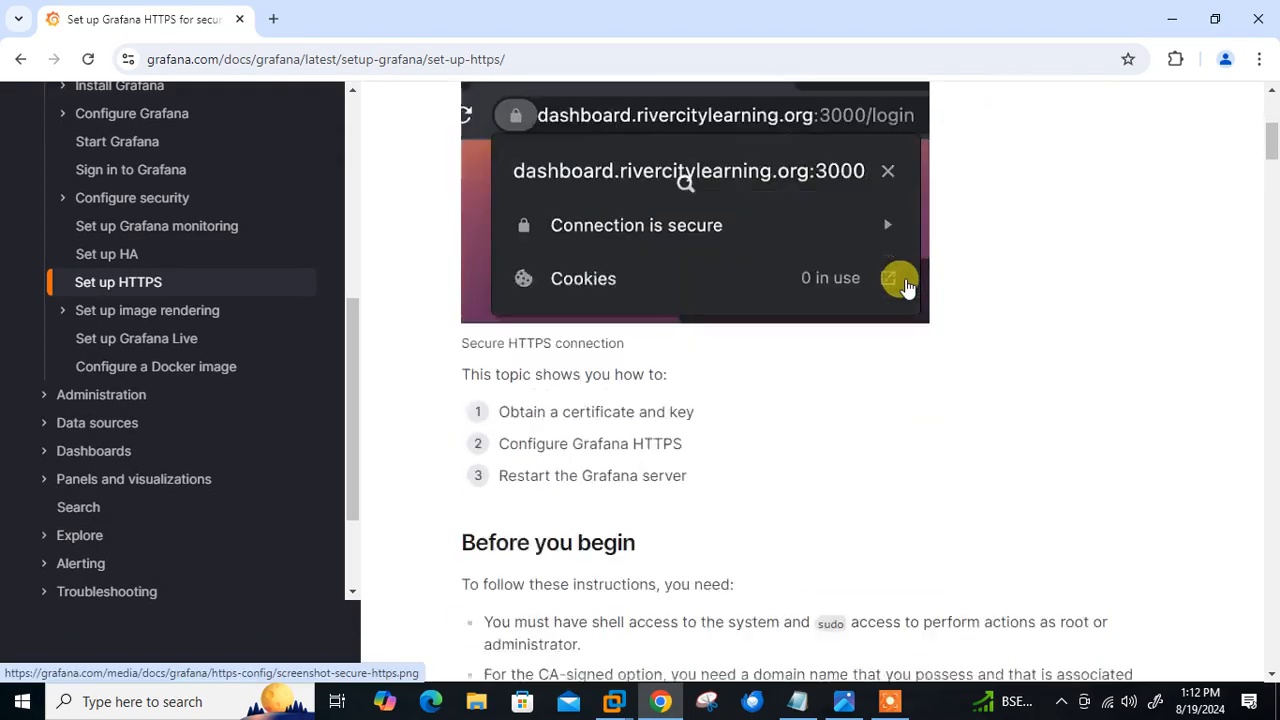
scroll(down, 3)
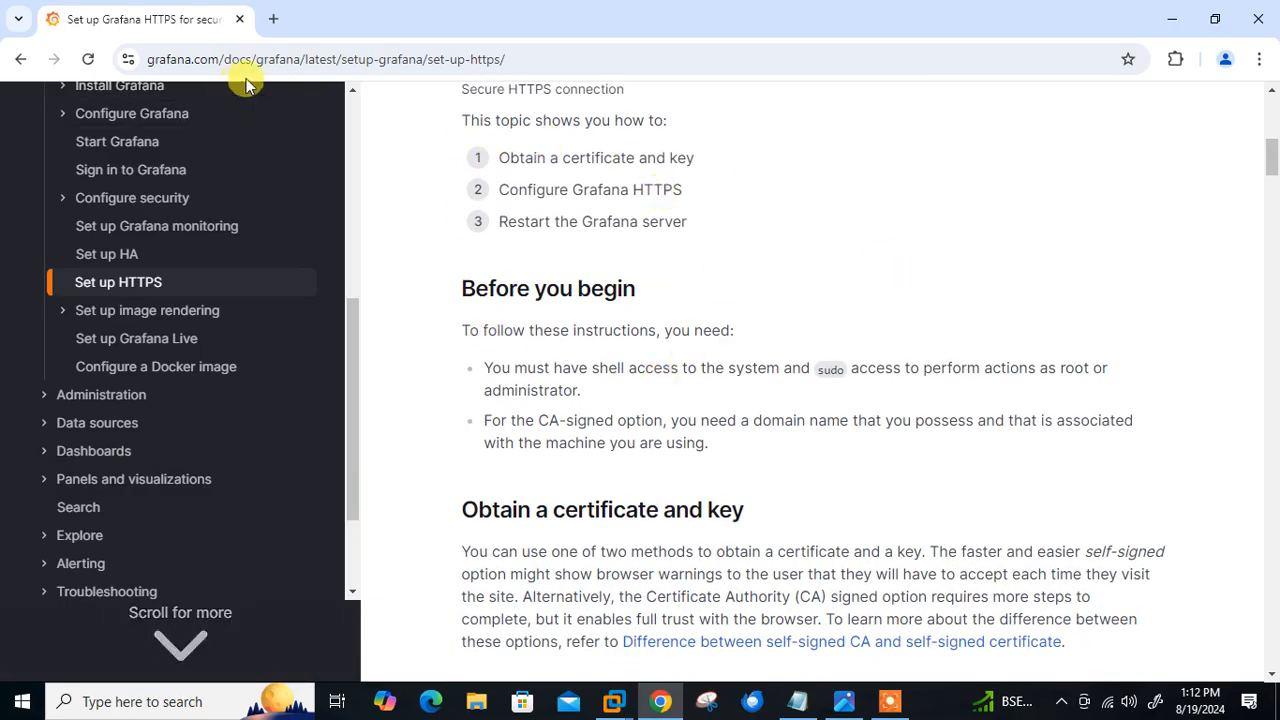
mouse_move(664, 420)
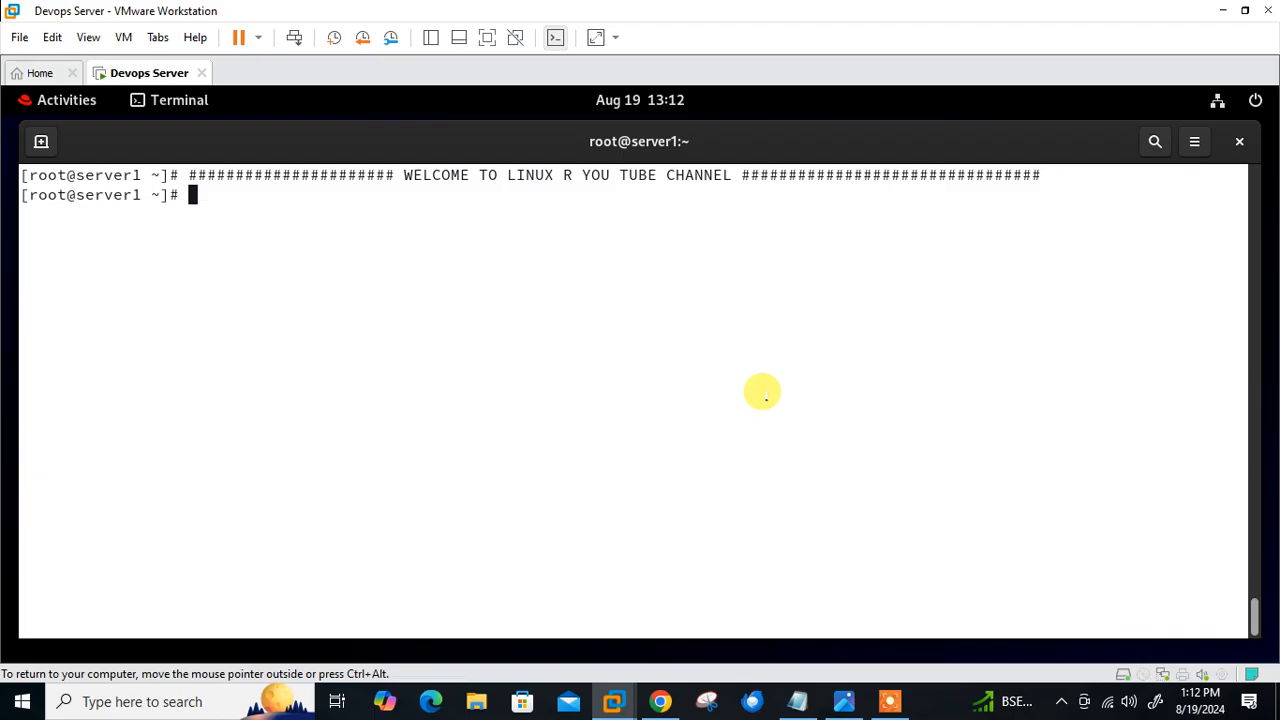
text(cat /etc/redhat-release)
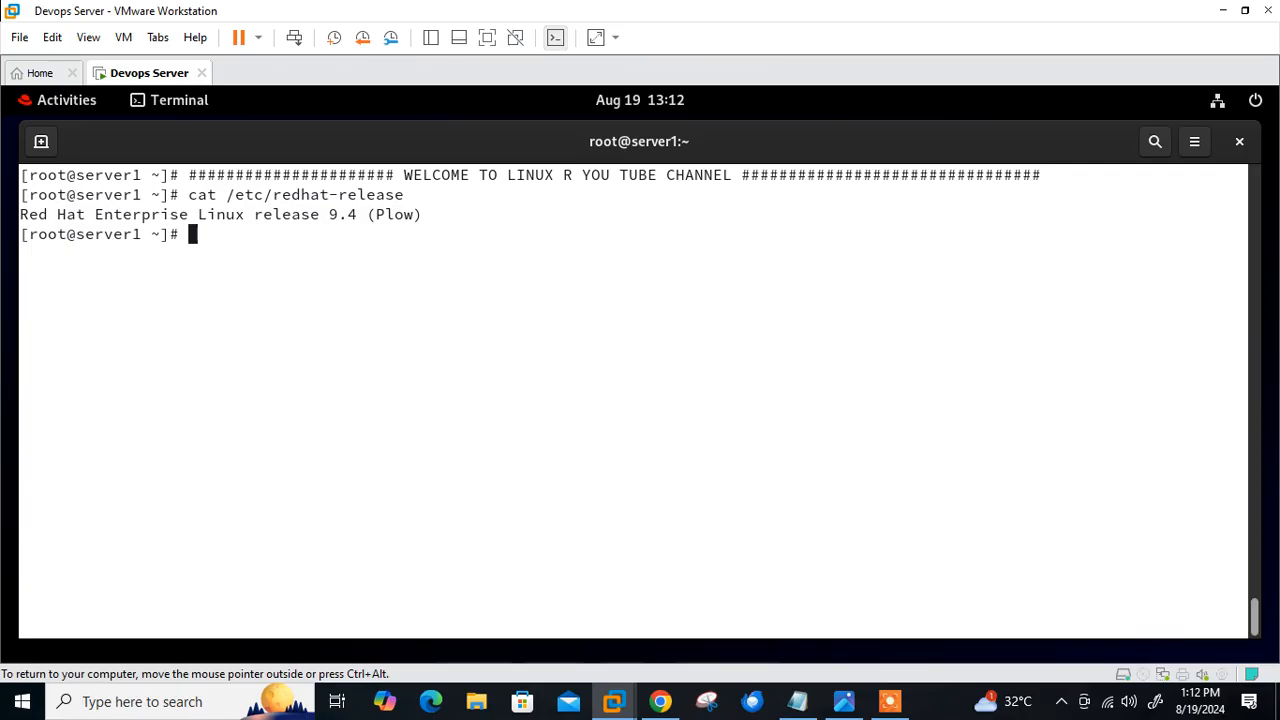
text(ho)
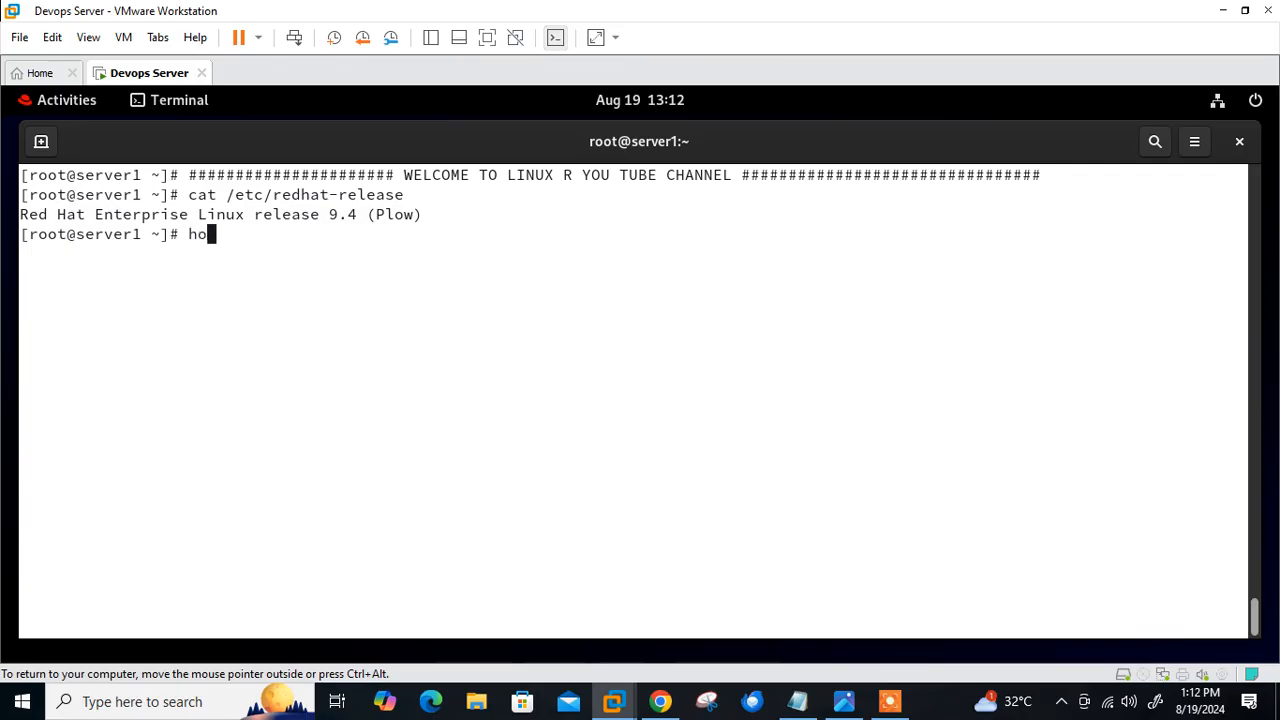
text(ifconfig)
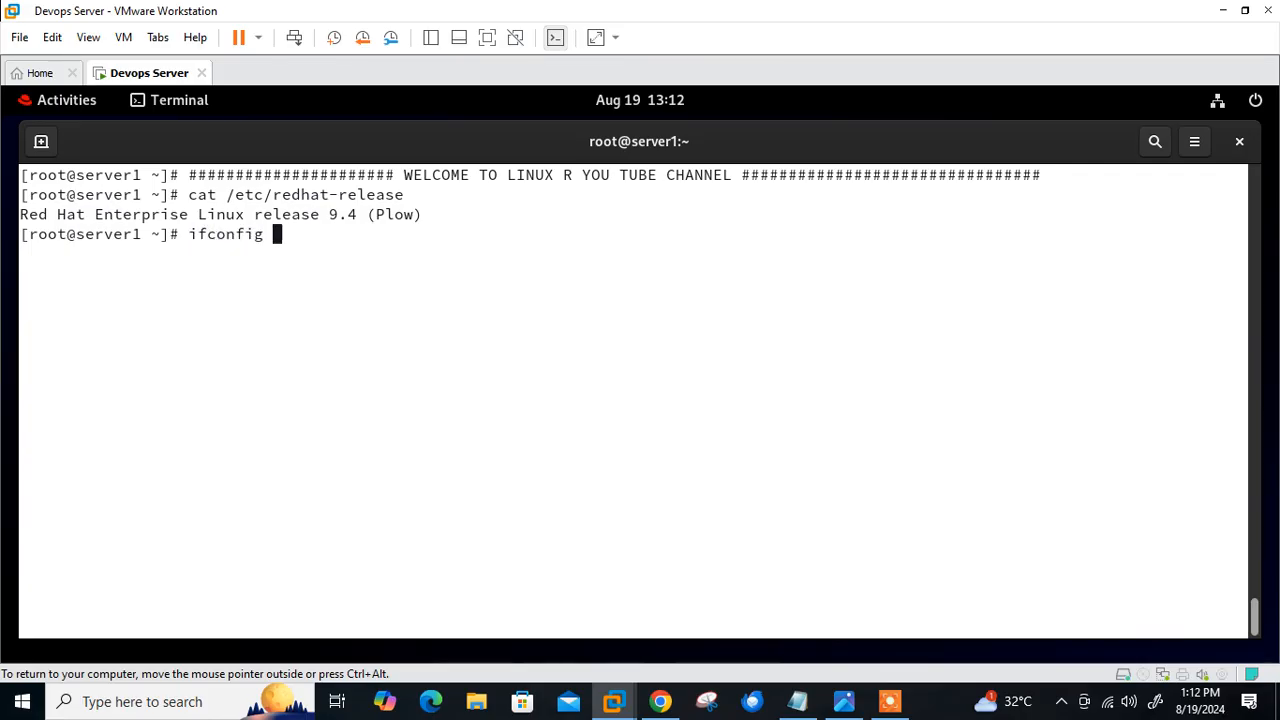
text(ens160)
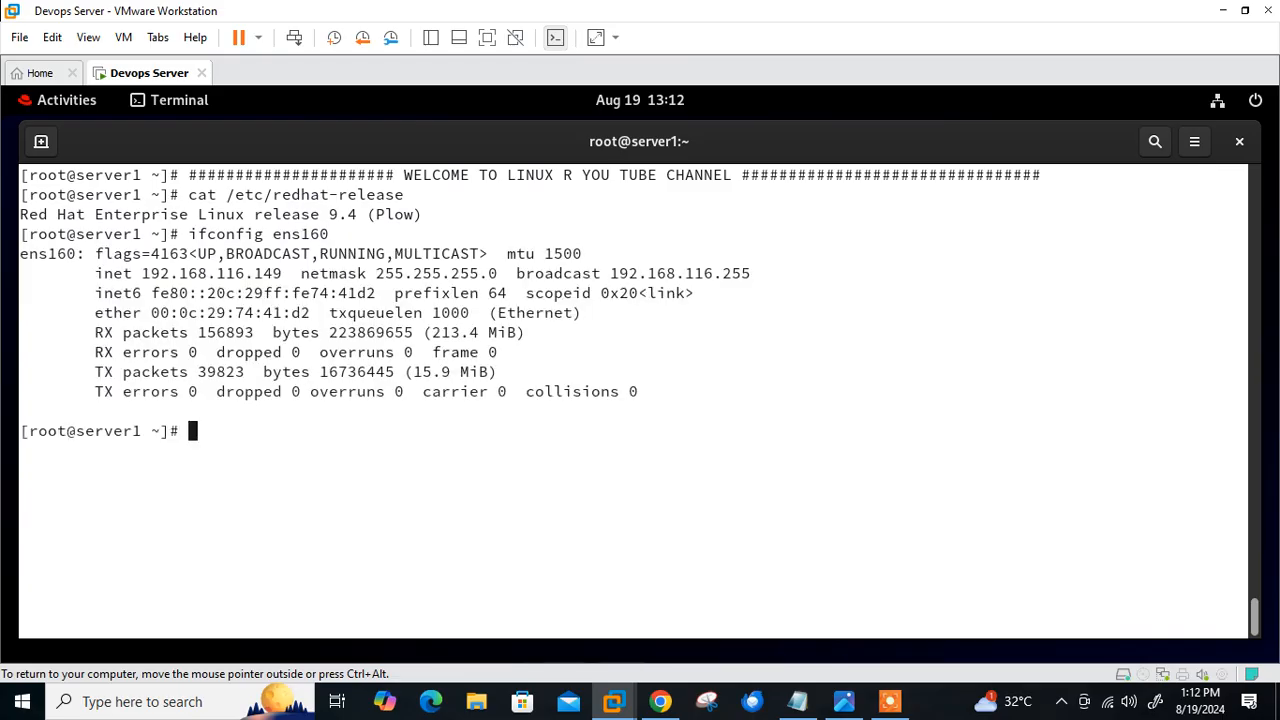
double_click(108, 272)
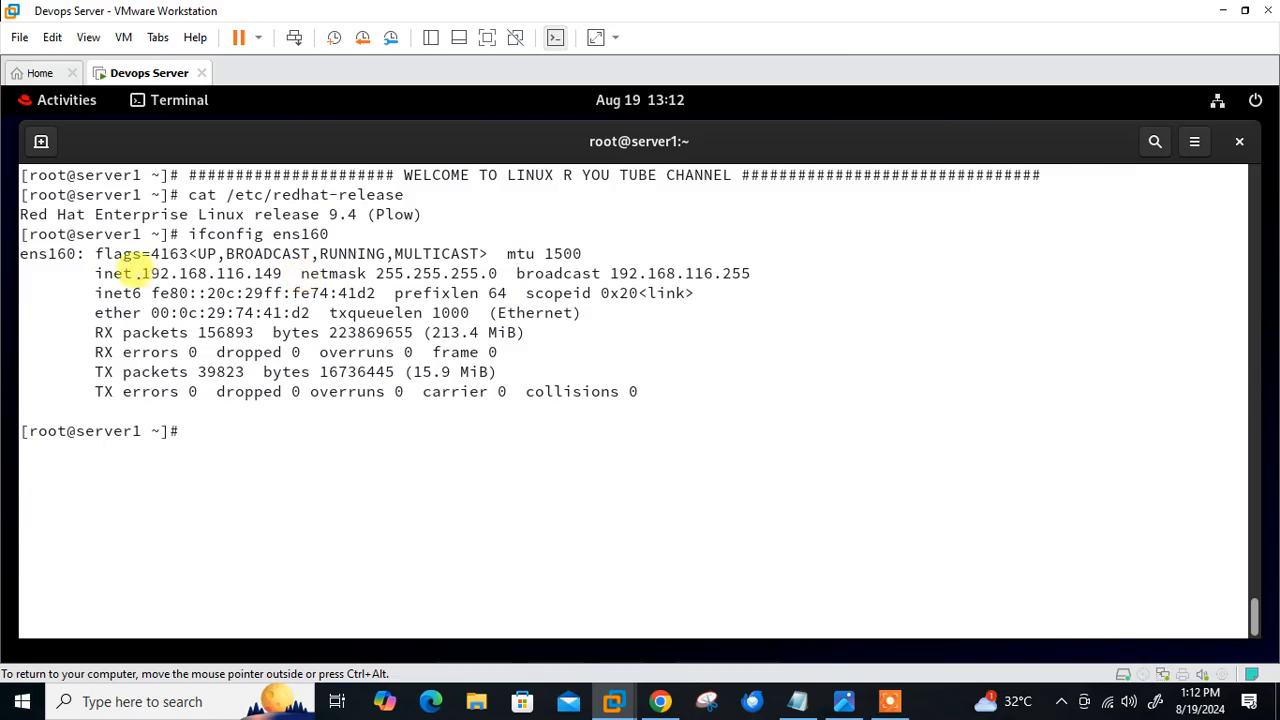
drag(144, 272, 252, 272)
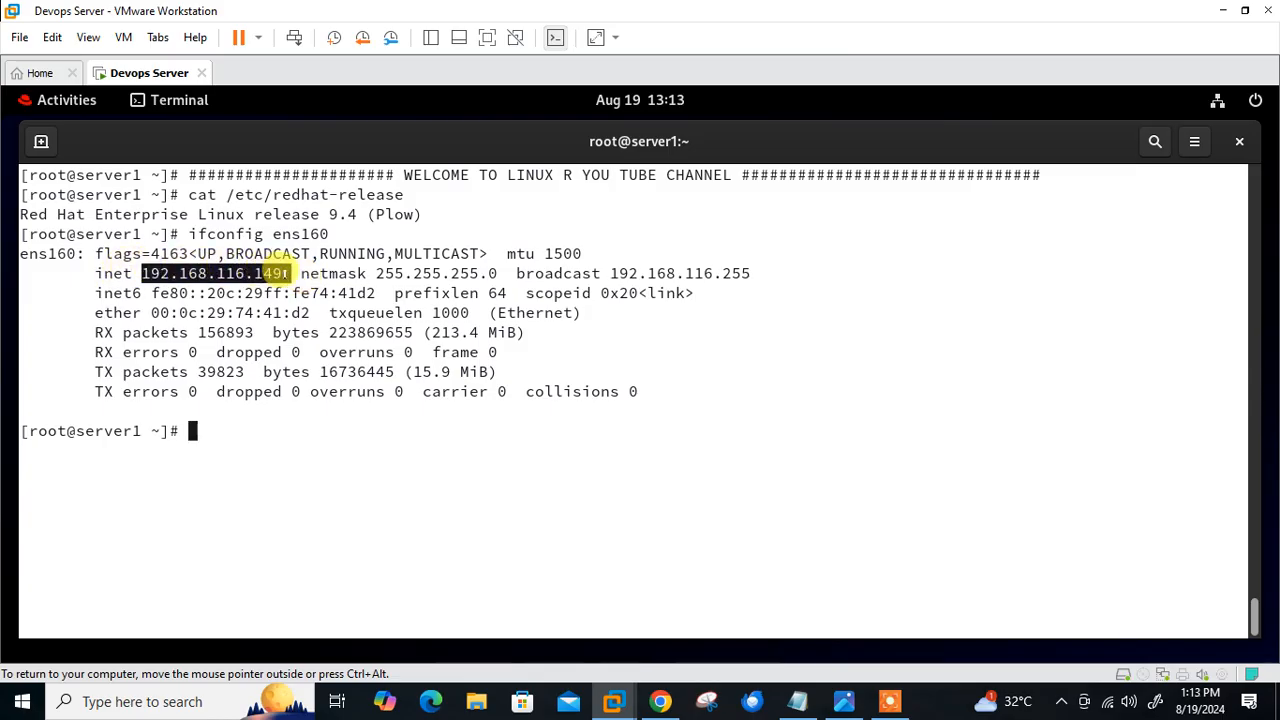
- Check that grafana-server.service reports active (running) via systemctl status
text(systemctl)
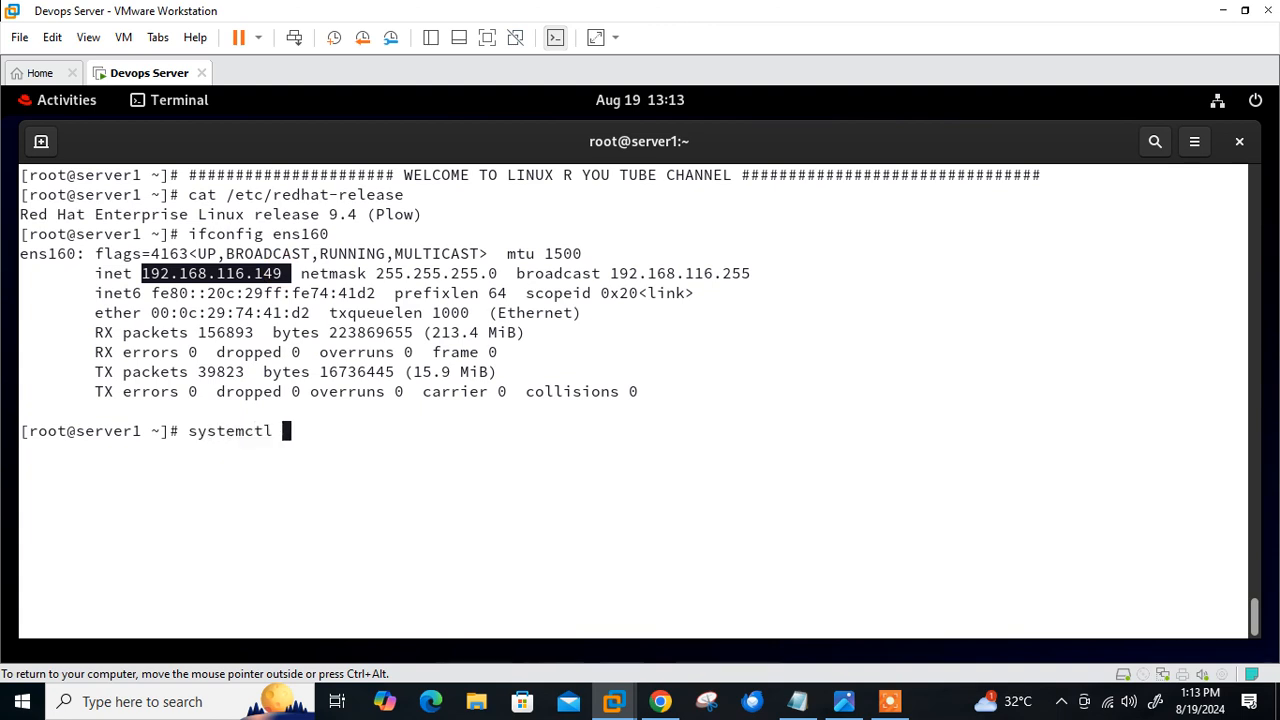
text(status grafana-server.service)
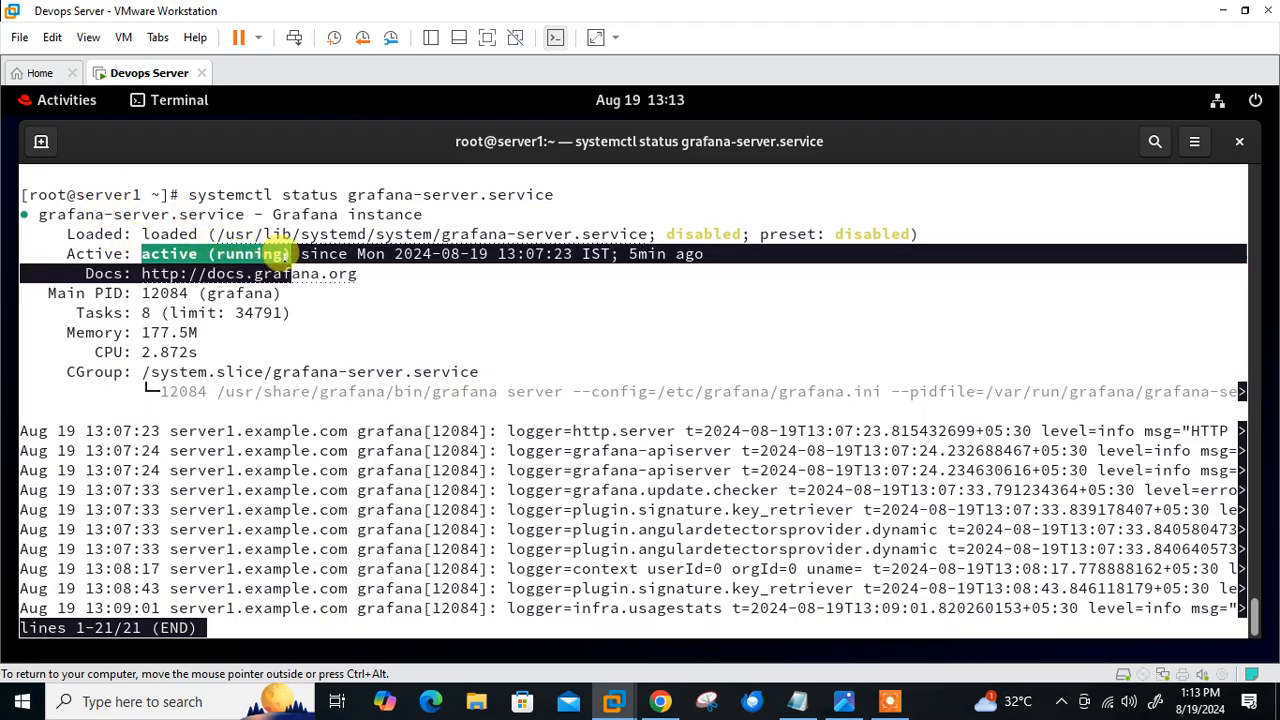
key(q)
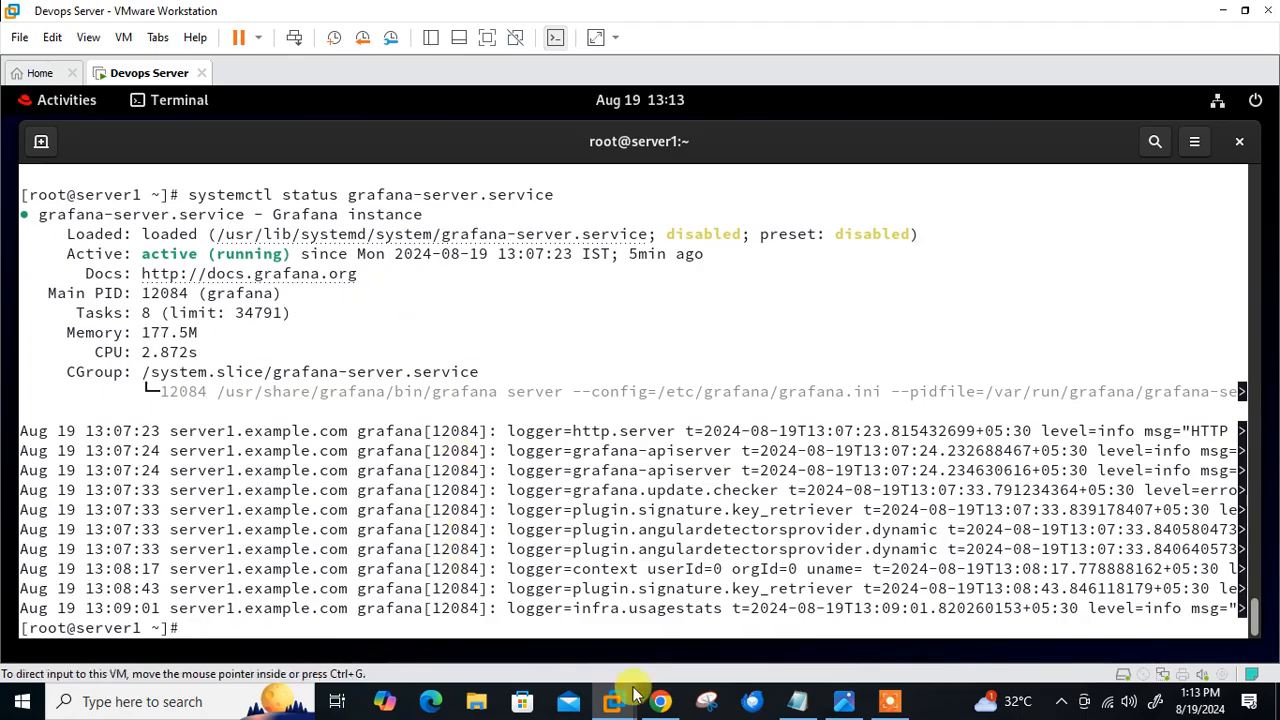
- Switch to Chrome to load the Grafana login page at 192.168.116.149:3000 over HTTP
click(660, 700)
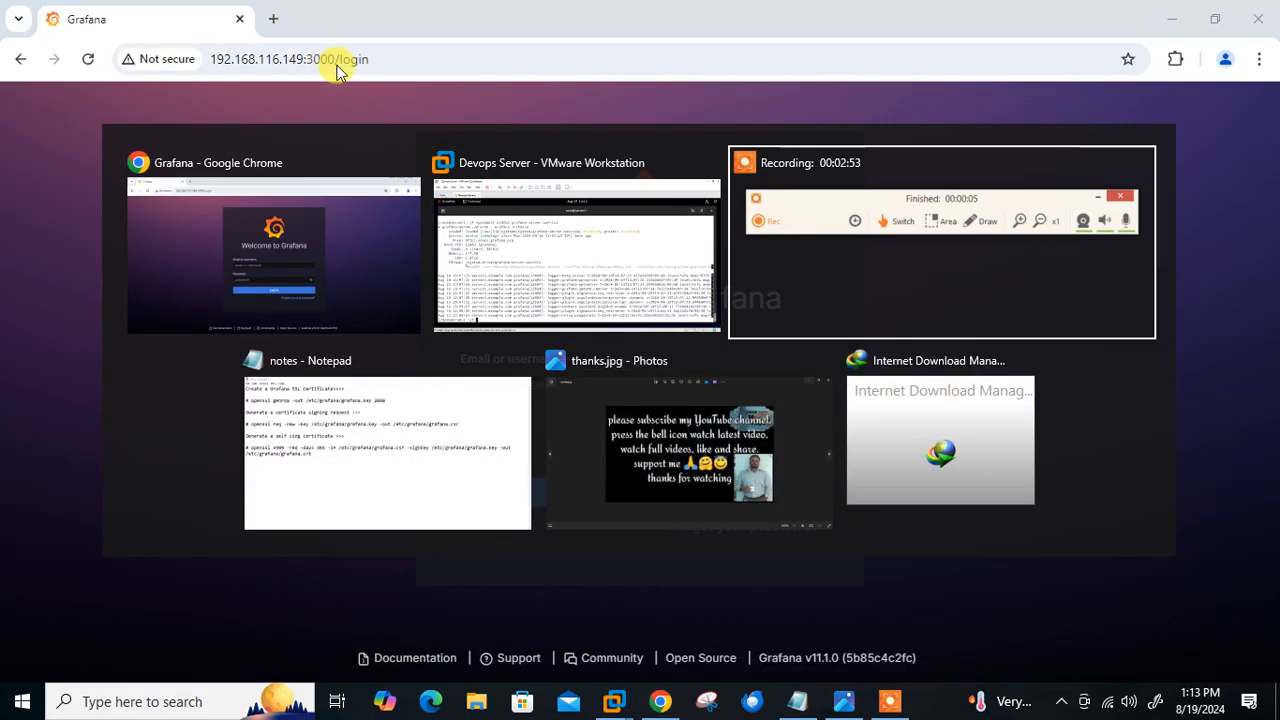
click(576, 240)
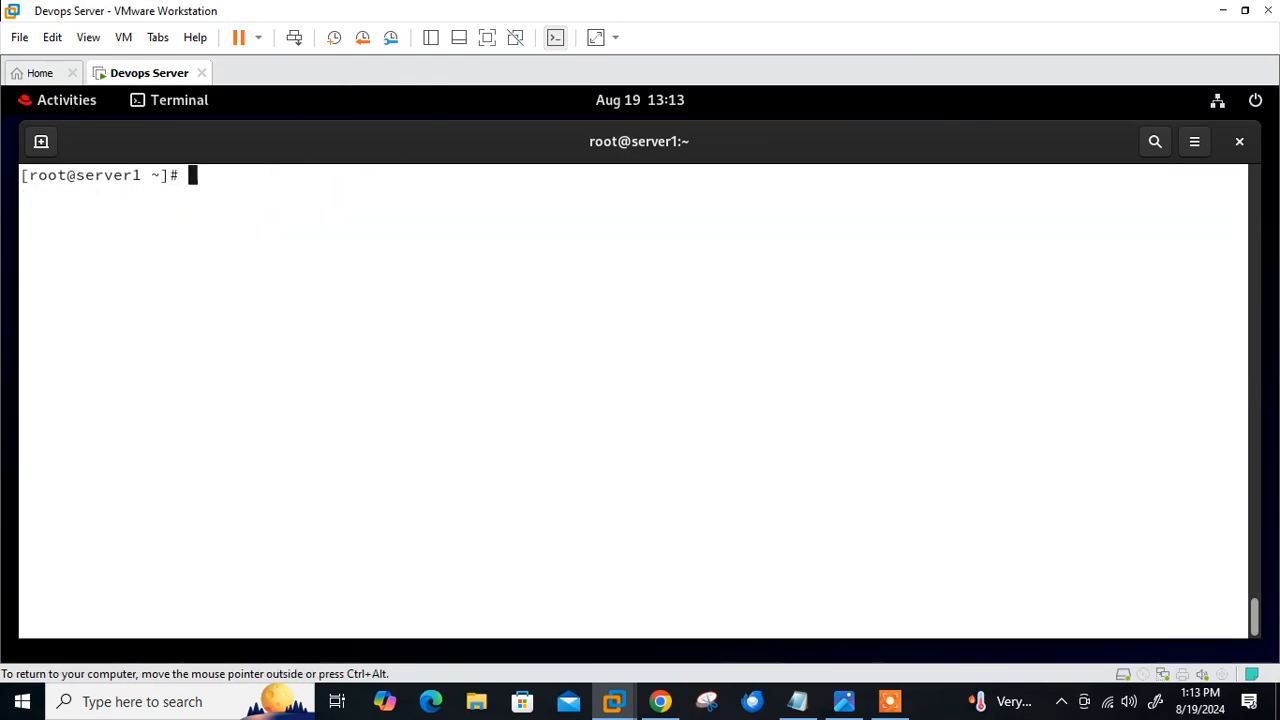
text(opns)
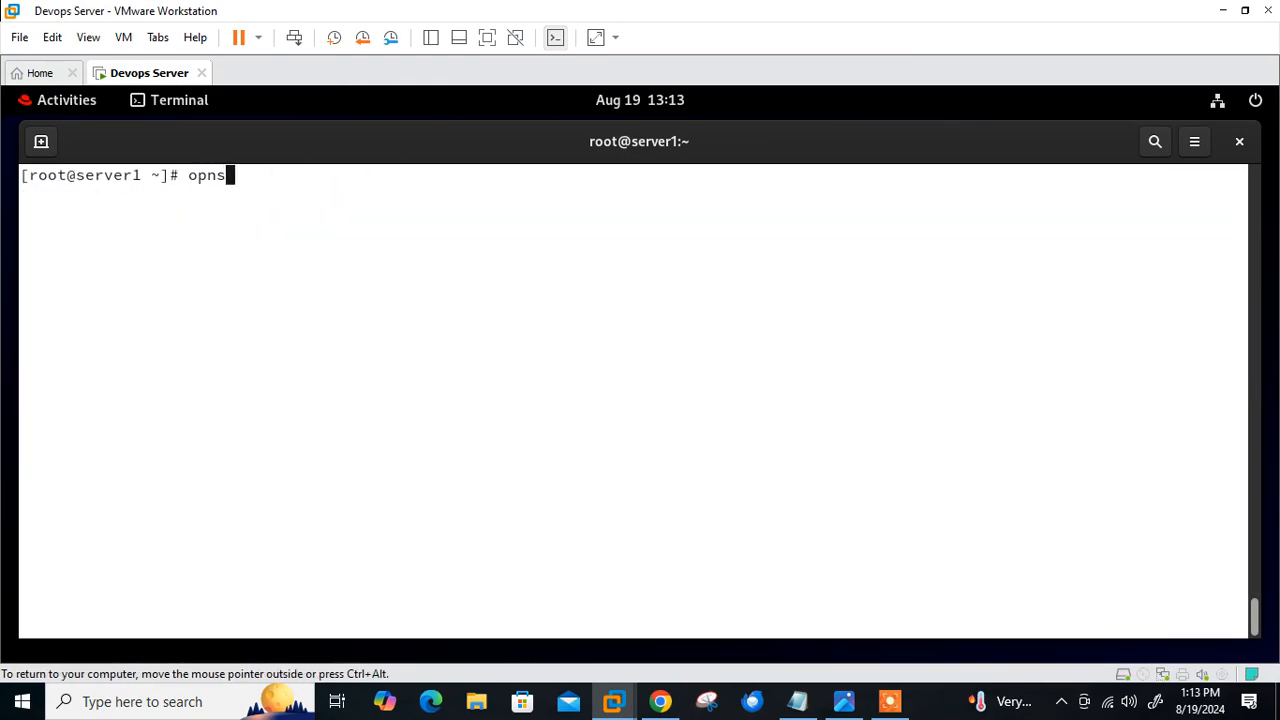
key(BackSpace)
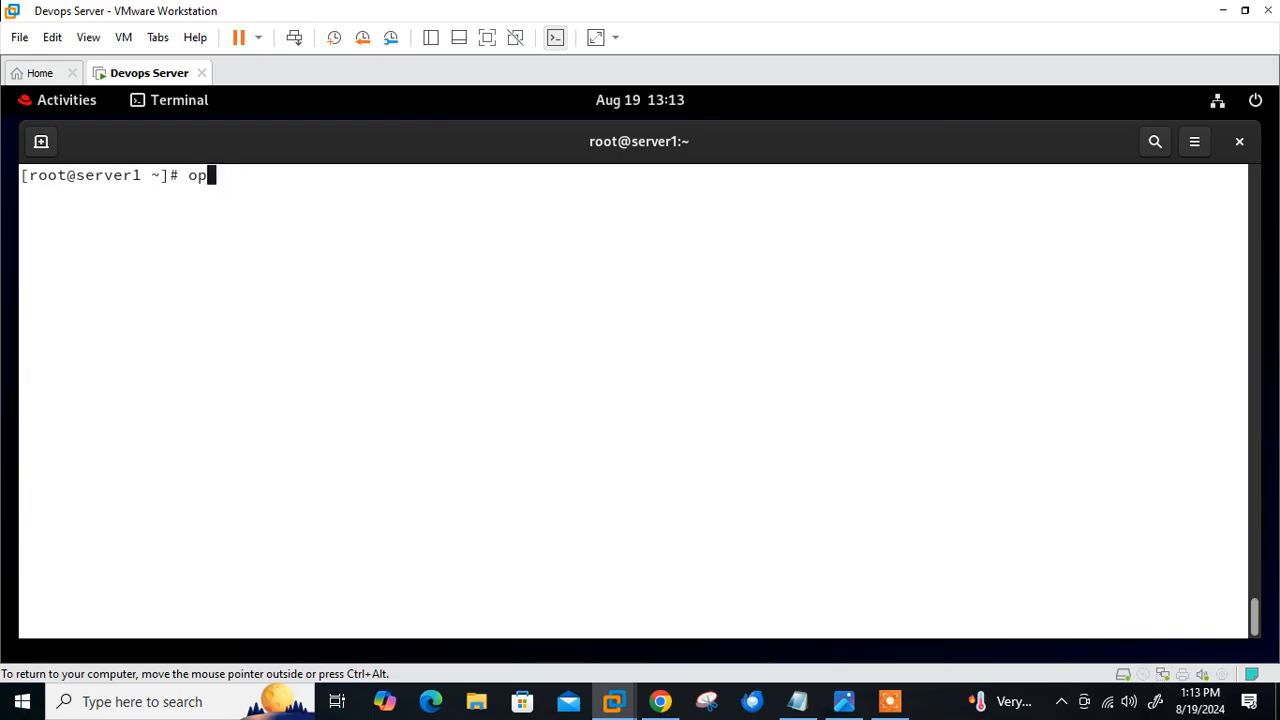
text(man openssl)
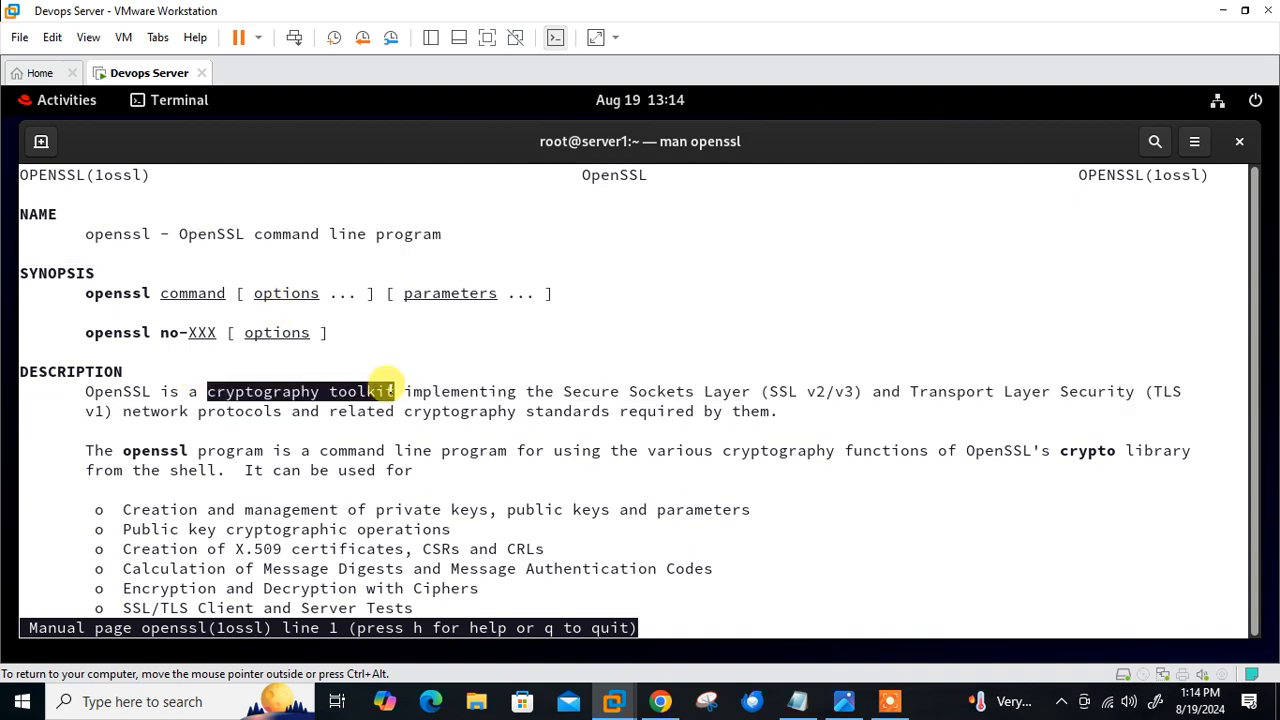
key(q)
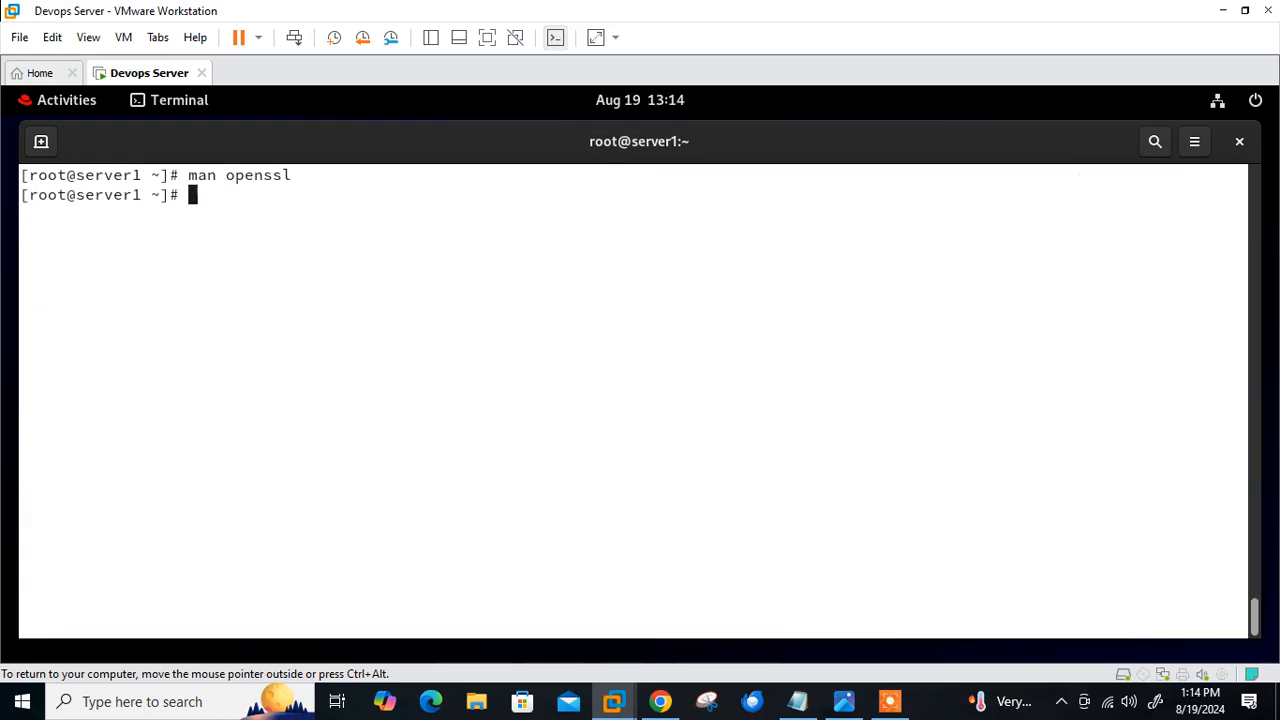
mouse_move(800, 700)
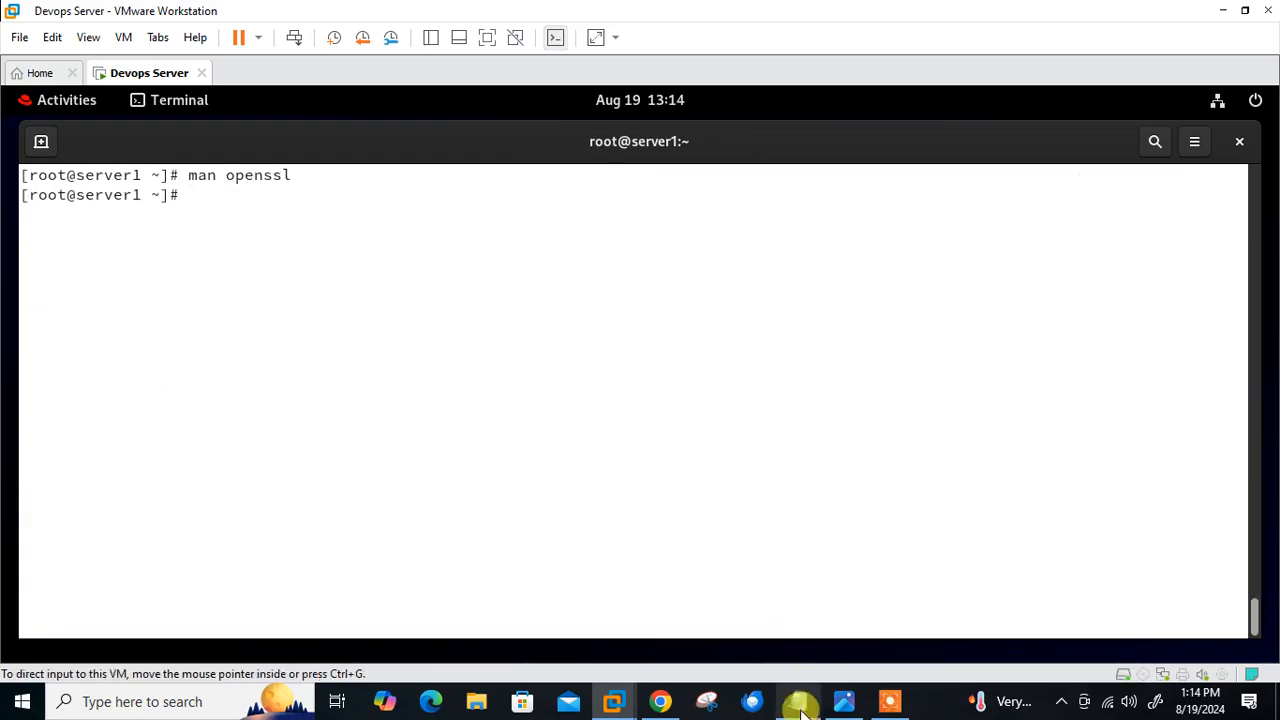
- Generate a 2048-bit RSA key at /etc/grafana/grafana.key with openssl genrsa and list it to confirm
click(796, 700)
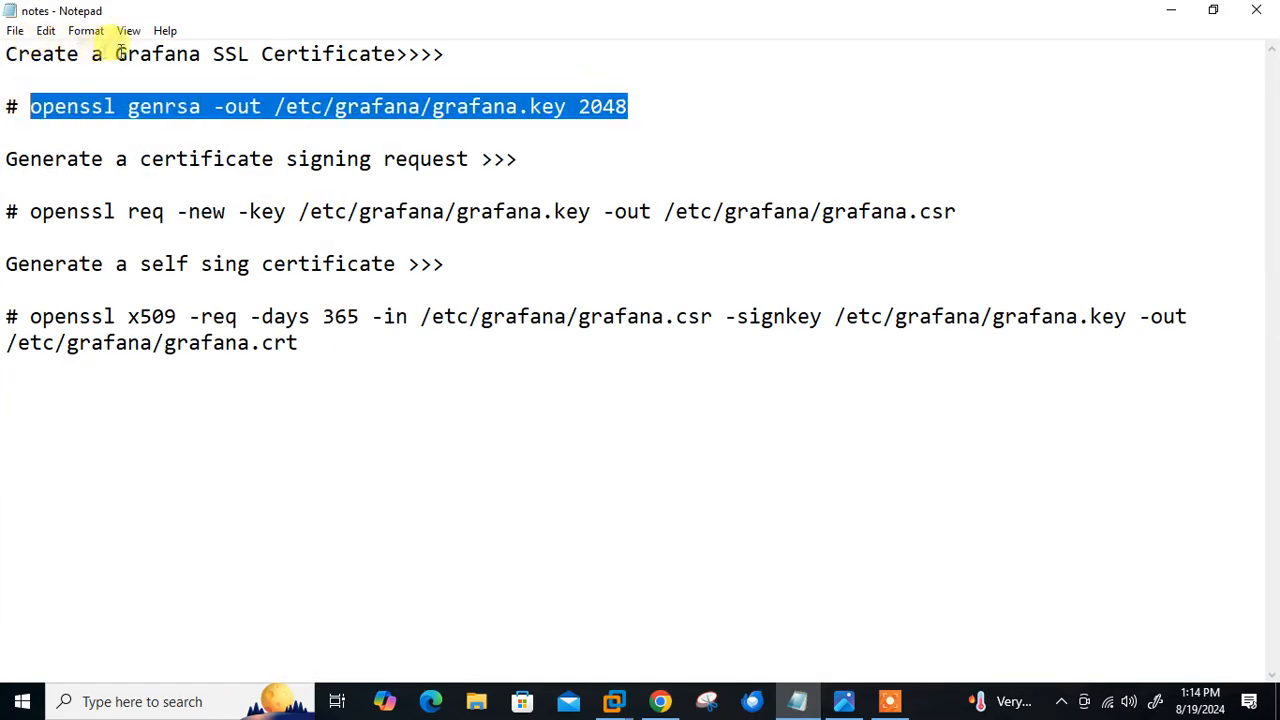
click(612, 700)
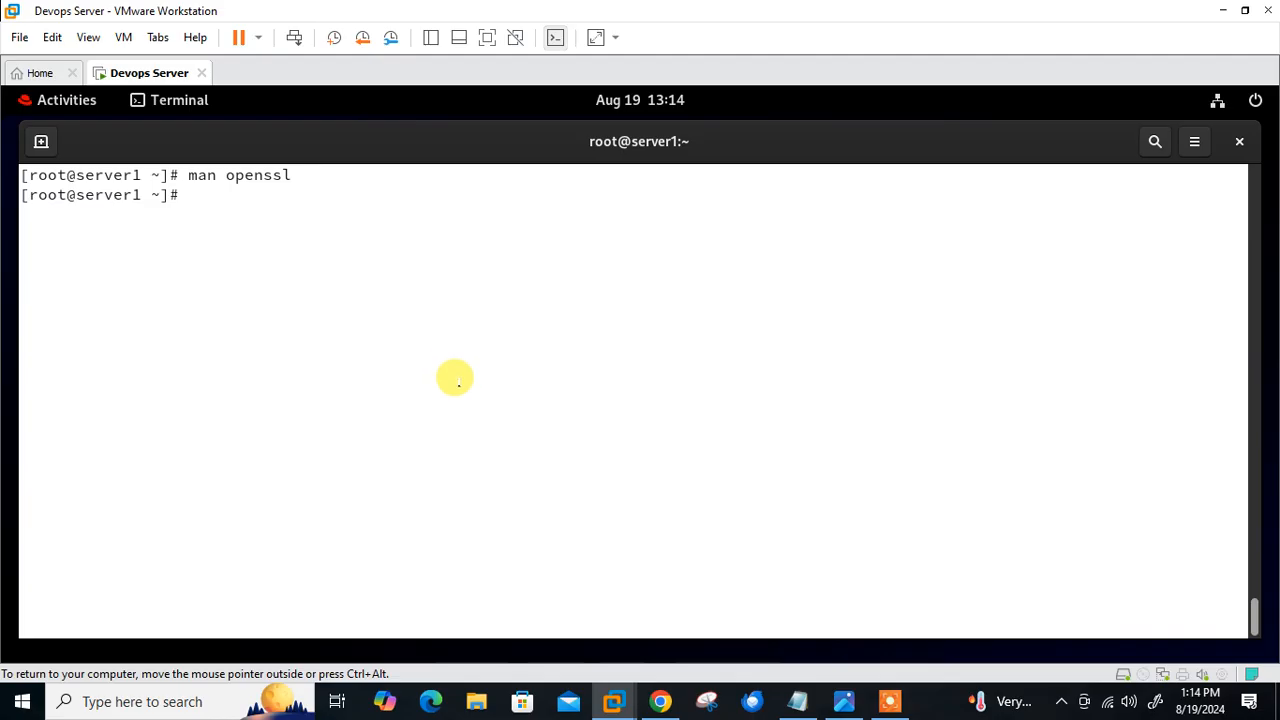
text(openssl genrsa -out /etc/grafana/grafana.key 2048)
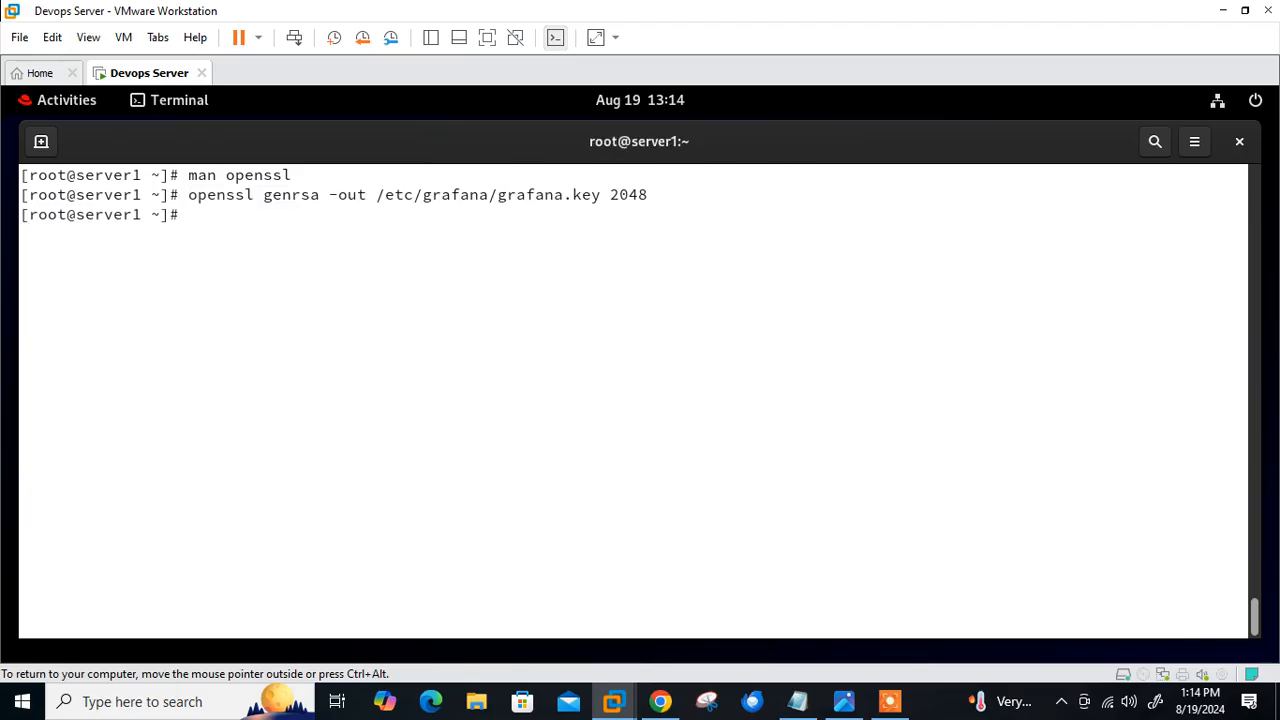
key(Up)
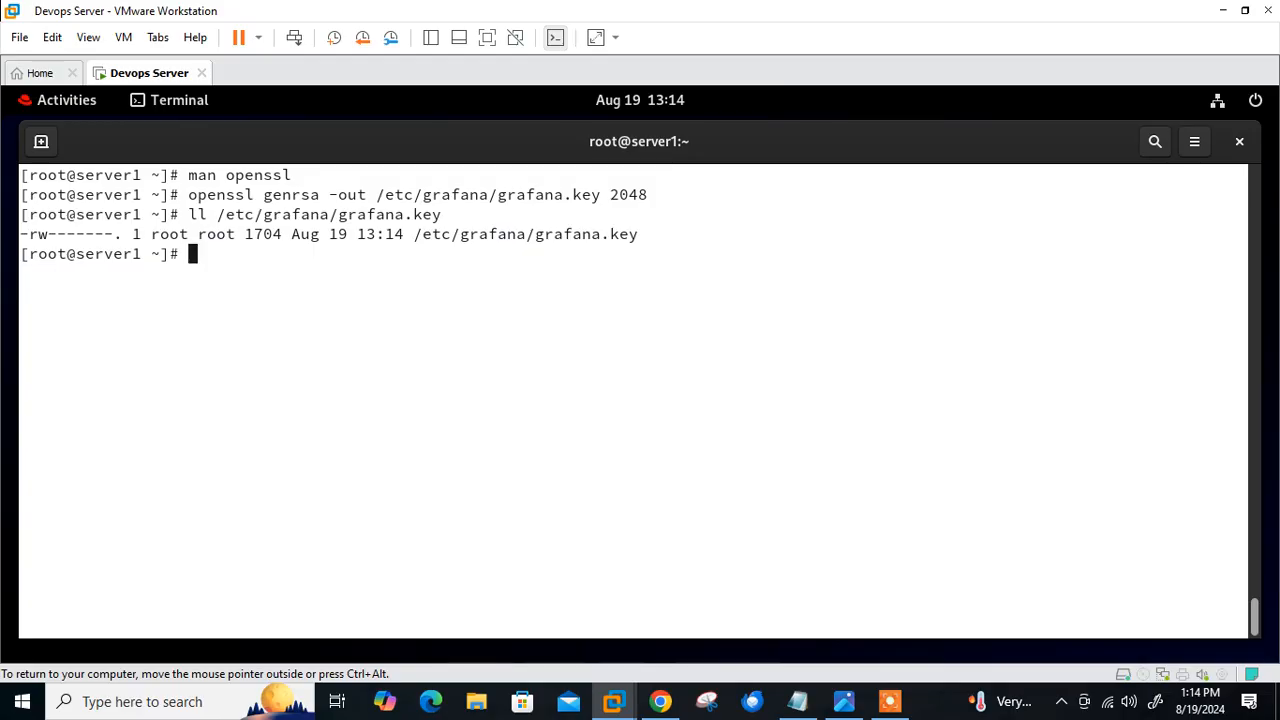
text(c /etc/grafana/grafana.key)
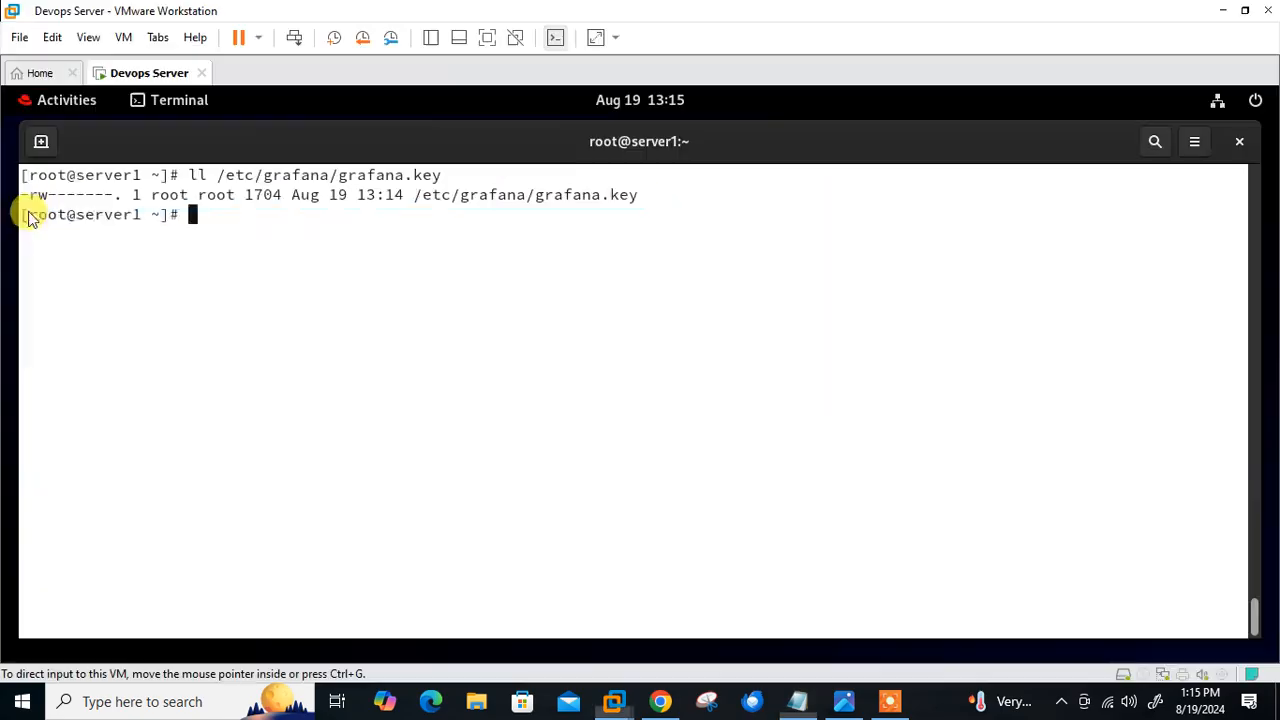
- Start openssl req for grafana.csr, answering country IN, New Delhi, organisation xyz, unit IT
text(openssl req -new -key /etc/grafana/grafana.key -out /etc/grafana/grafana.csr)
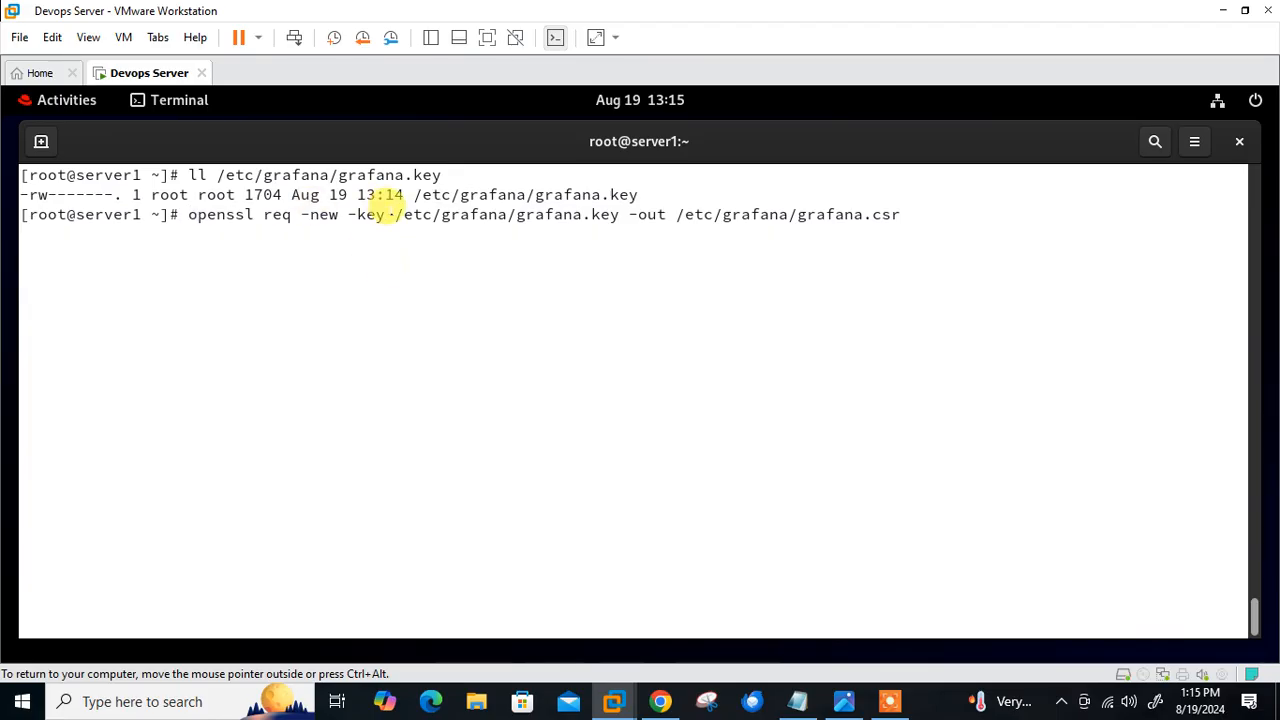
double_click(504, 214)
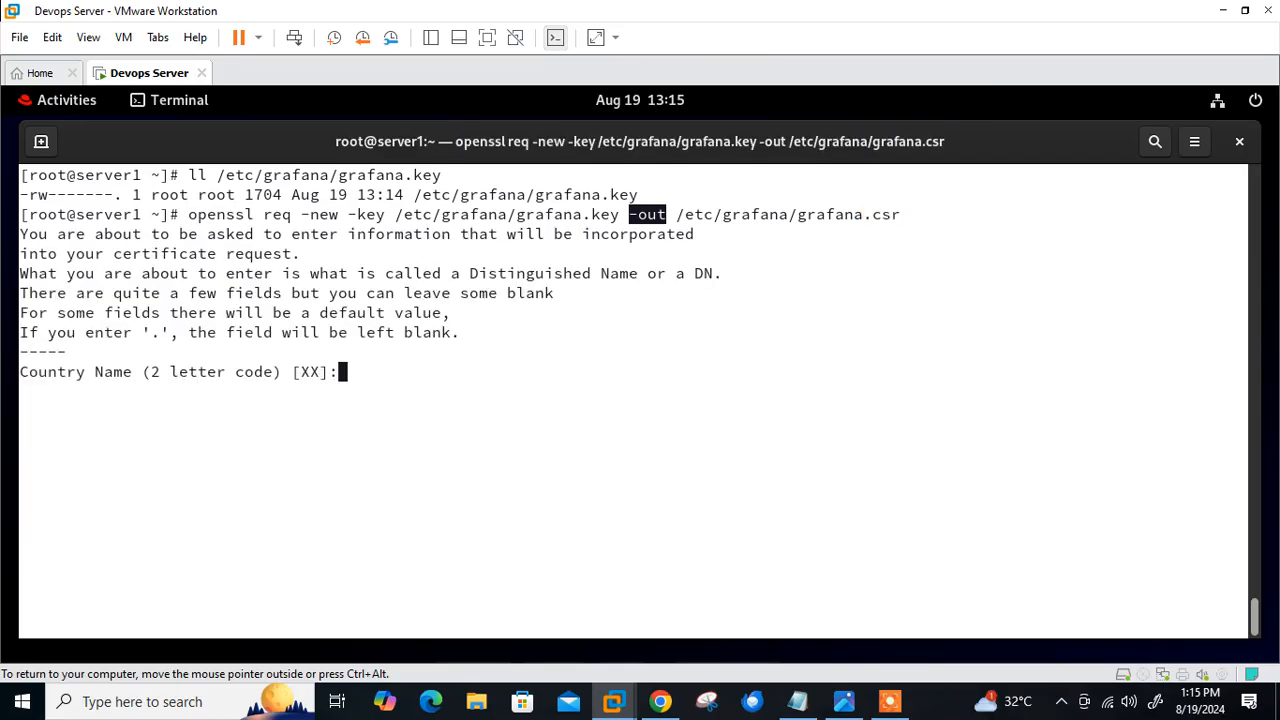
text(IN)
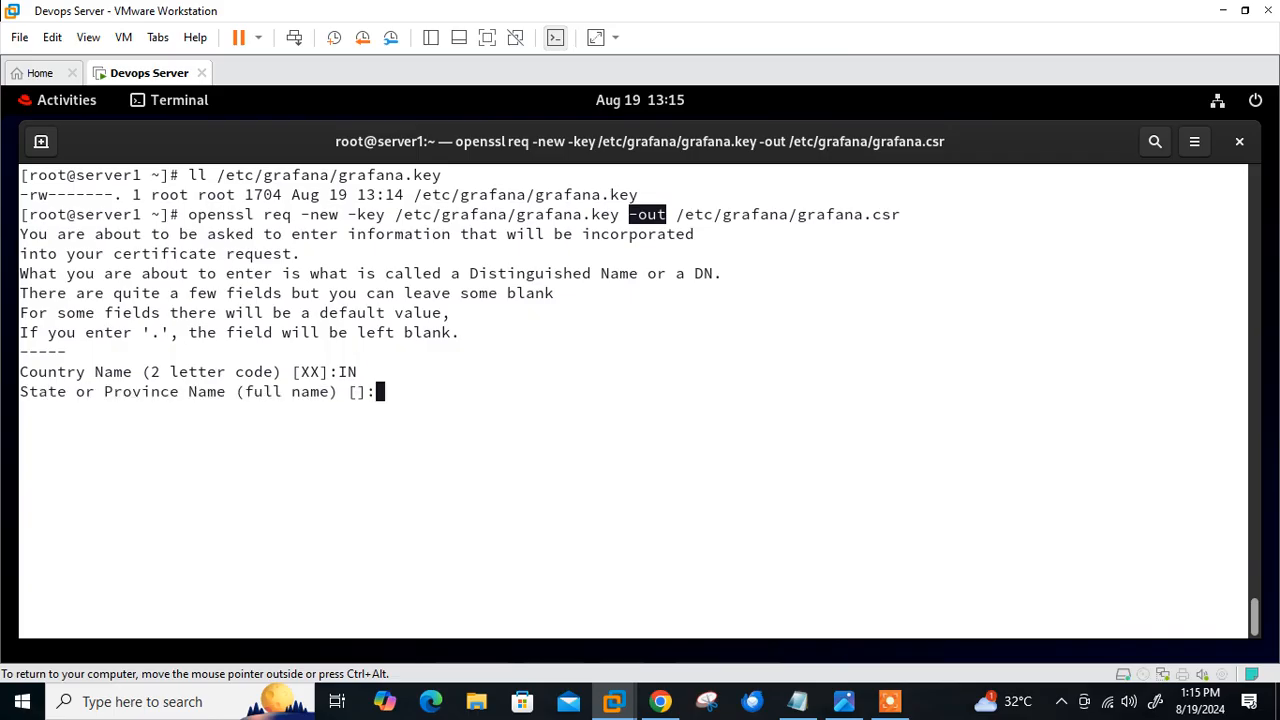
text(New delhi)
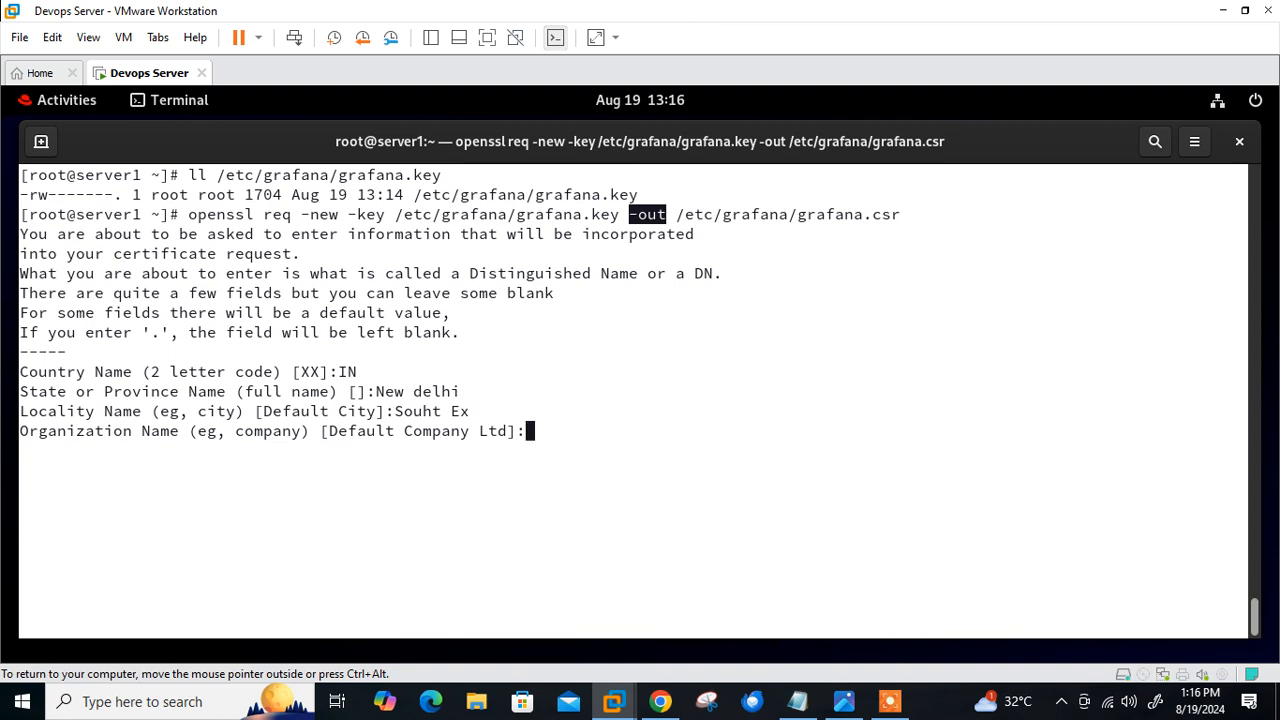
text(xyz ltd)
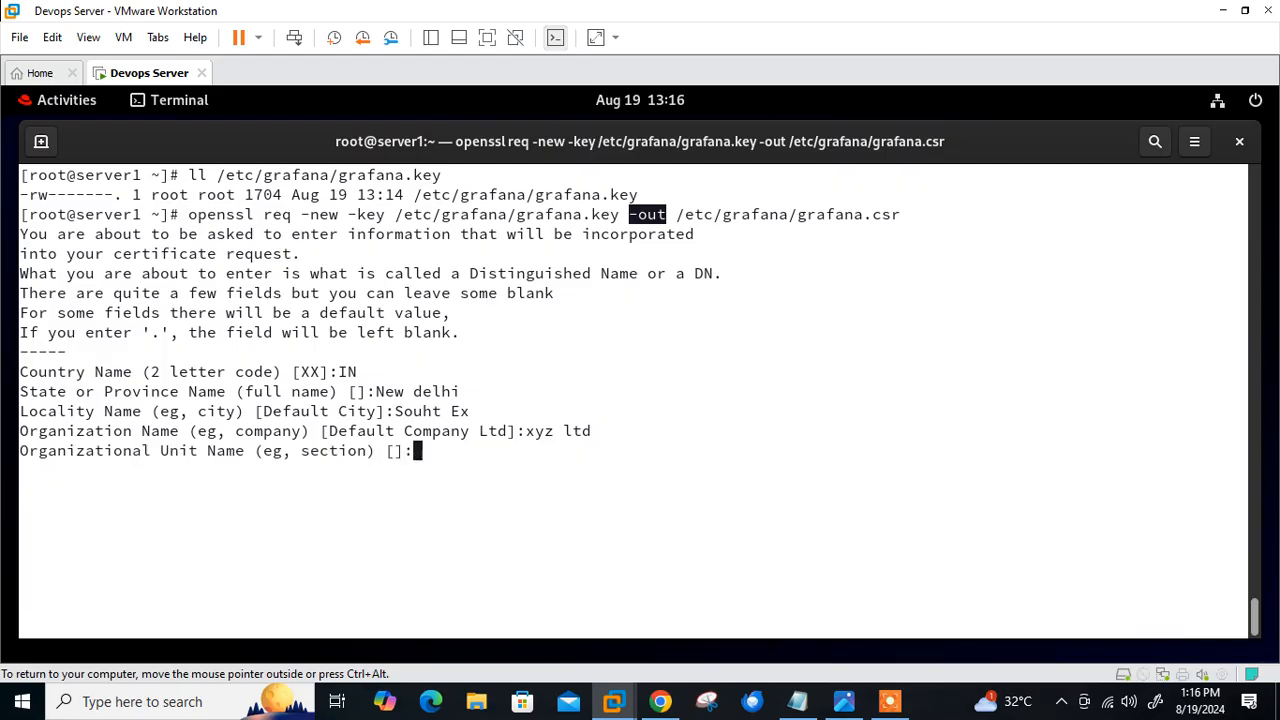
text(IT)
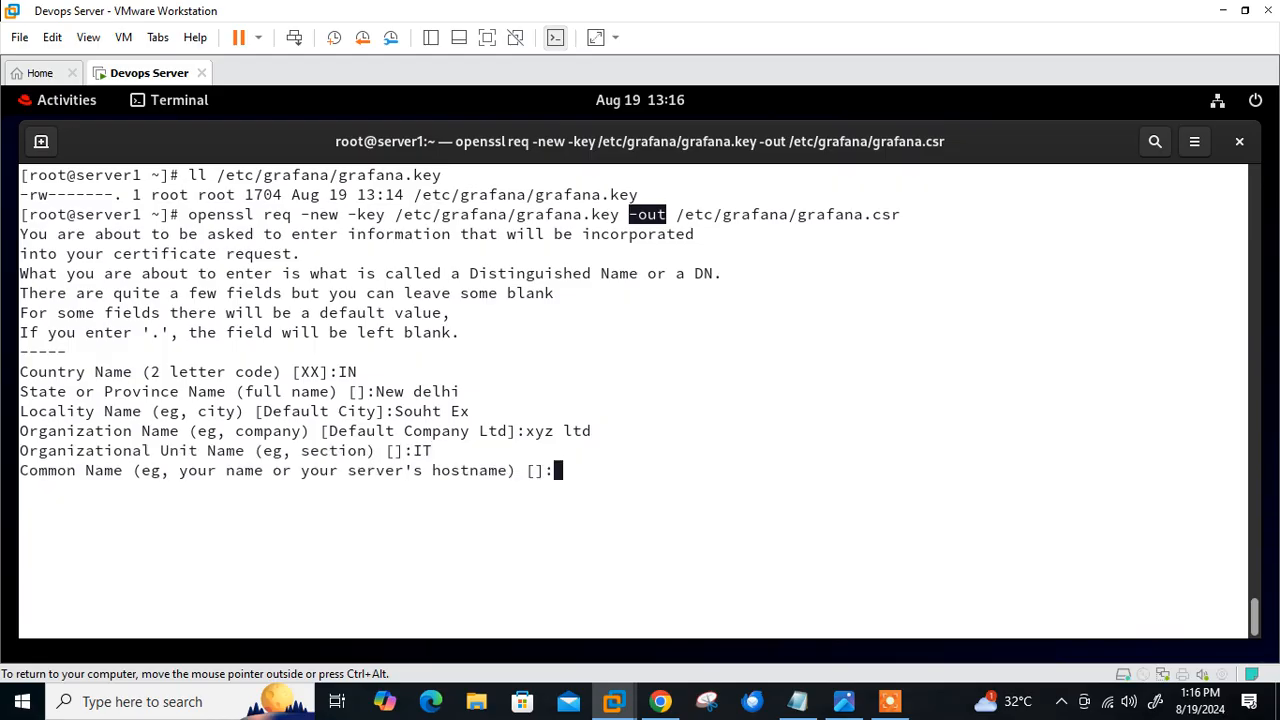
mouse_move(588, 380)
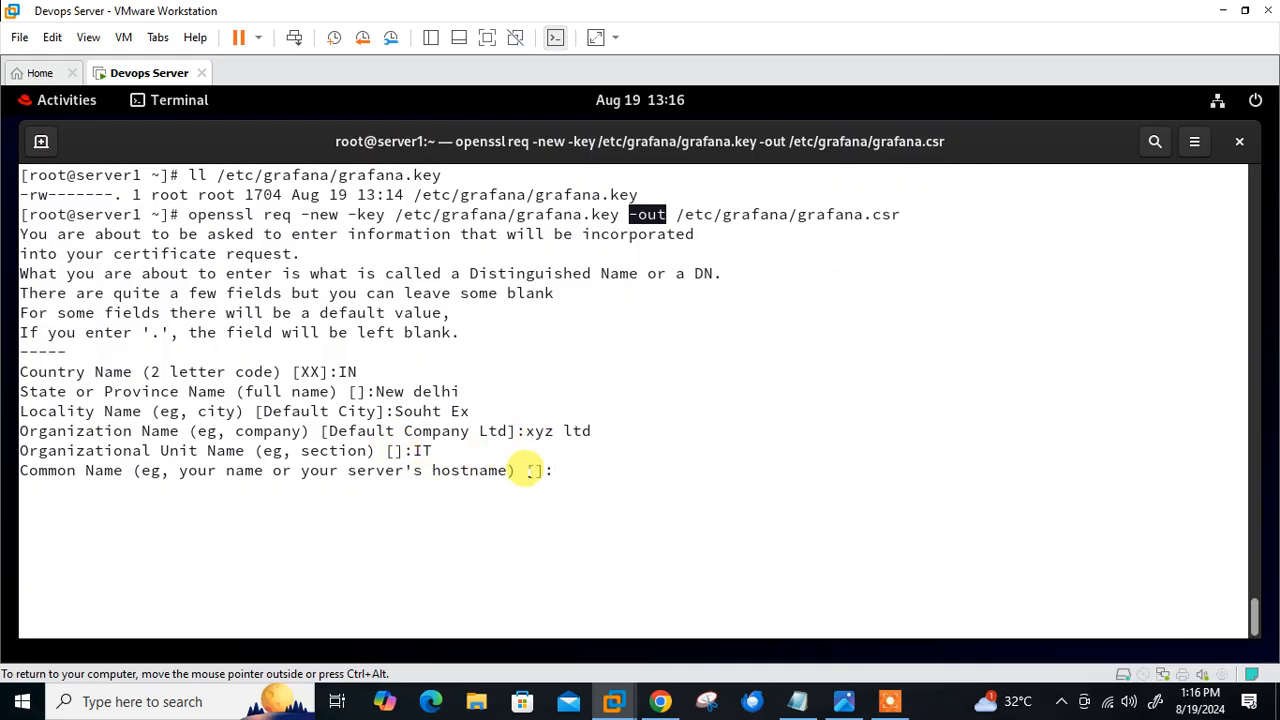
- Enter common name server1.example.com to finish the CSR, then list /etc/grafana/grafana.key
text(server1.exmaple.com)
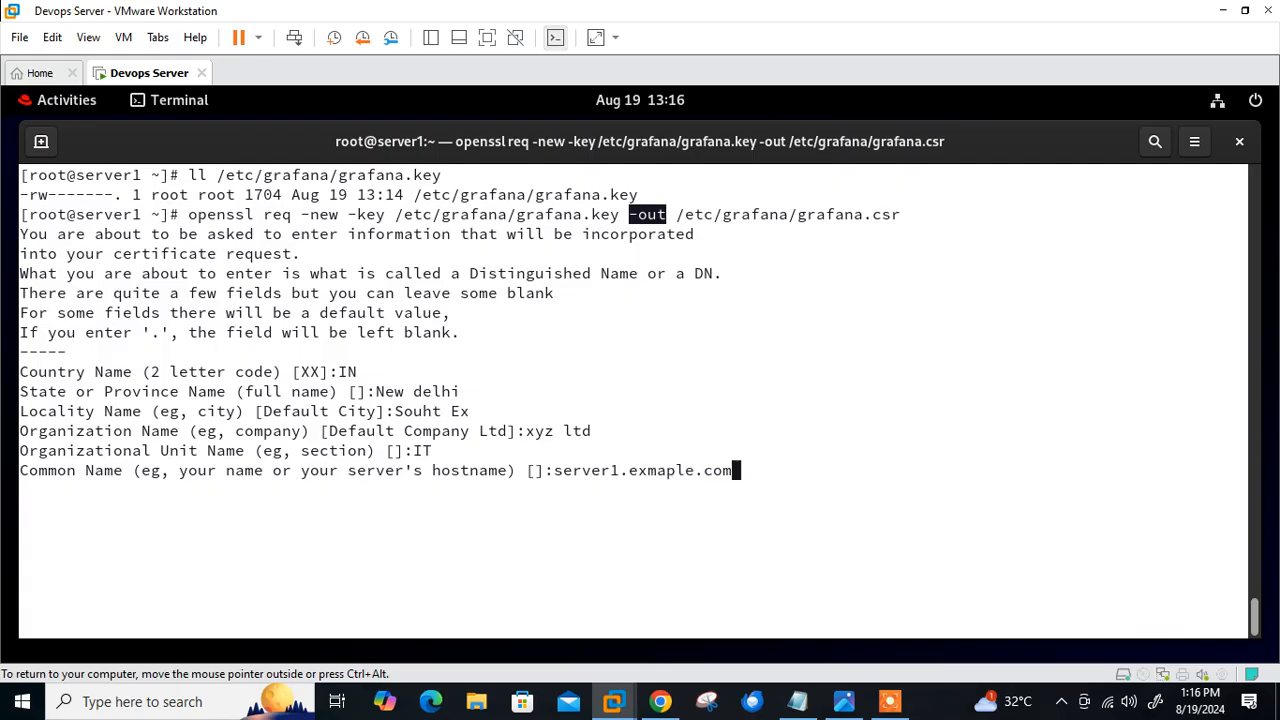
key(BackSpace)
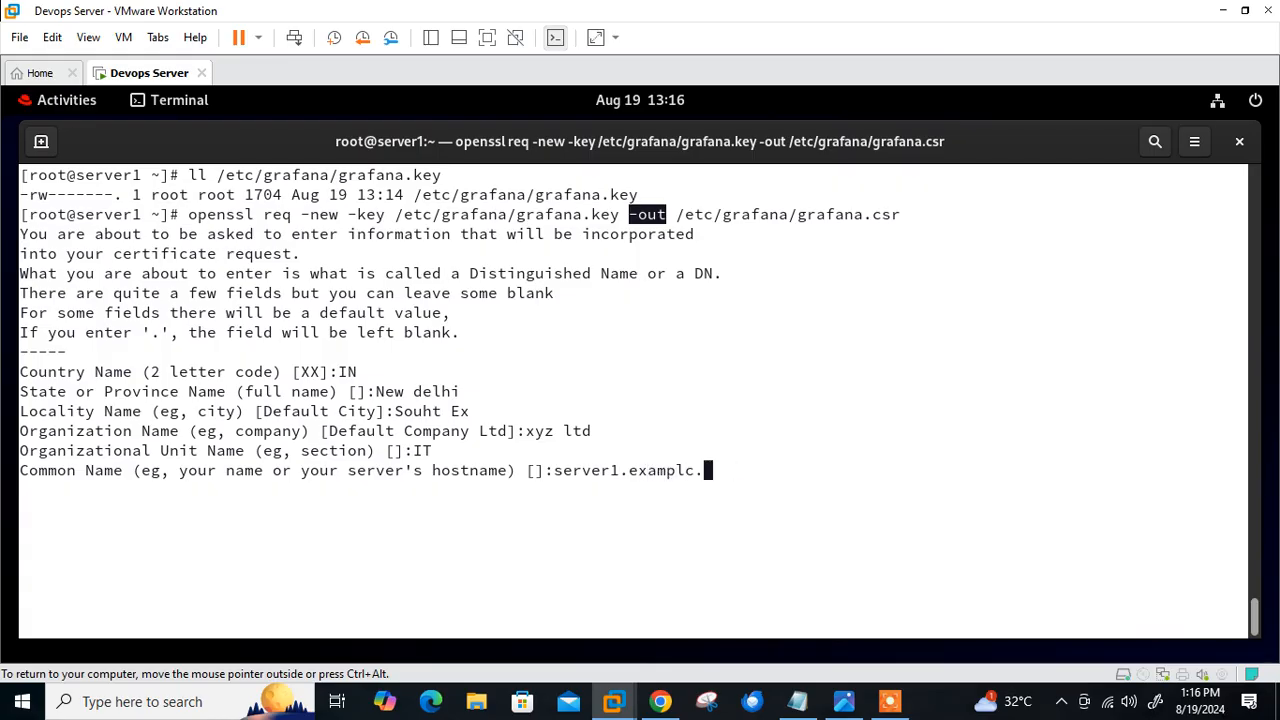
text(com)
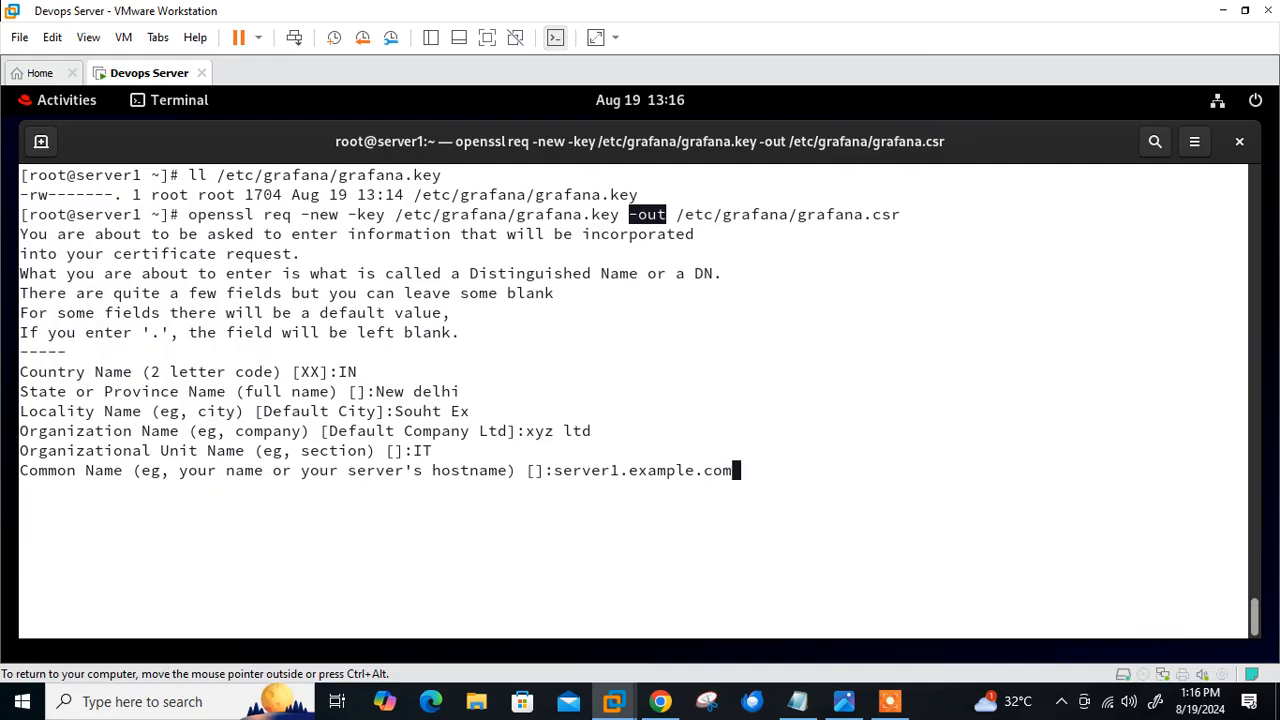
text(root@server1)
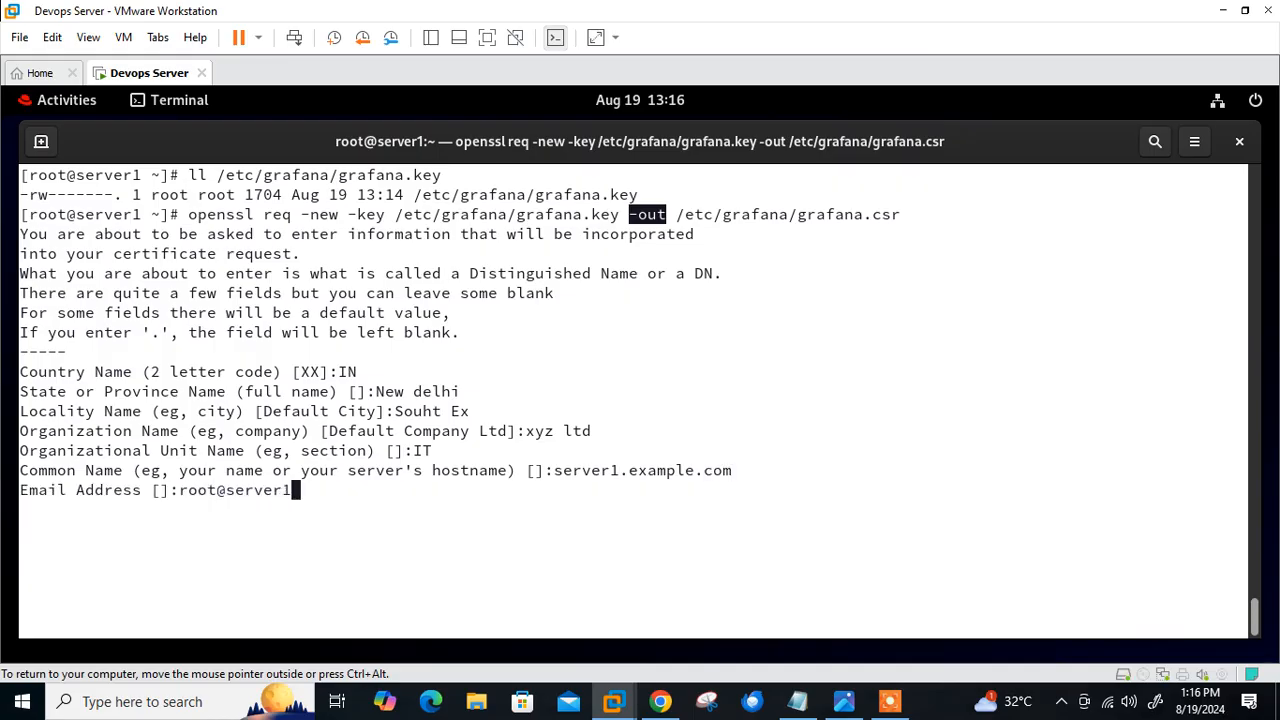
text(.example.com)
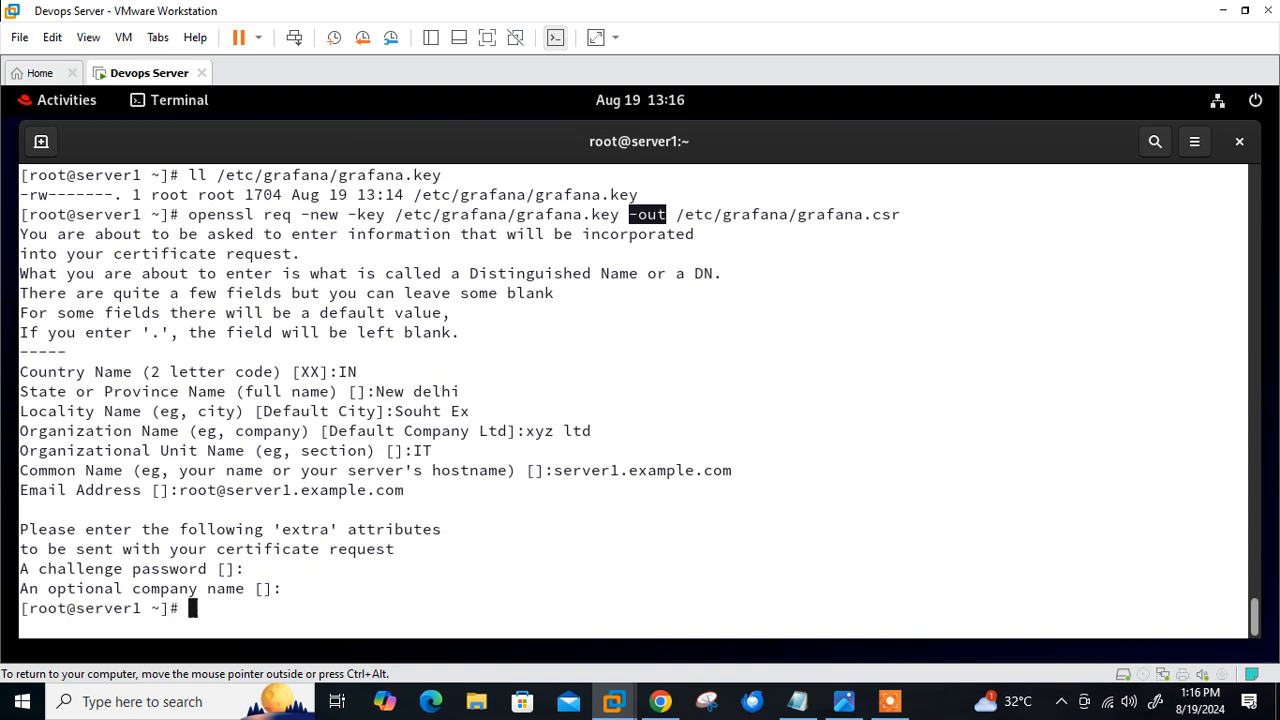
text(ll /etc/grafana/grafana.key)
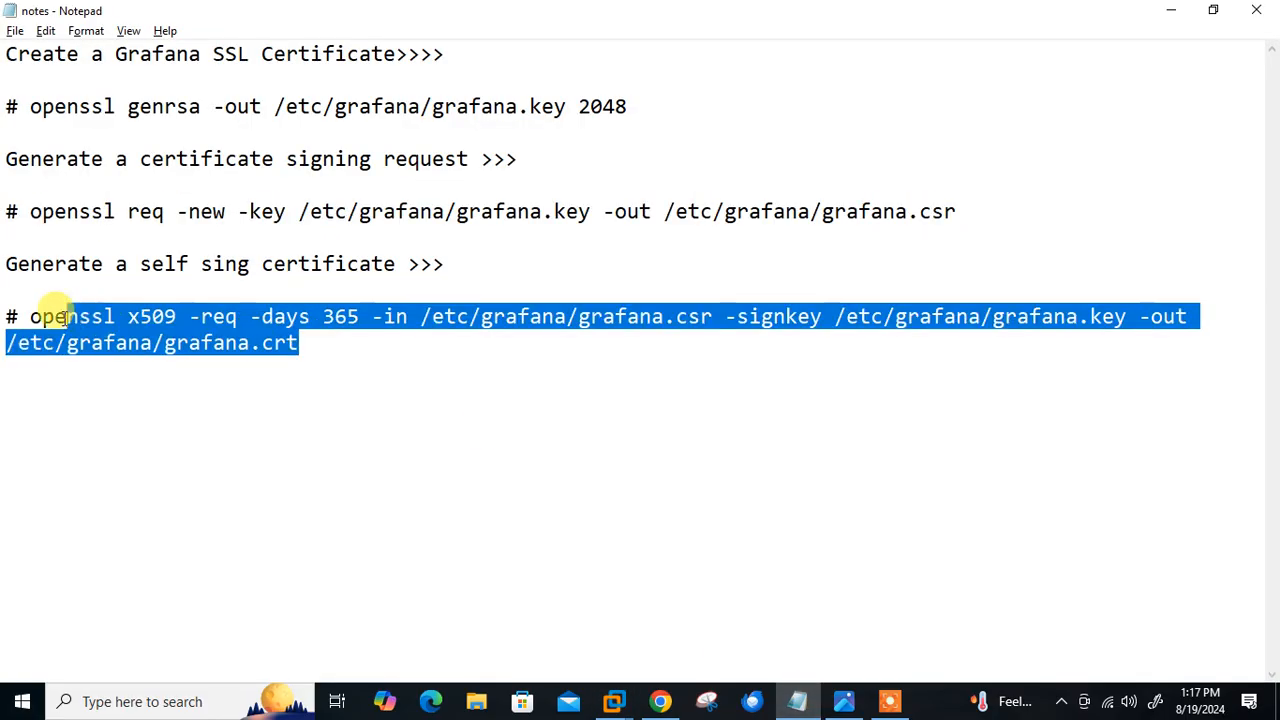
- Sign grafana.csr with grafana.key into a 365-day /etc/grafana/grafana.crt via openssl x509
click(612, 700)
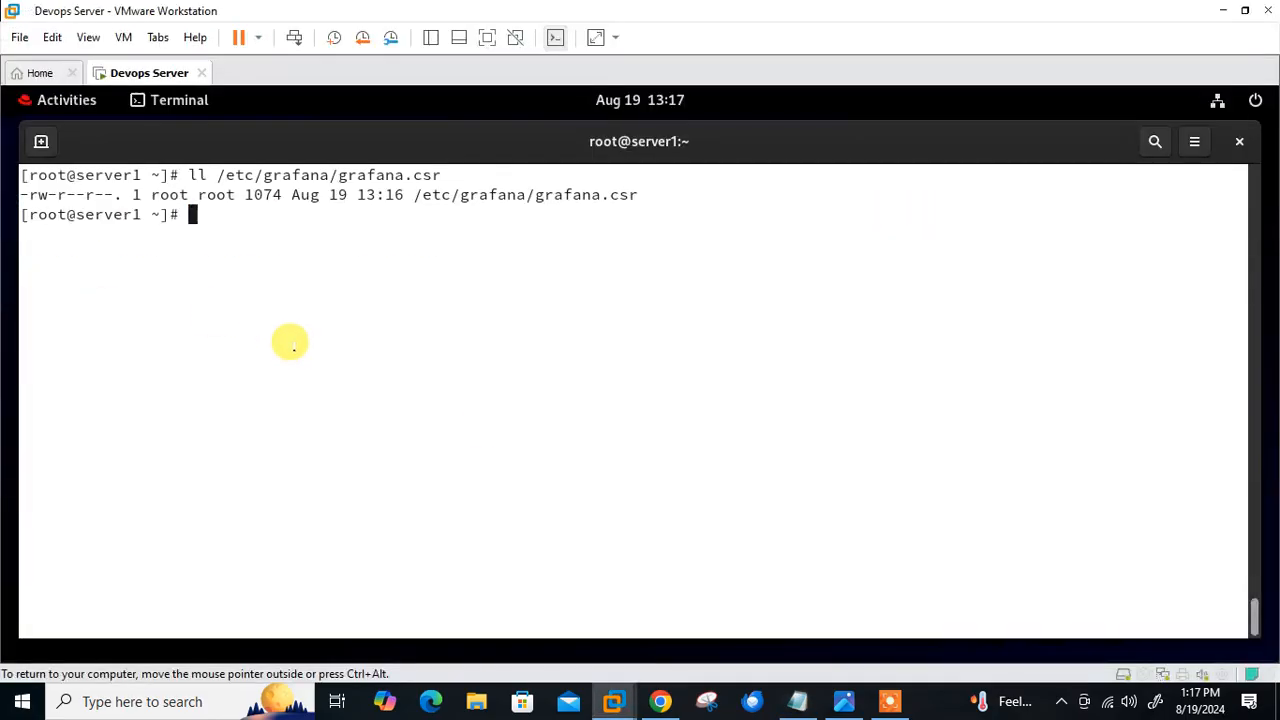
text(openssl x509 -req -days 365 -in /etc/grafana/grafana.csr -signkey /etc/grafana/grafana.key -out /etc/grafana/grafana.crt)
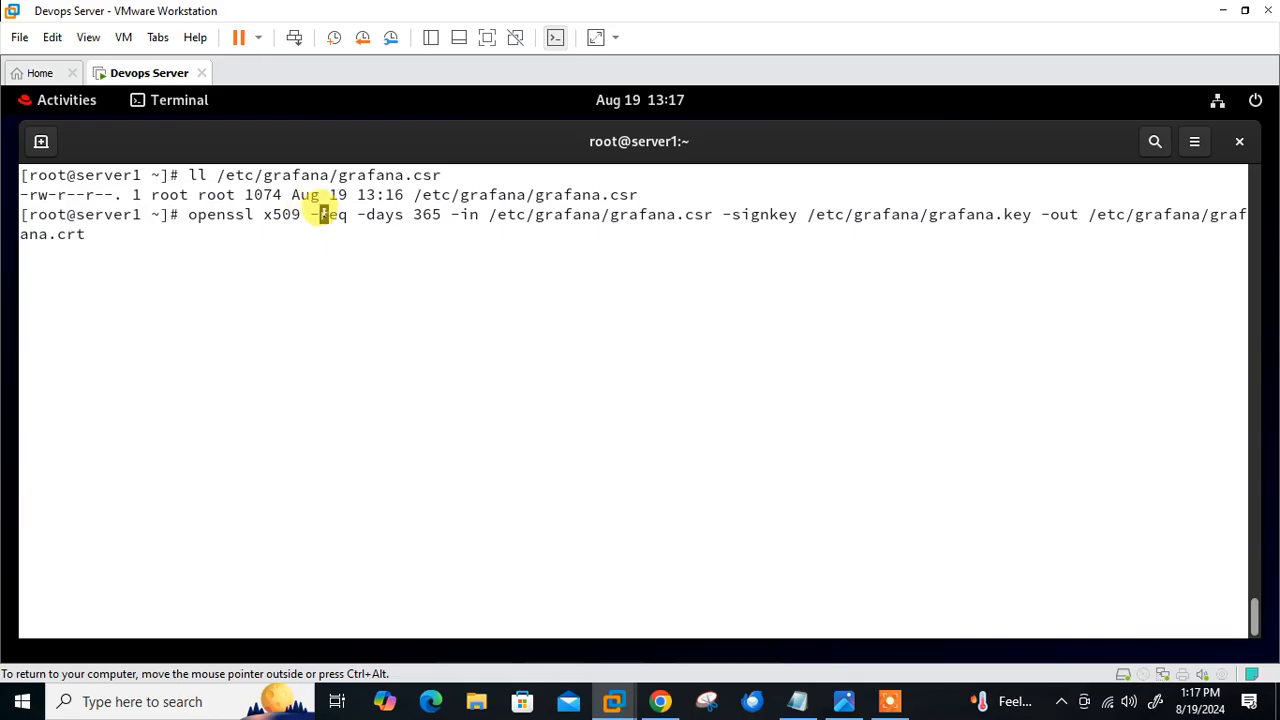
double_click(334, 214)
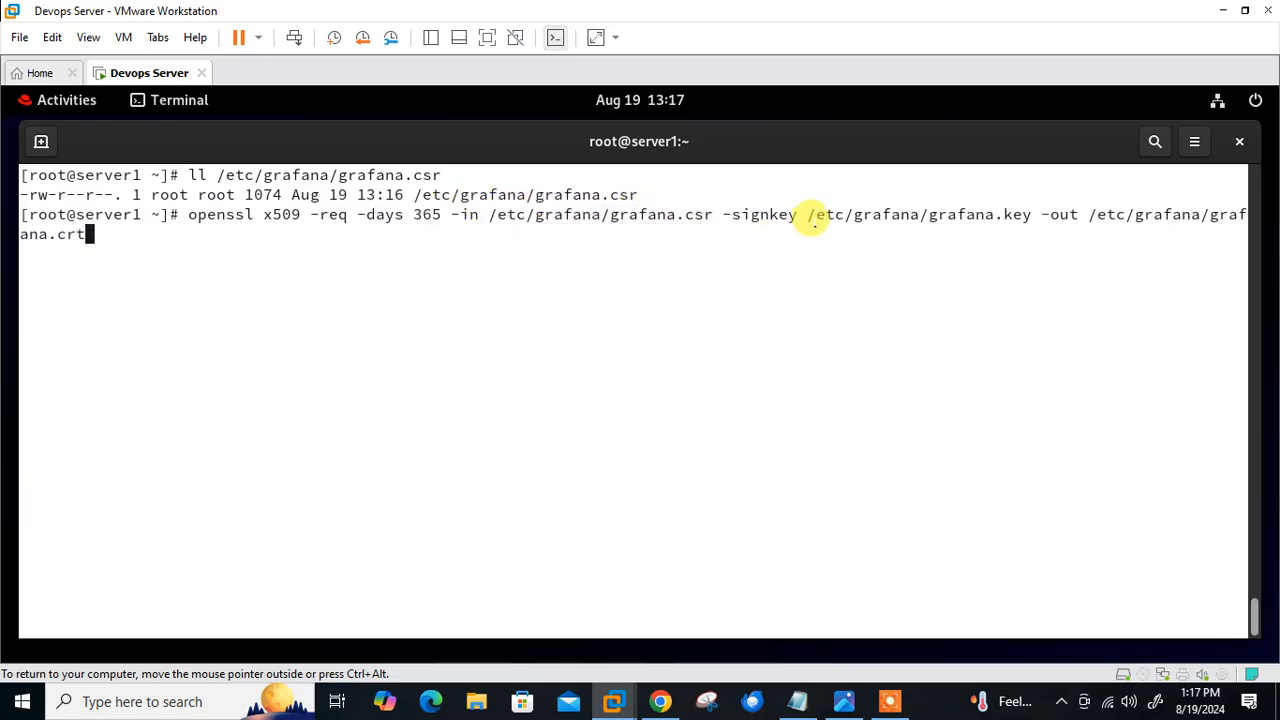
drag(810, 214, 996, 214)
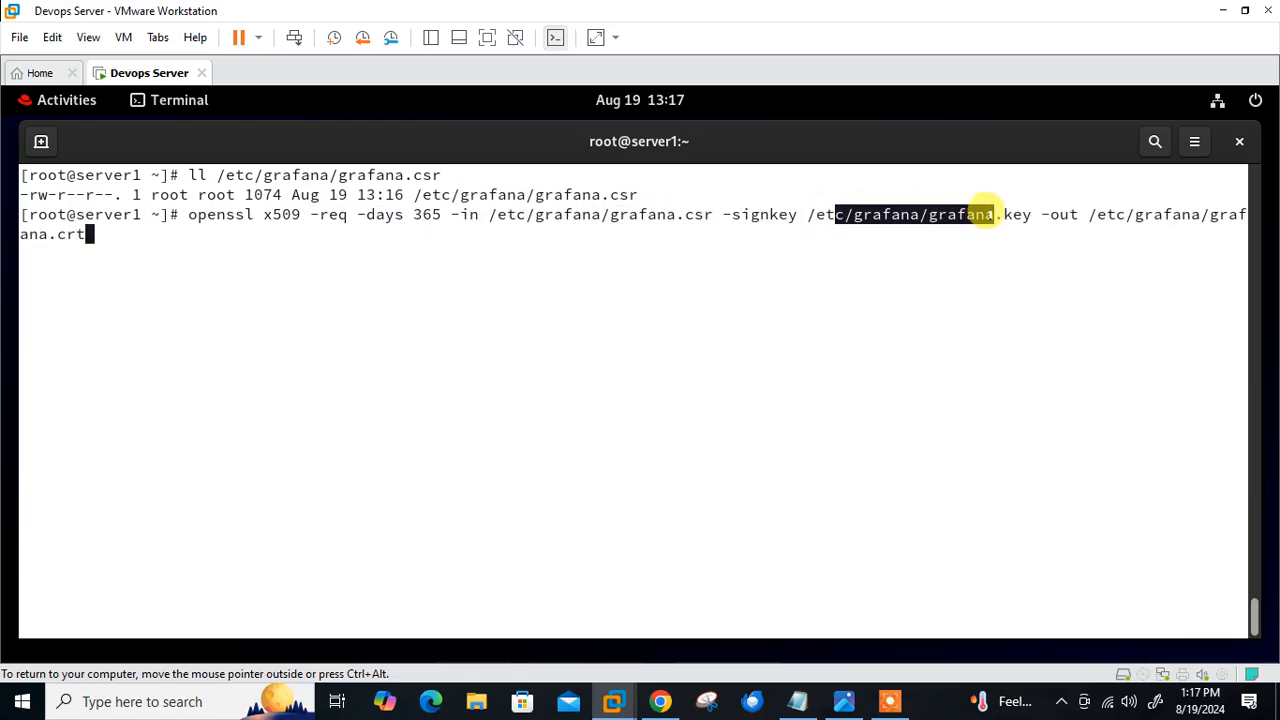
mouse_move(1156, 214)
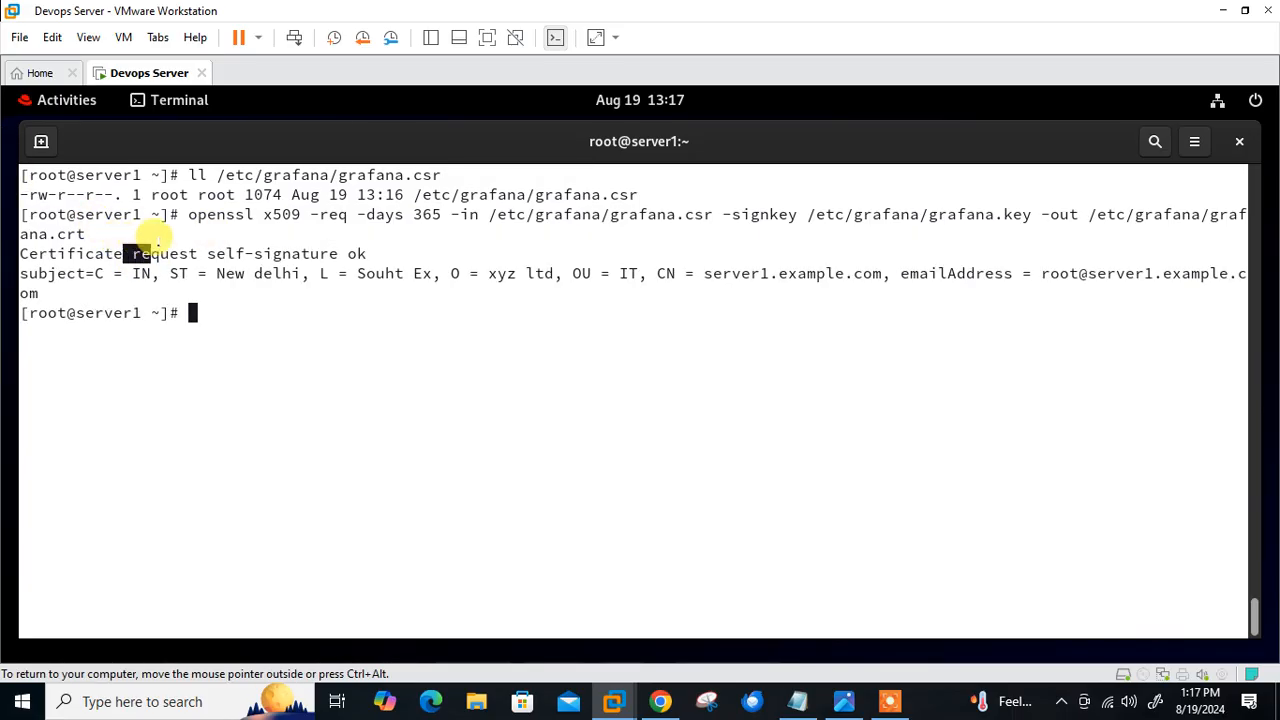
drag(128, 252, 368, 252)
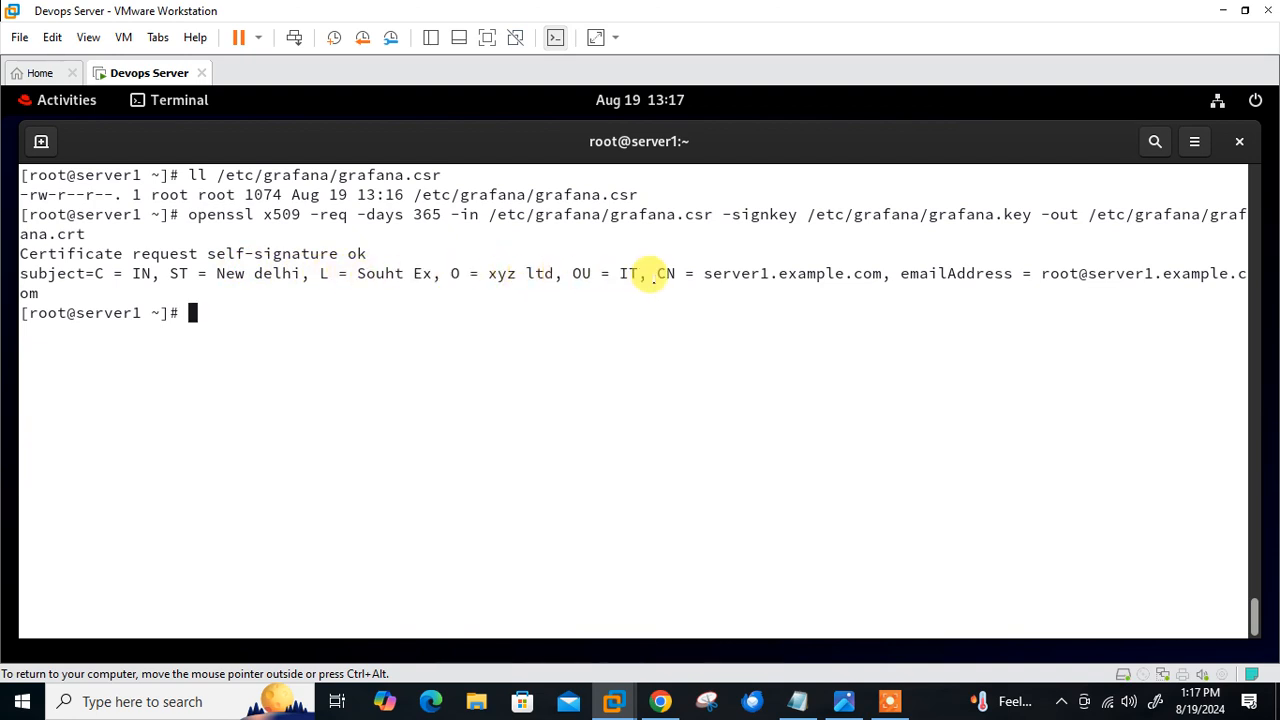
mouse_move(764, 272)
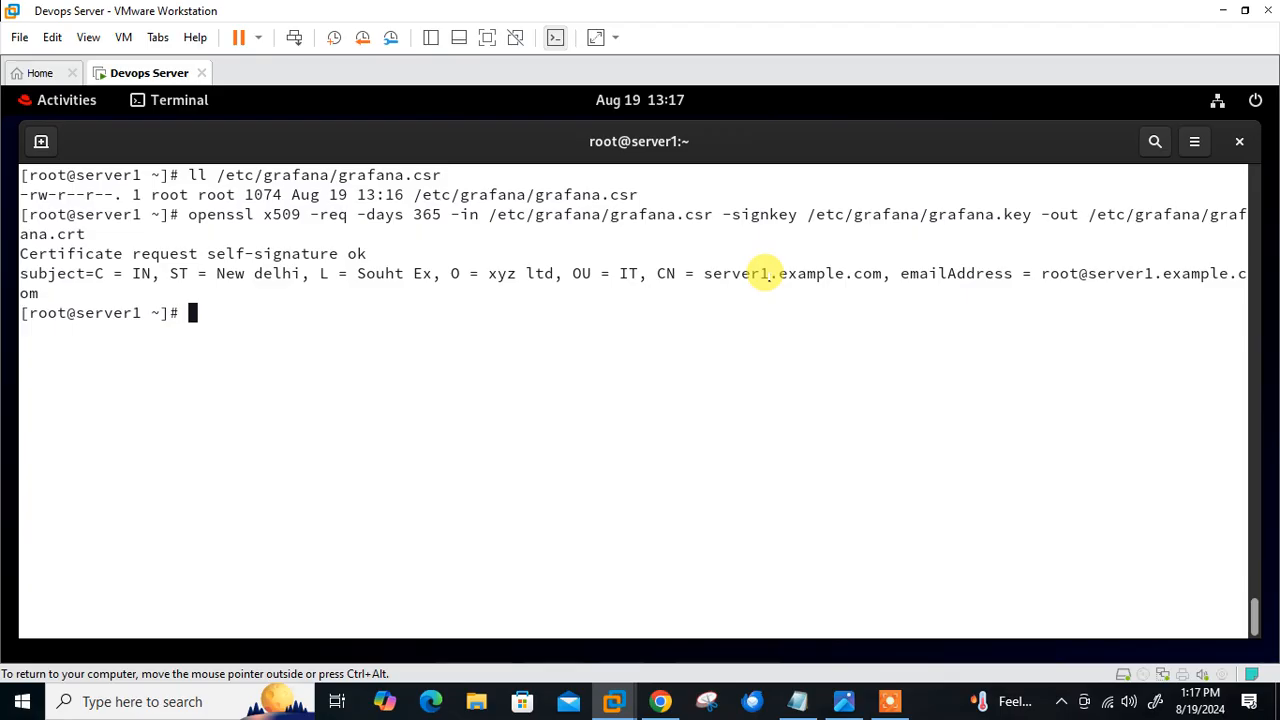
- Chown /etc/grafana/grafana.csr and grafana.key to grafana before tightening them to mode 400
text(chown)
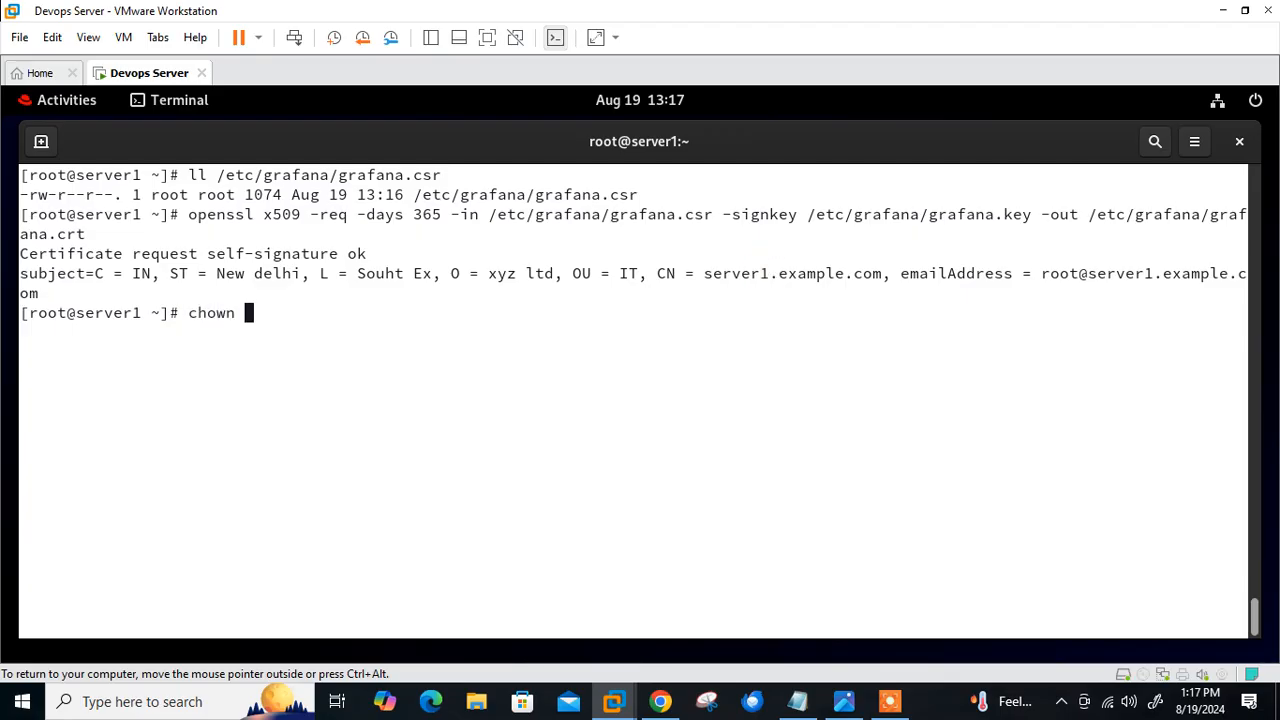
text(grafana)
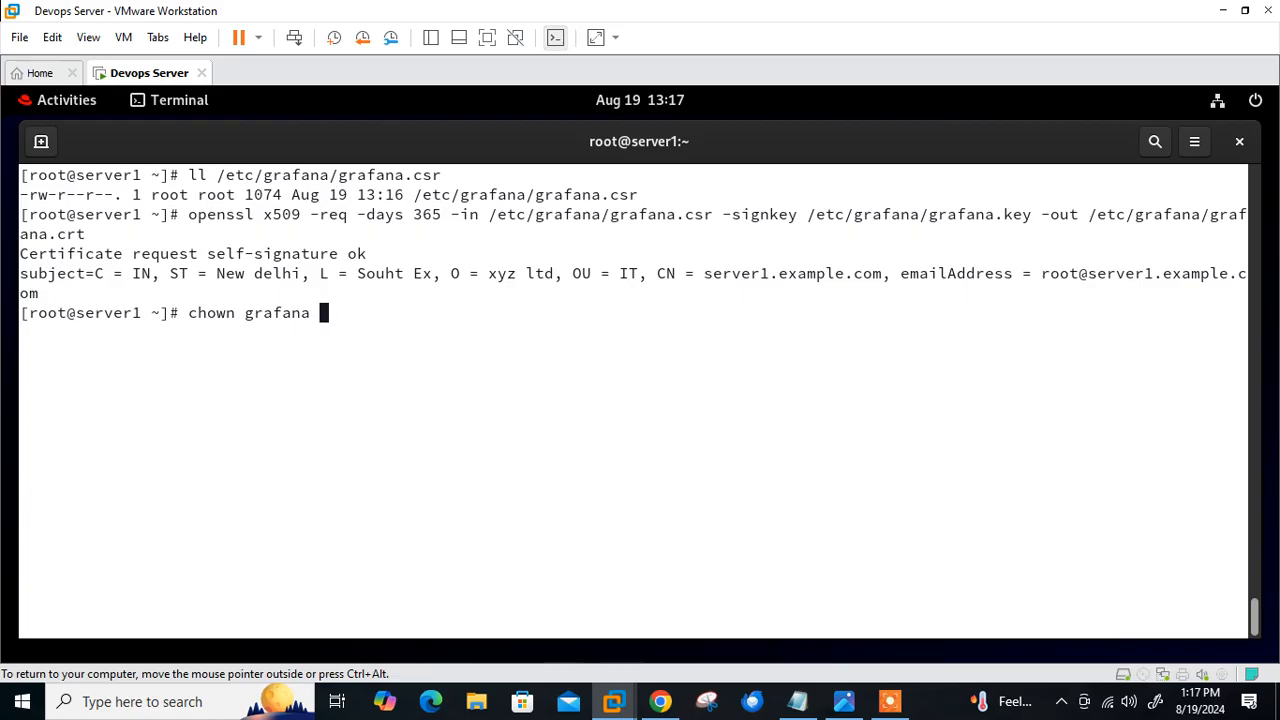
text(. /etc/)
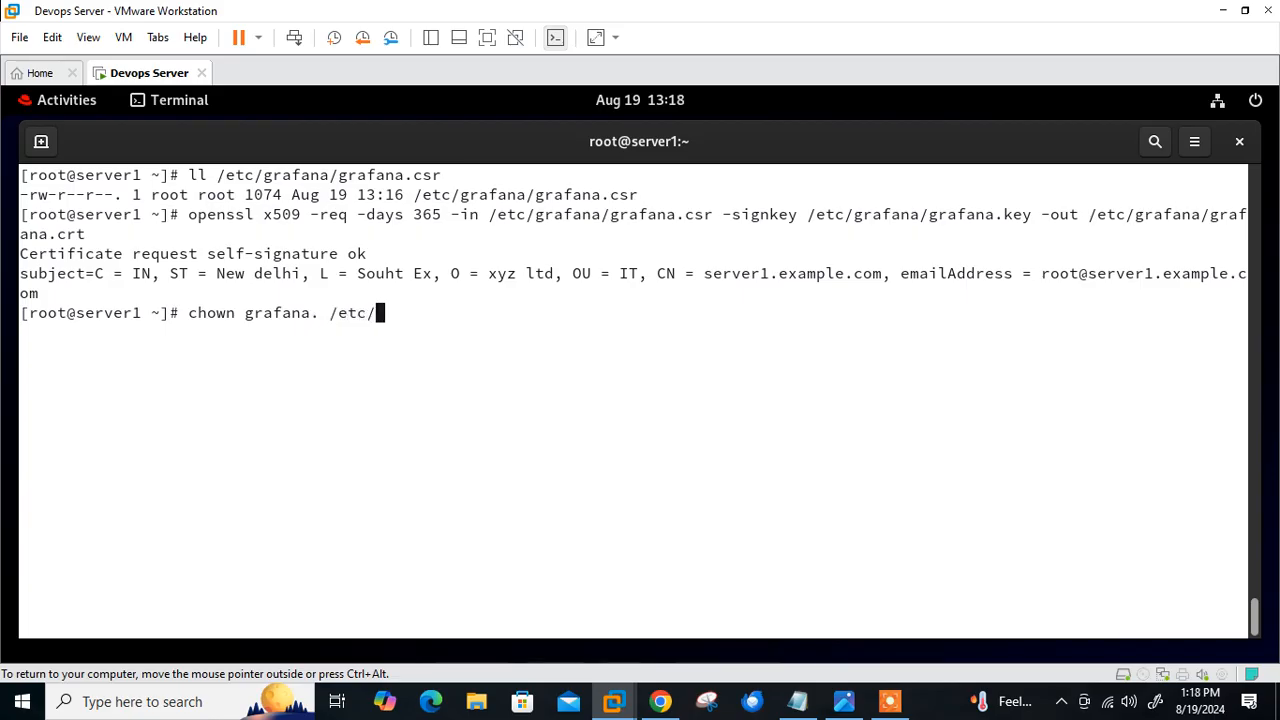
text(grafana/)
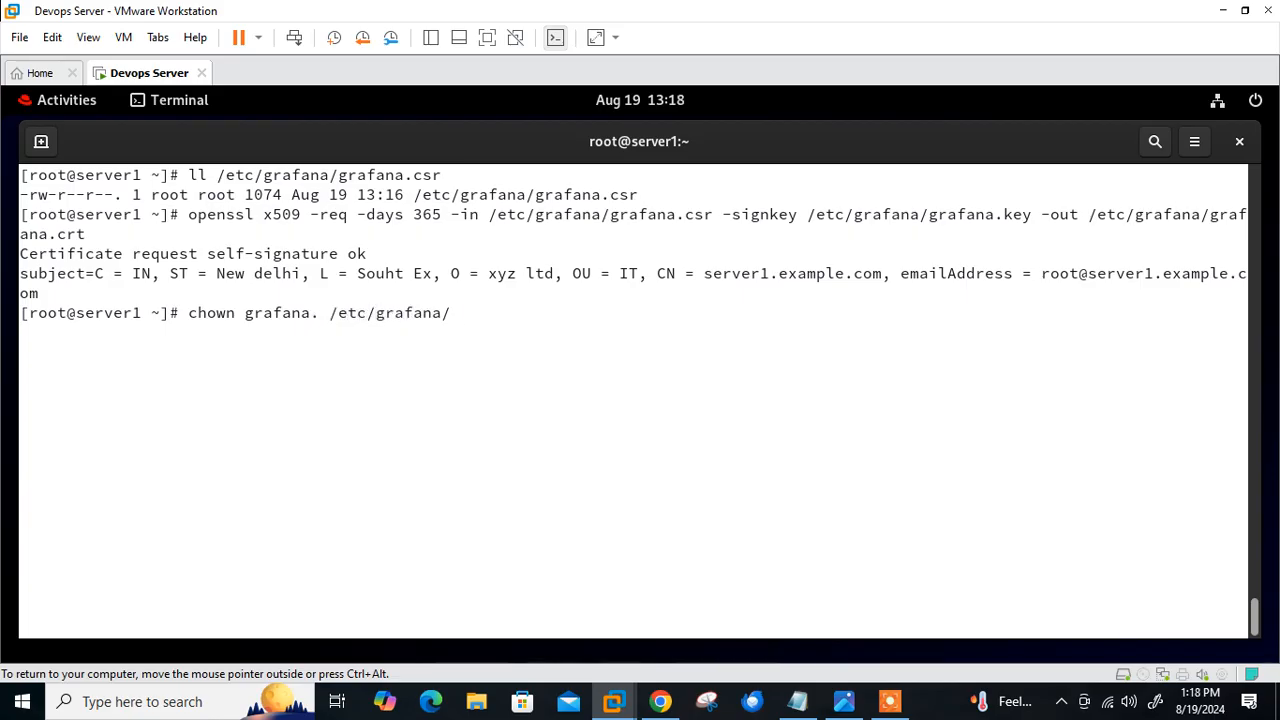
text(grafana.csr /etc/g)
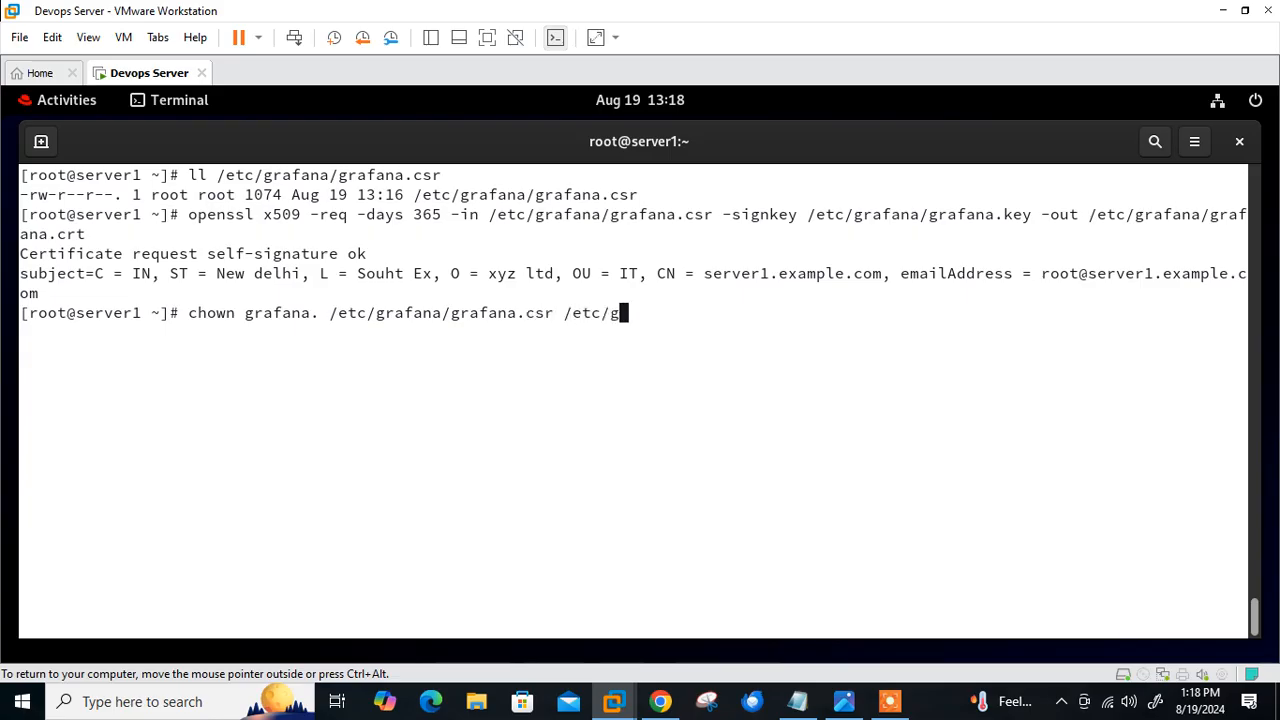
text(afana/grafana.key)
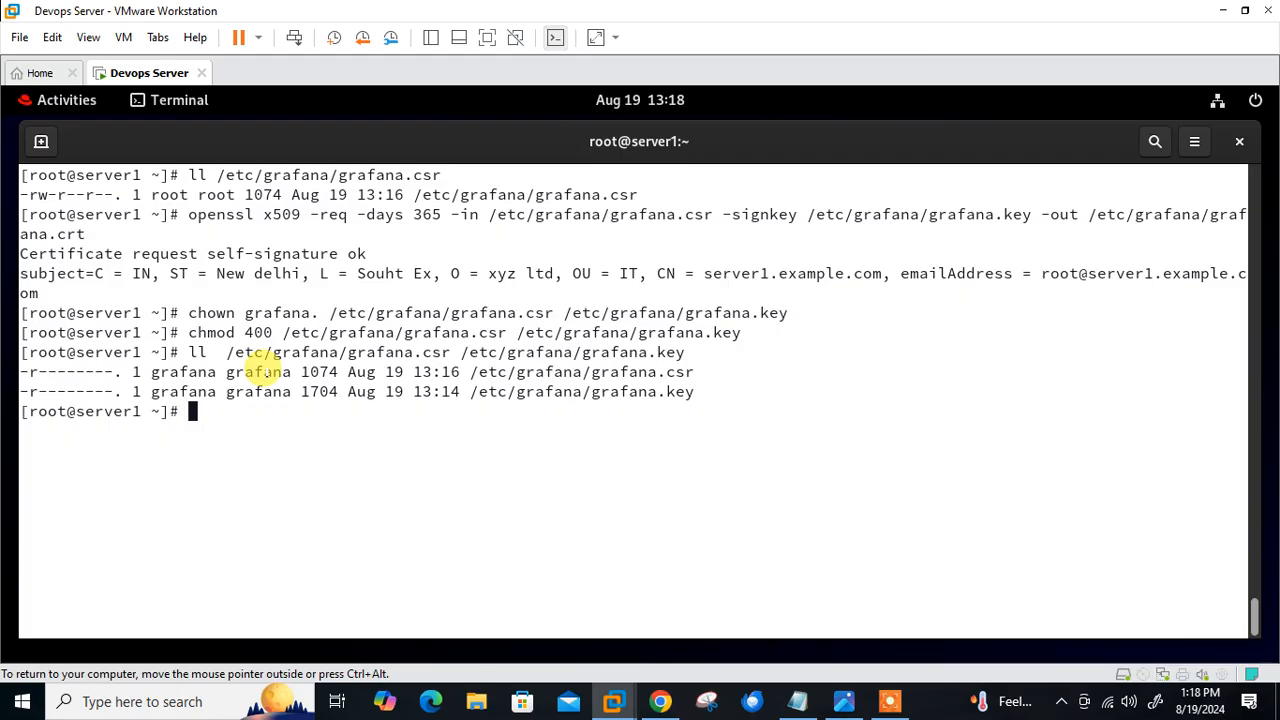
- Edit /etc/grafana/grafana.ini in vim with line numbers, scrolling to the server section
text(vim /etc/g)
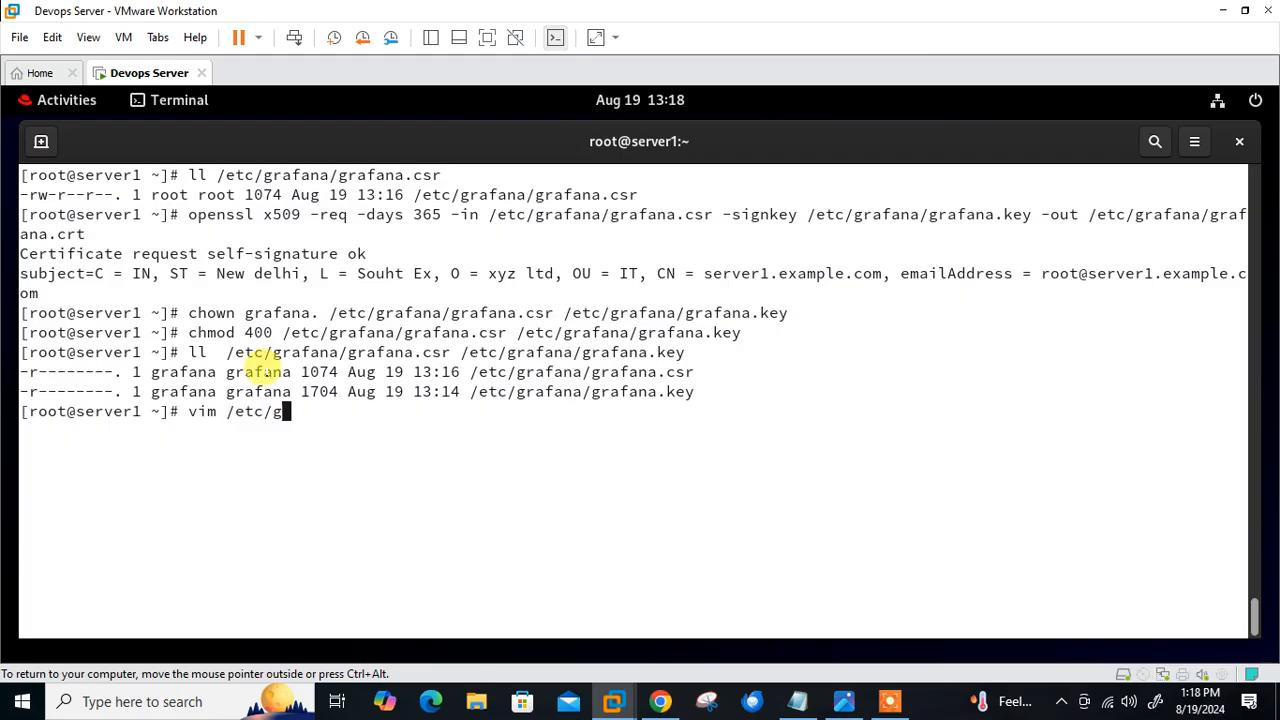
text(rafana/grafana.)
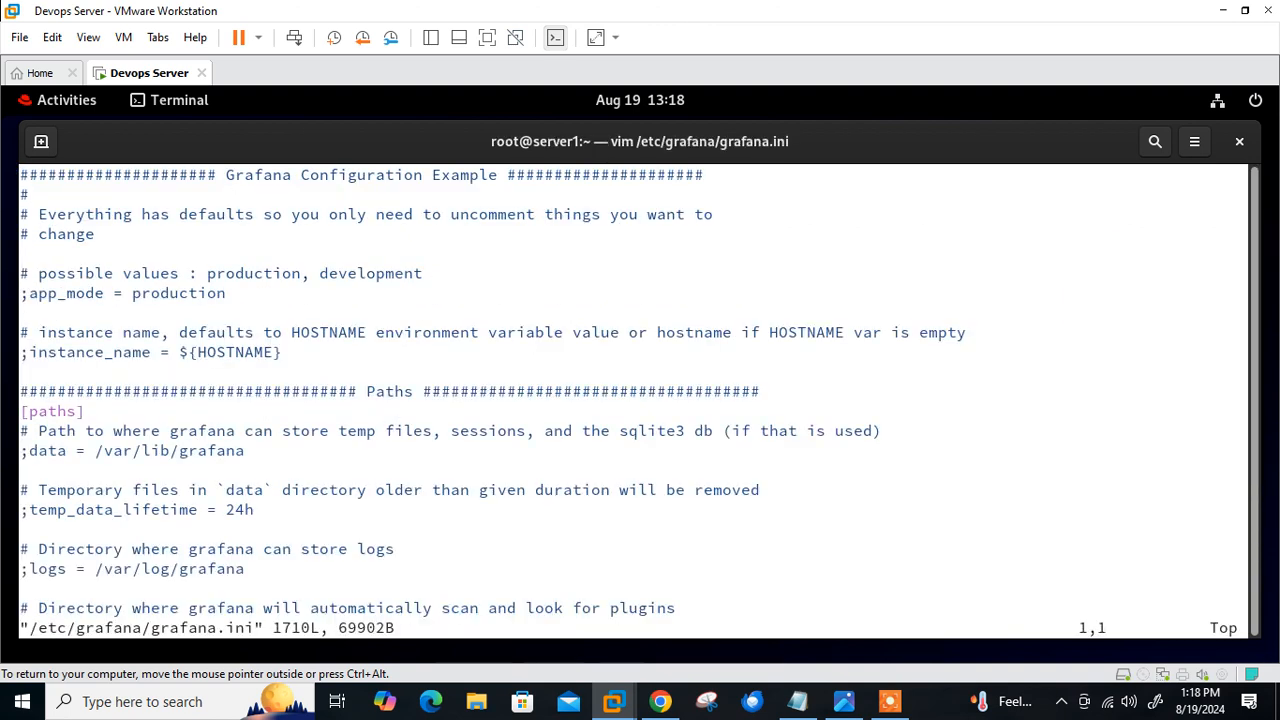
text(:set n)
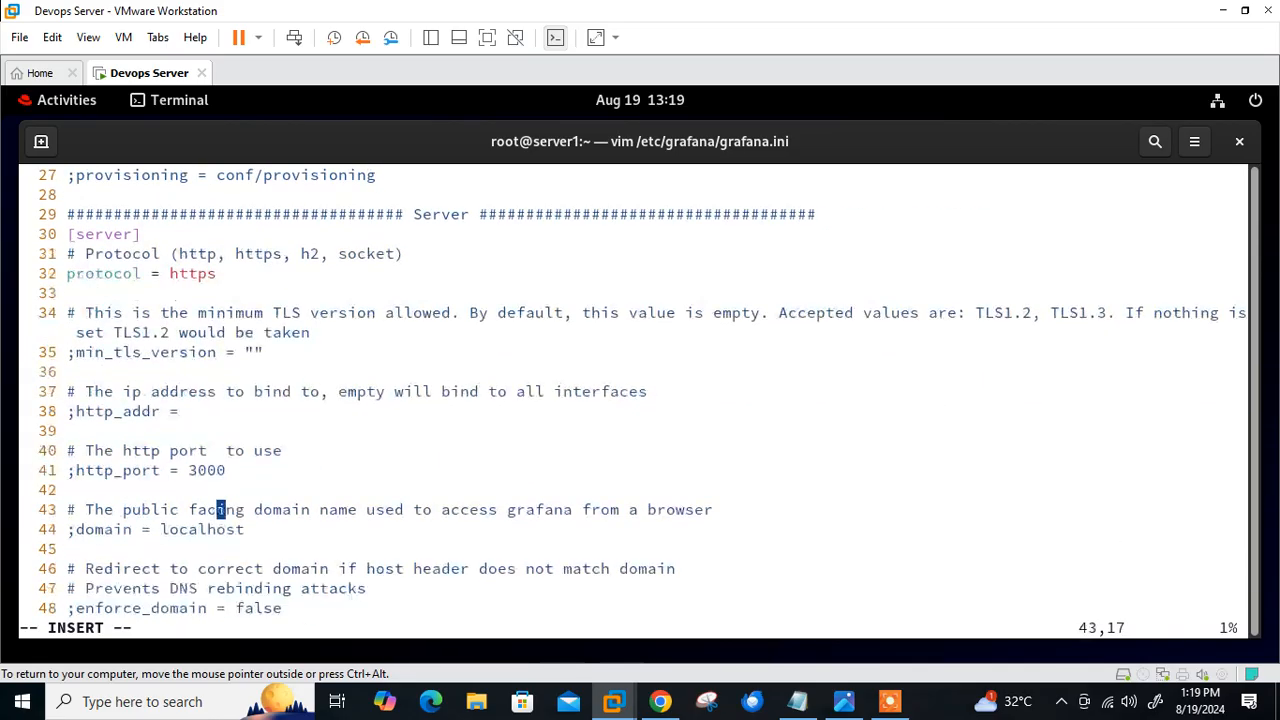
scroll(down, 3)
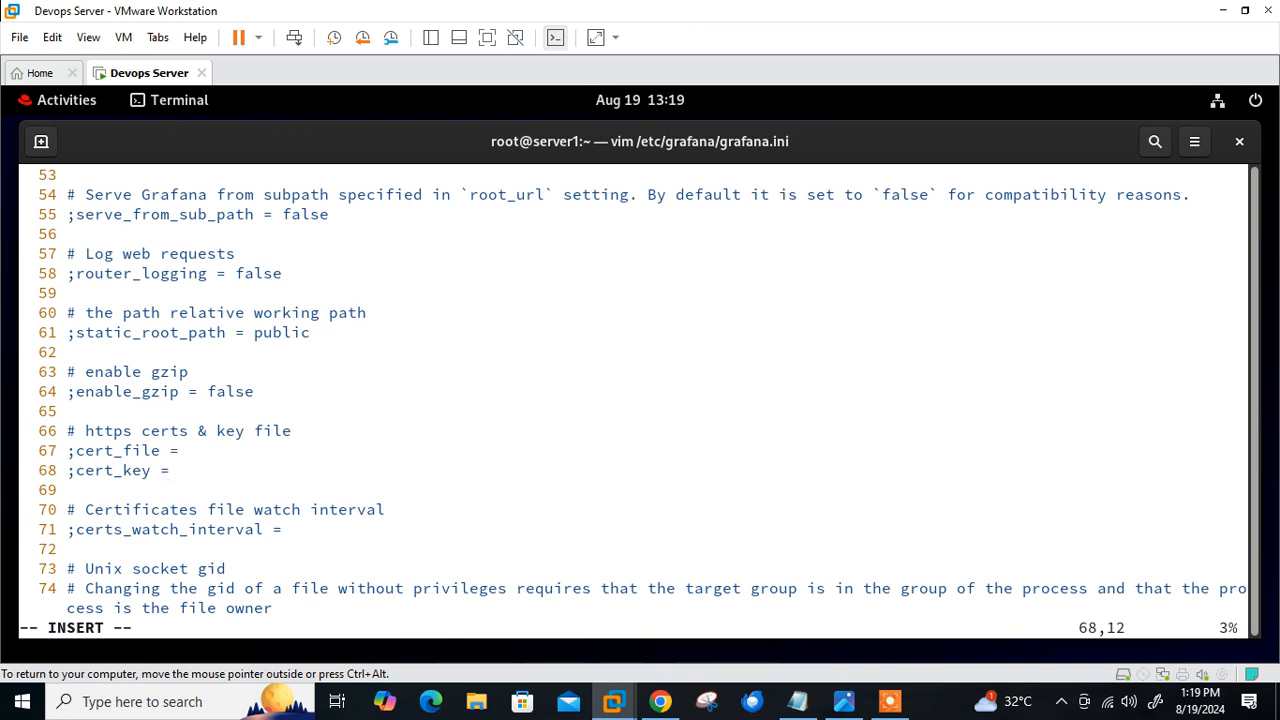
- Set cert_key to /etc/grafana/grafana.key and cert_file to /etc/grafana/grafana.crt
key(Up)
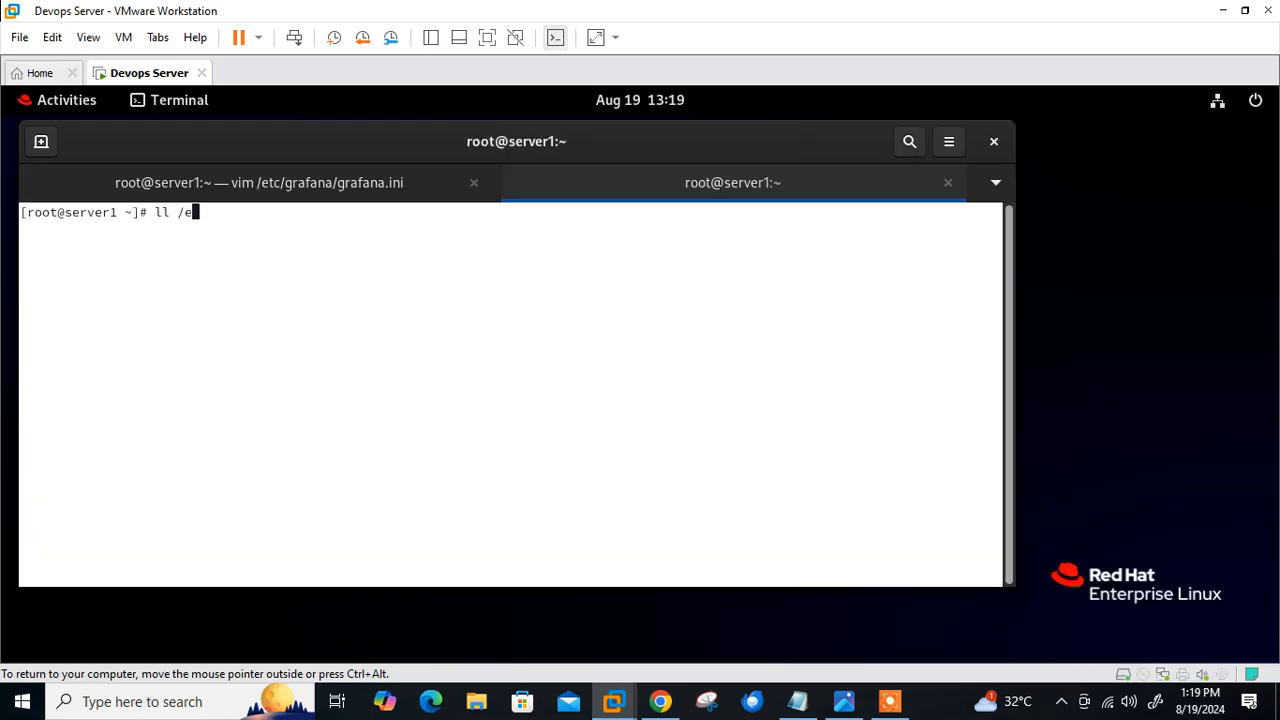
text(tc/grafana/grafana.)
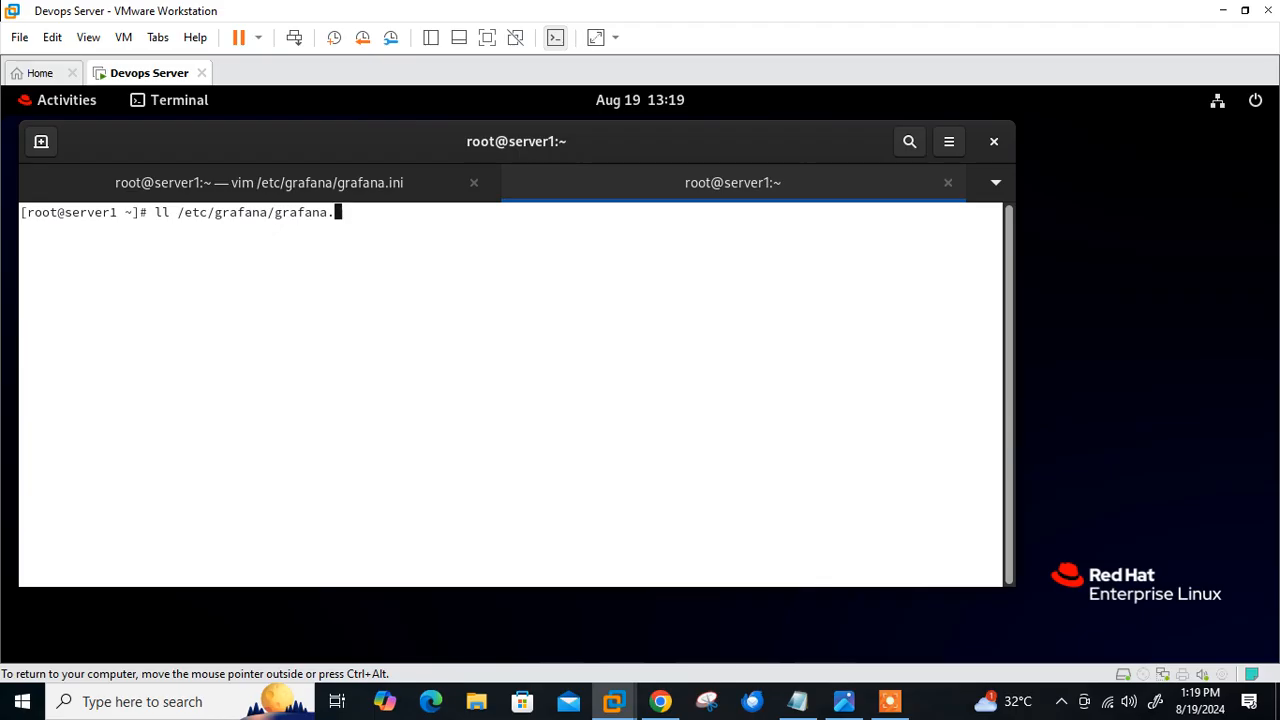
text(key)
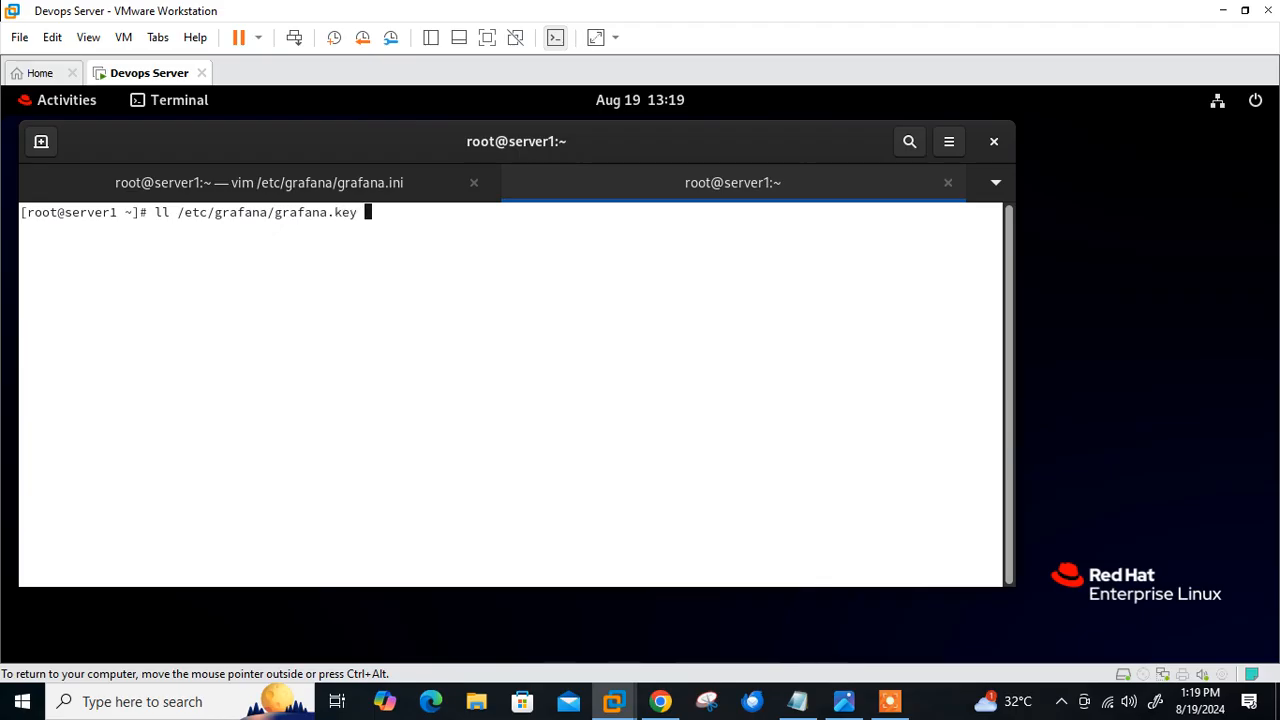
right_click(270, 212)
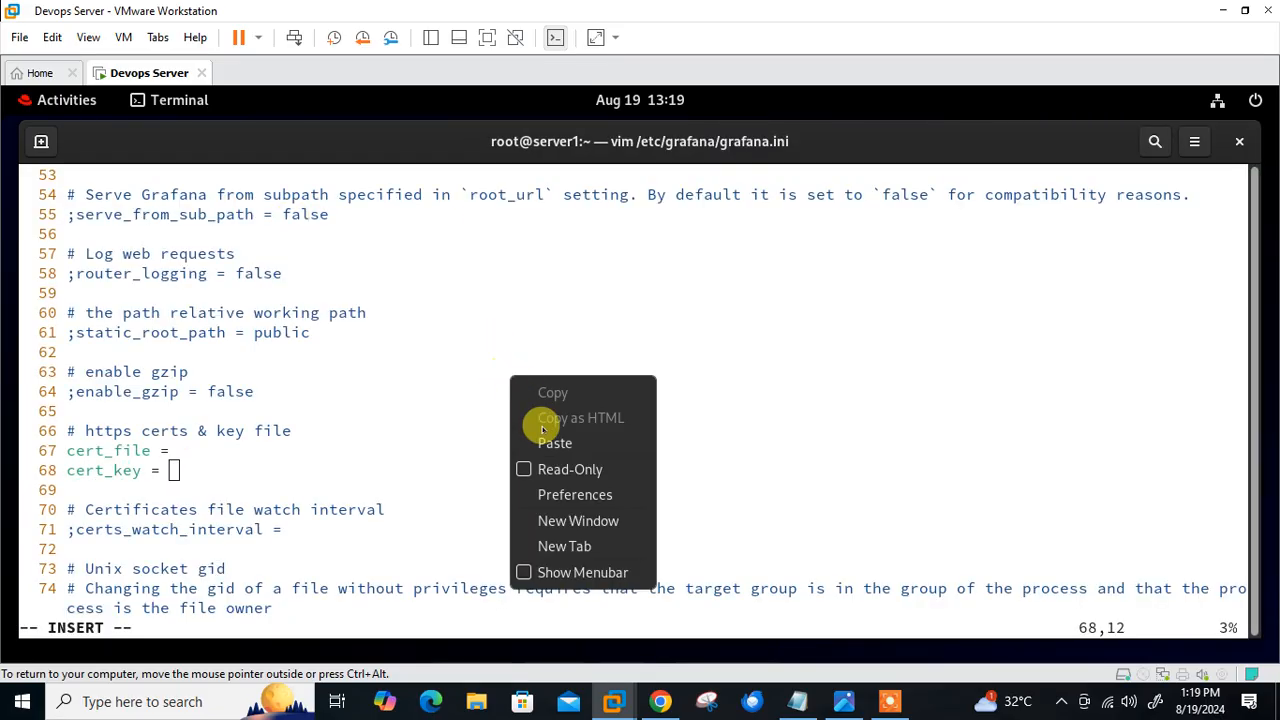
click(556, 444)
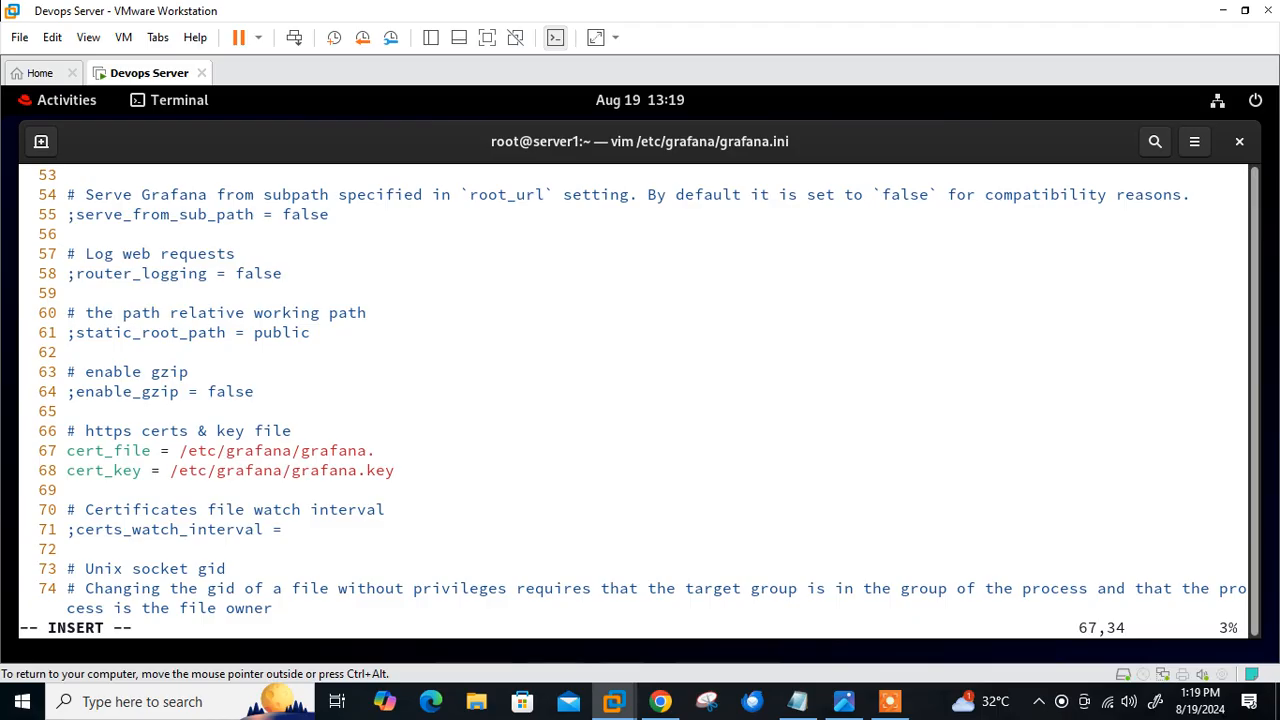
text(cry)
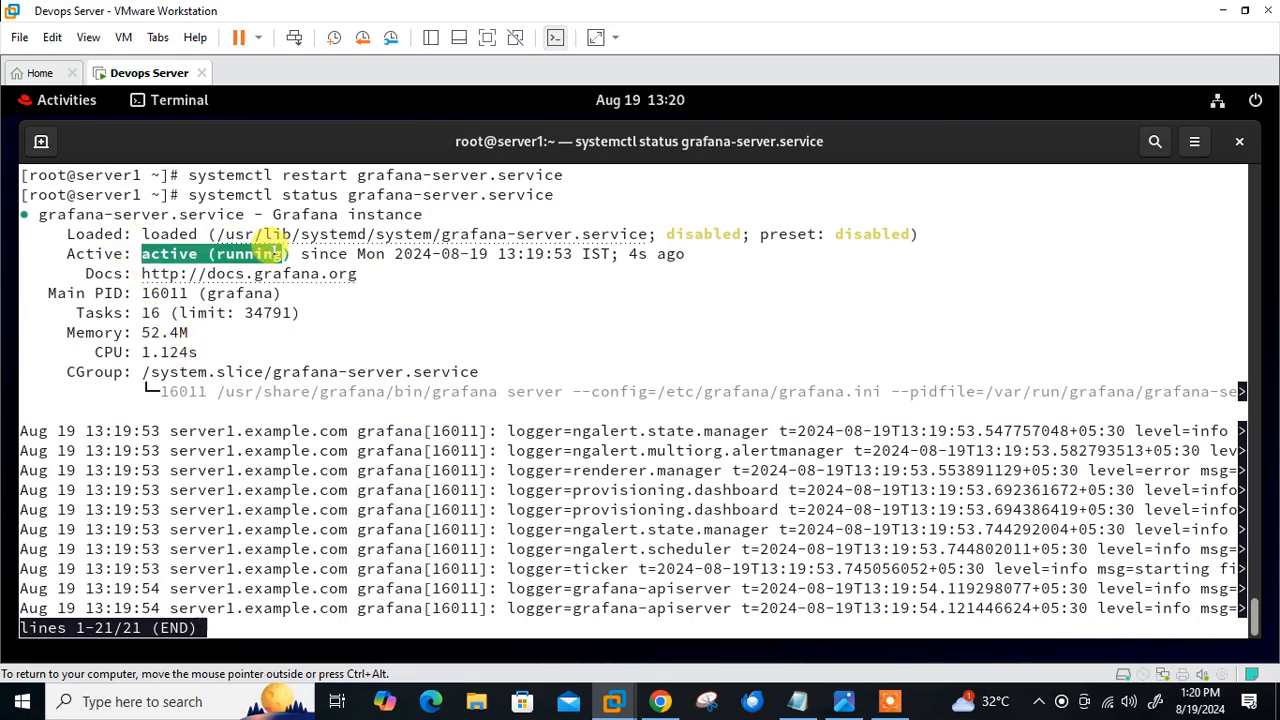
- Leave the grafana-server status view showing active, then switch to Chrome
key(q)
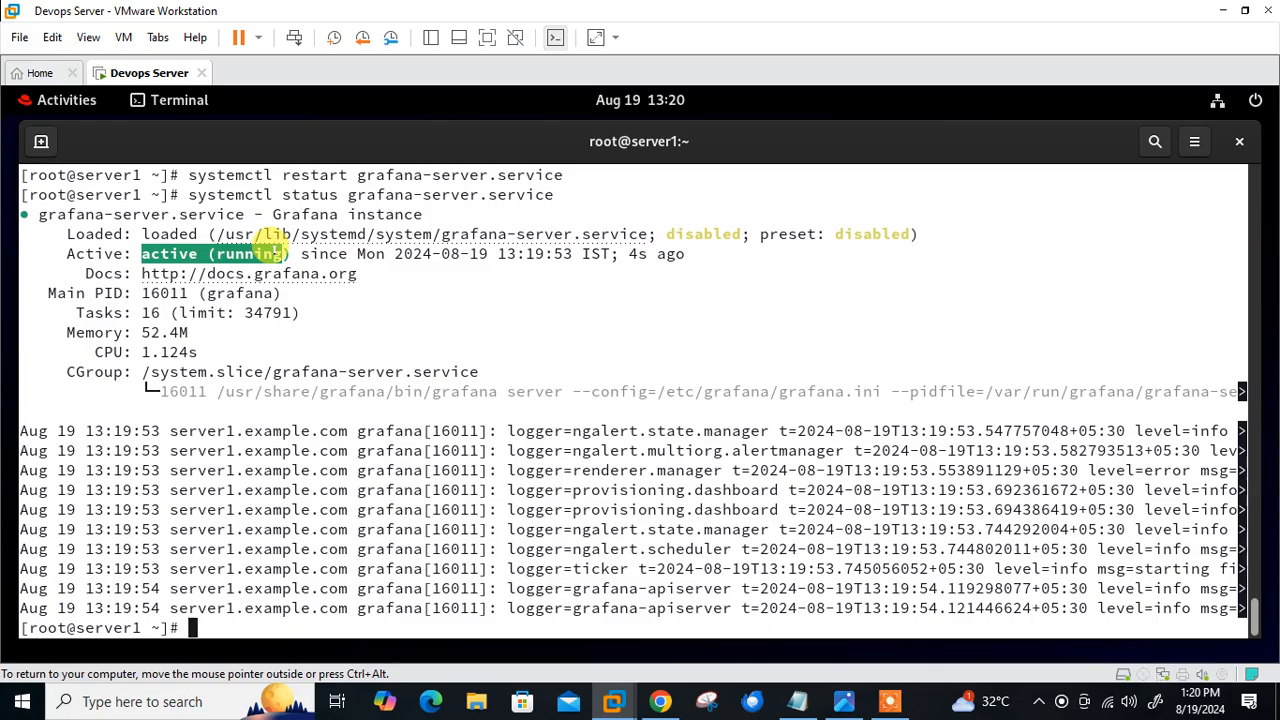
click(660, 700)
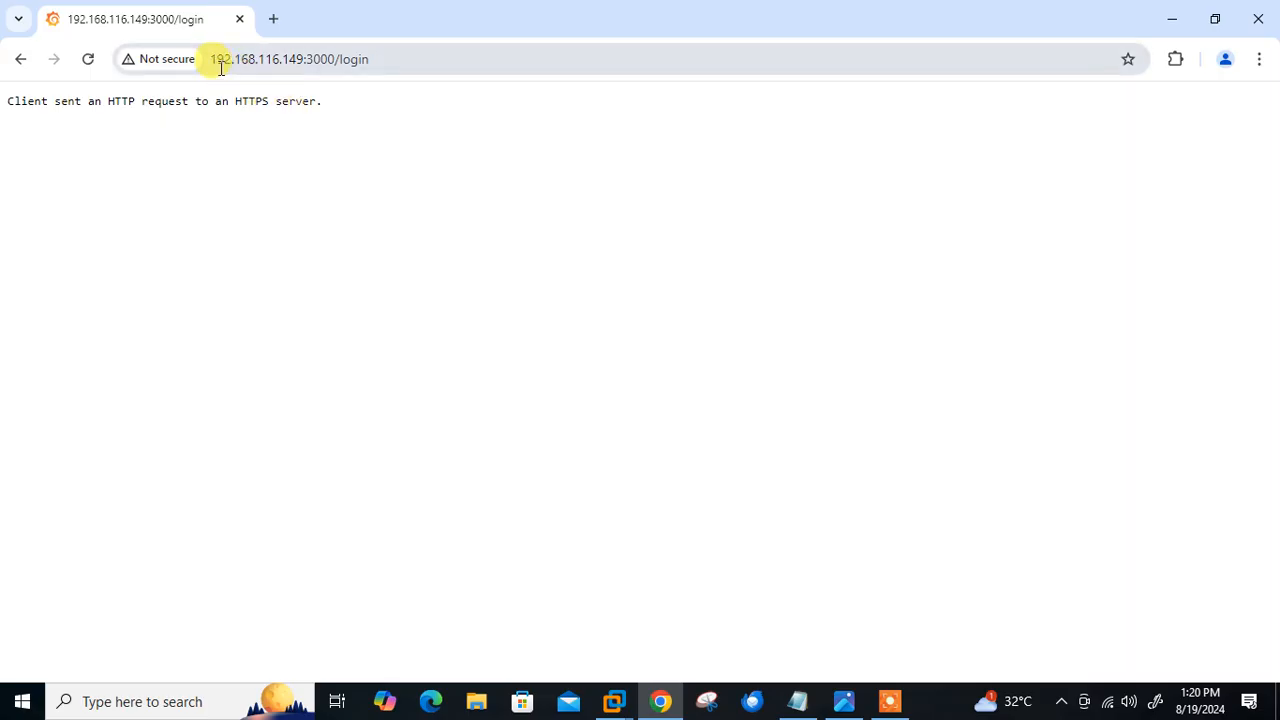
click(290, 60)
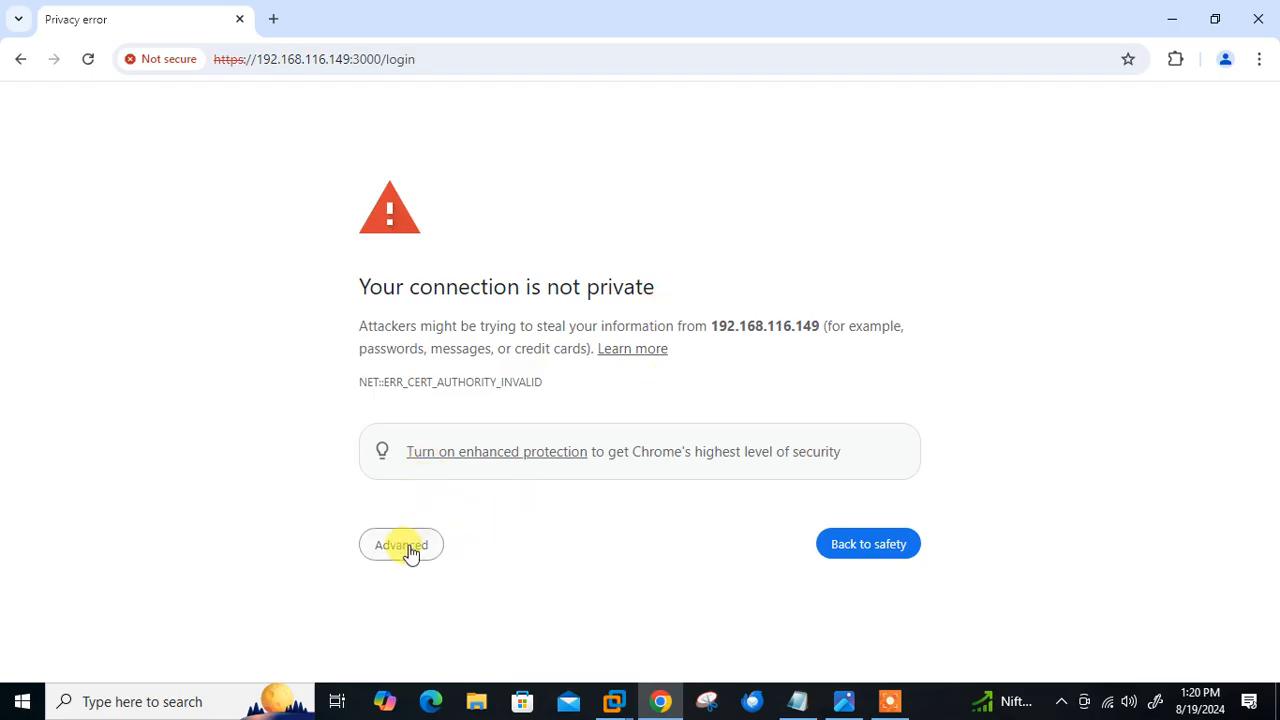
click(400, 544)
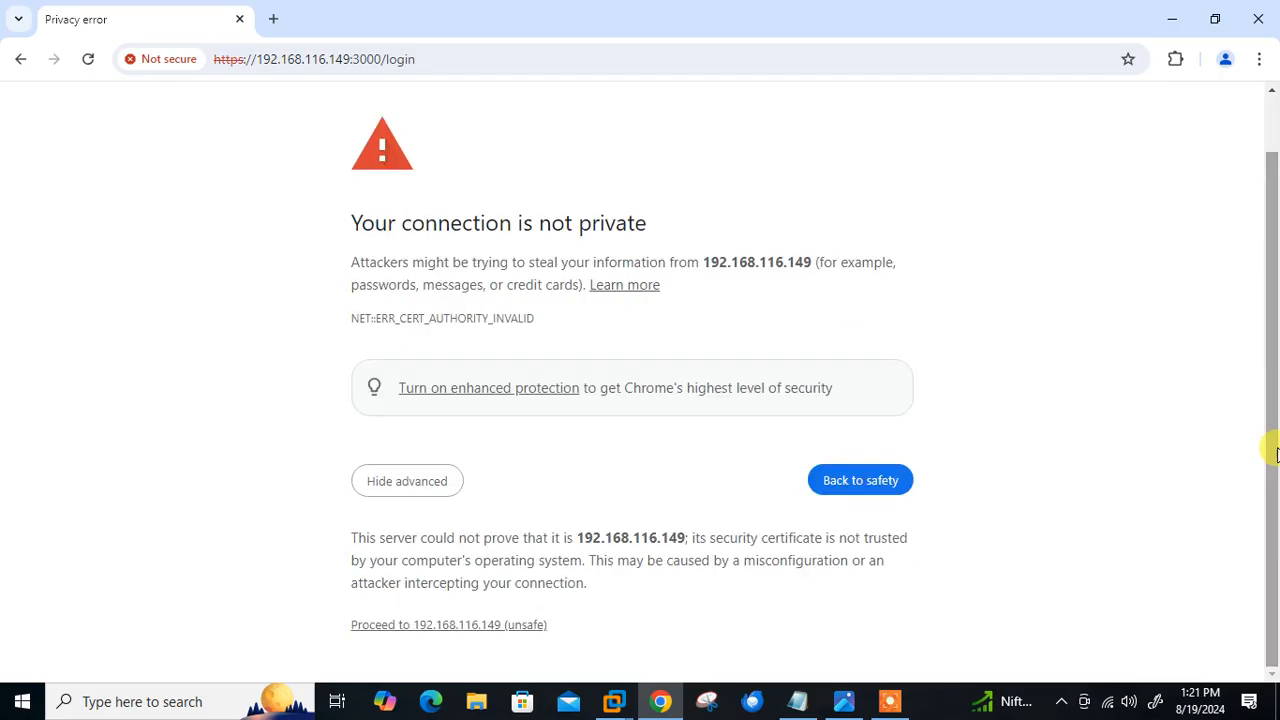
click(448, 624)
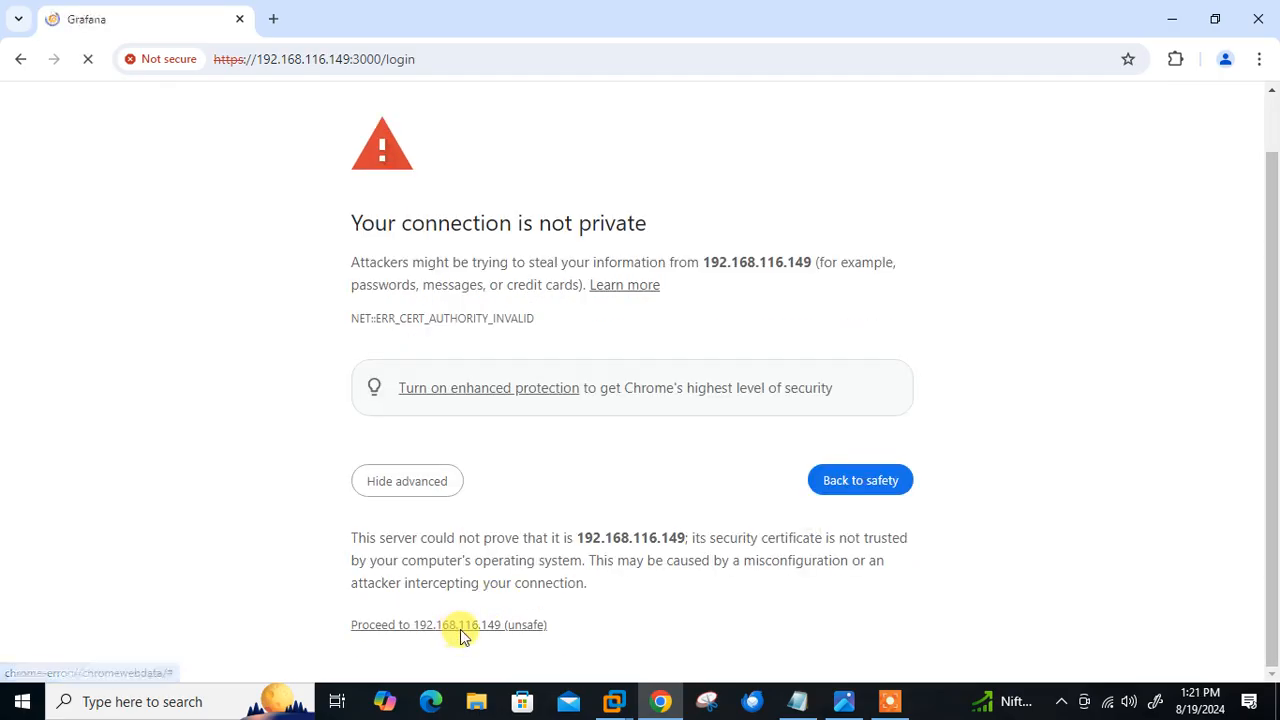
click(448, 624)
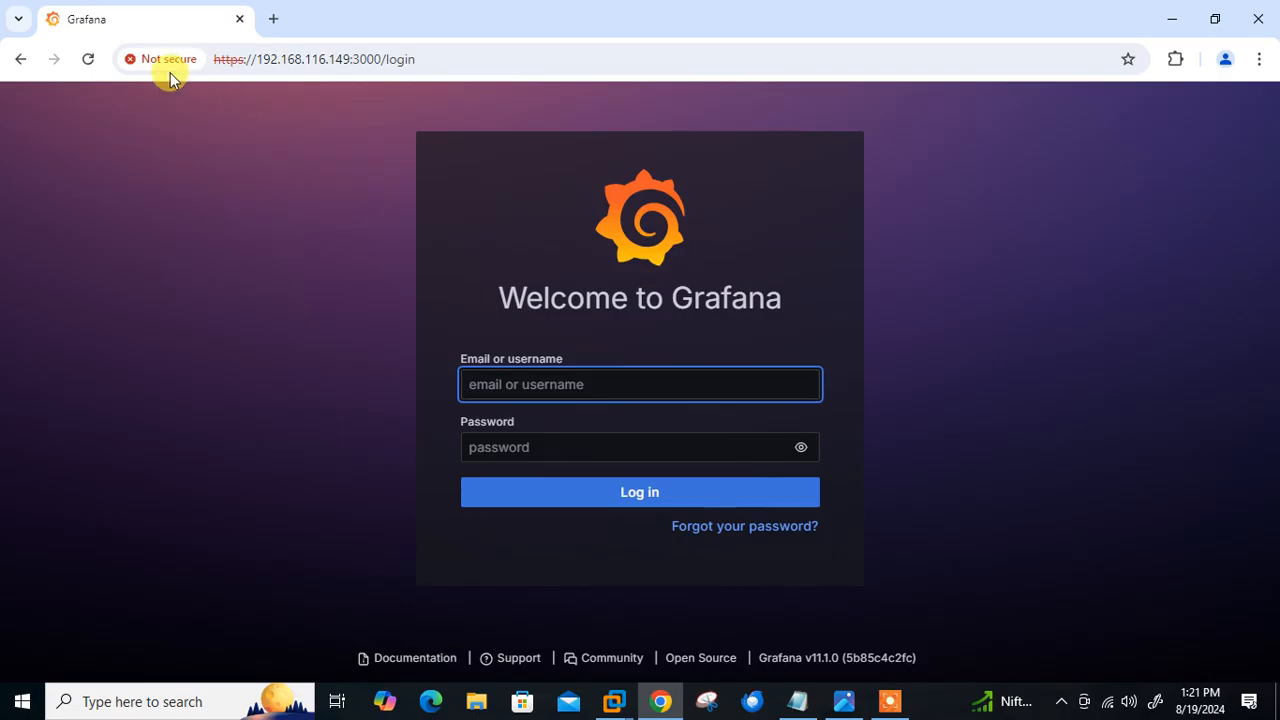
- View the site certificate from Not secure, inspecting version, serial number and signature algorithm fields
click(160, 60)
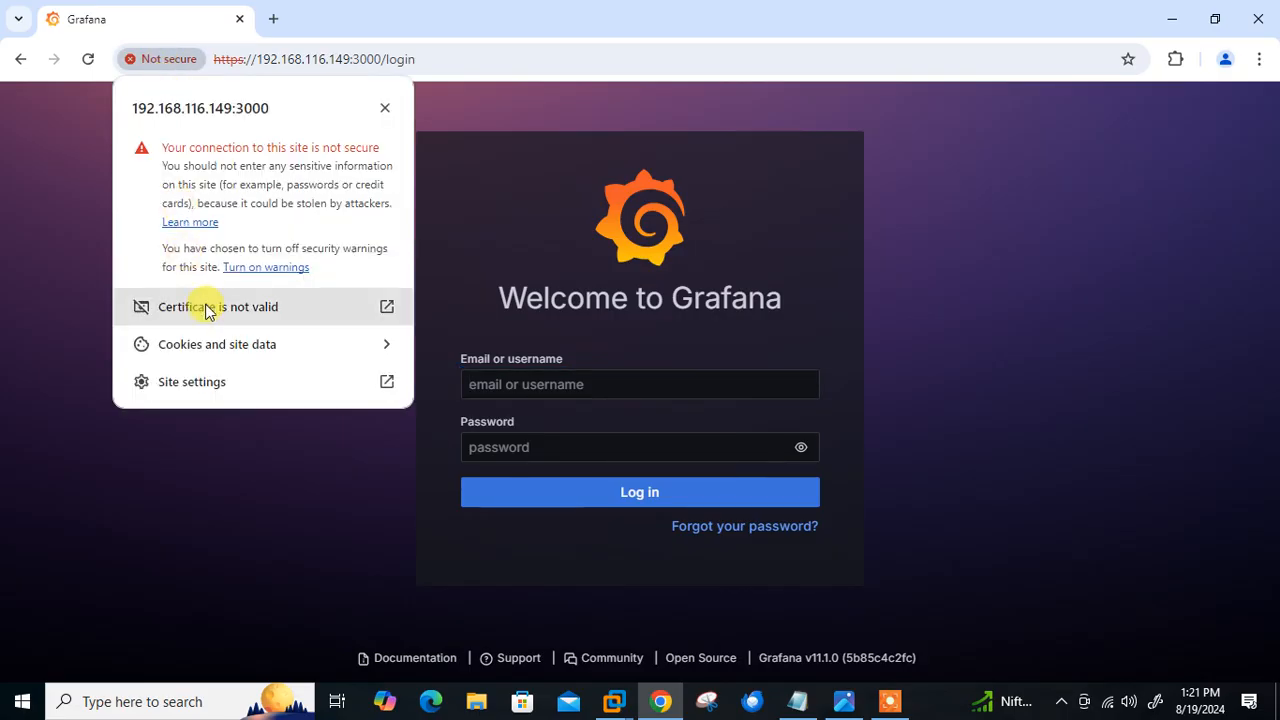
click(216, 306)
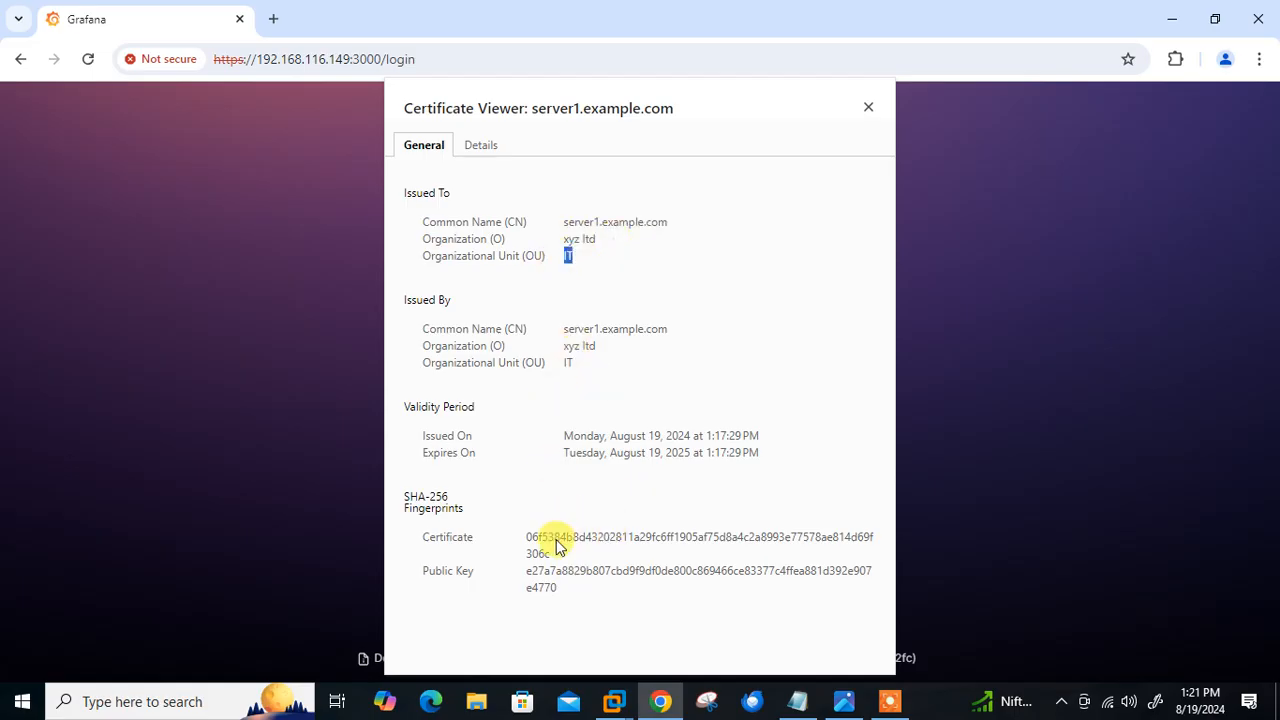
click(480, 144)
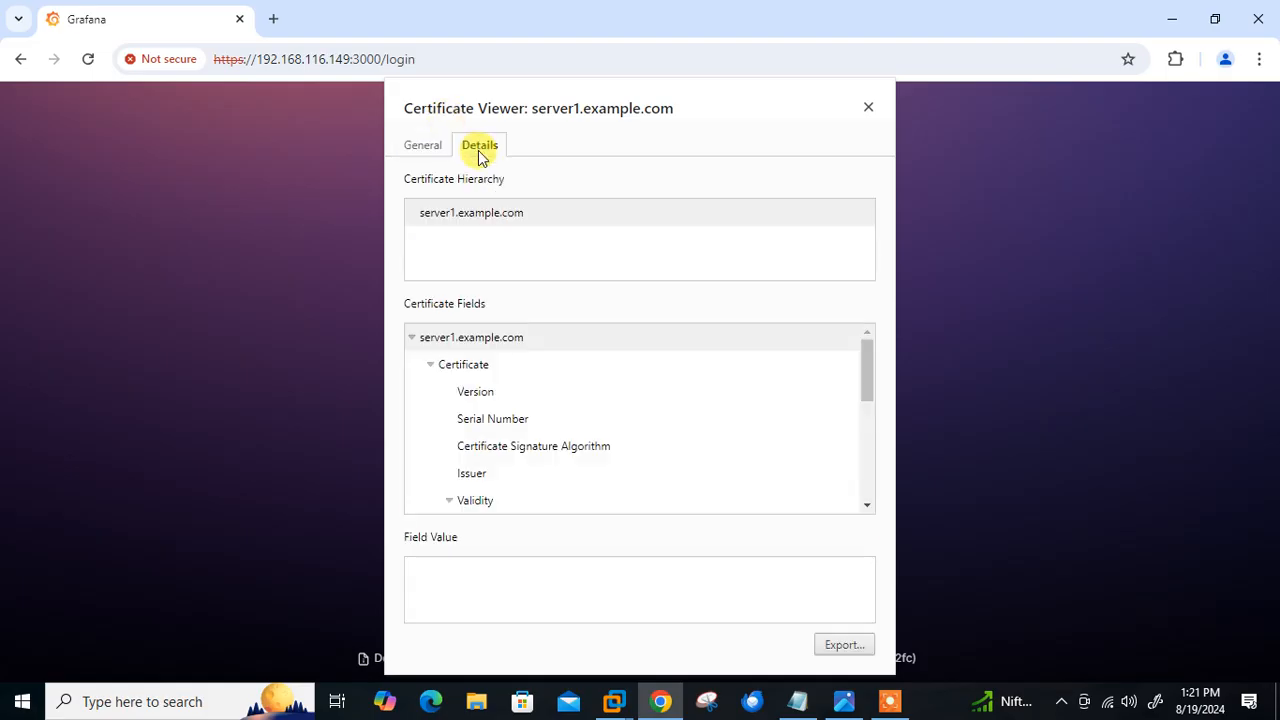
click(464, 364)
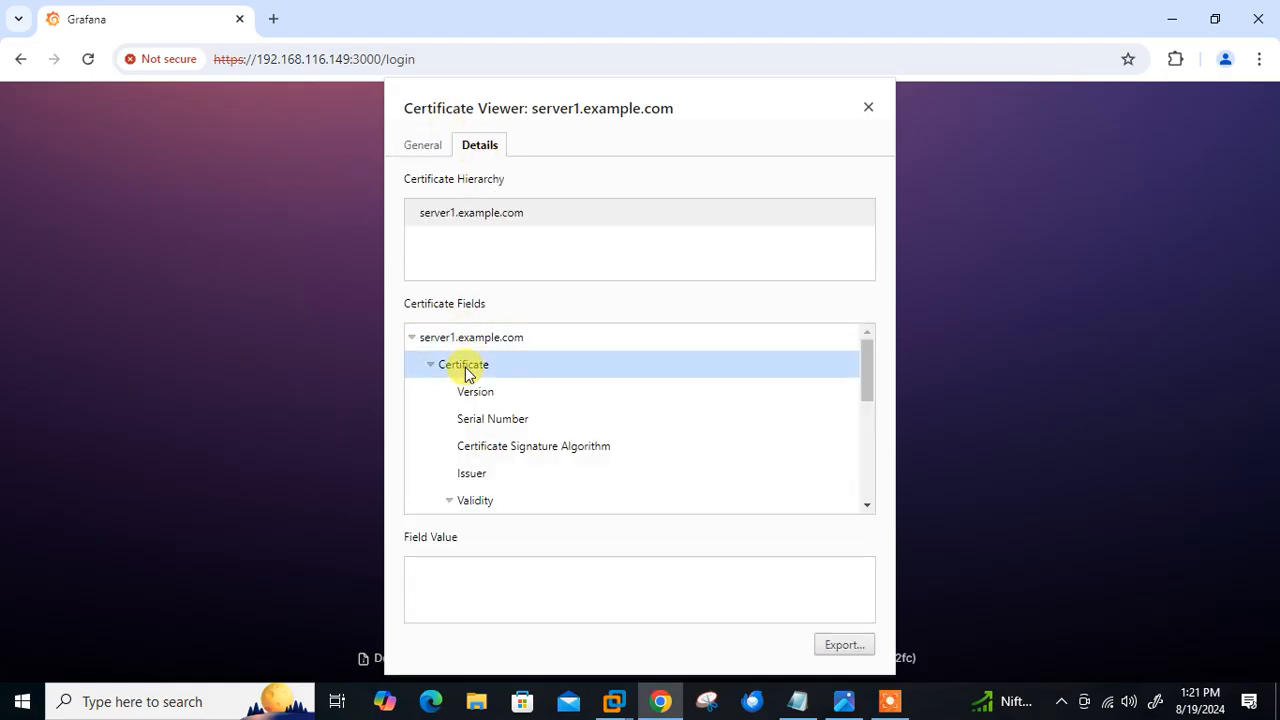
click(476, 390)
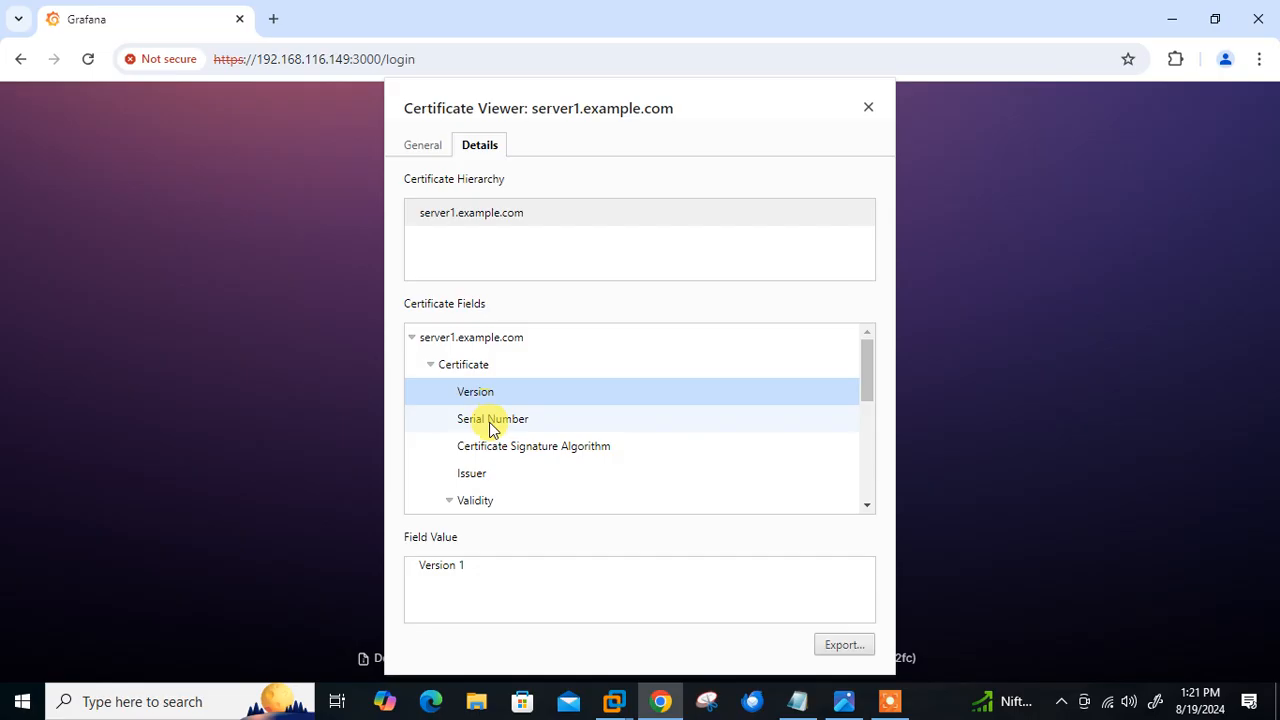
click(532, 446)
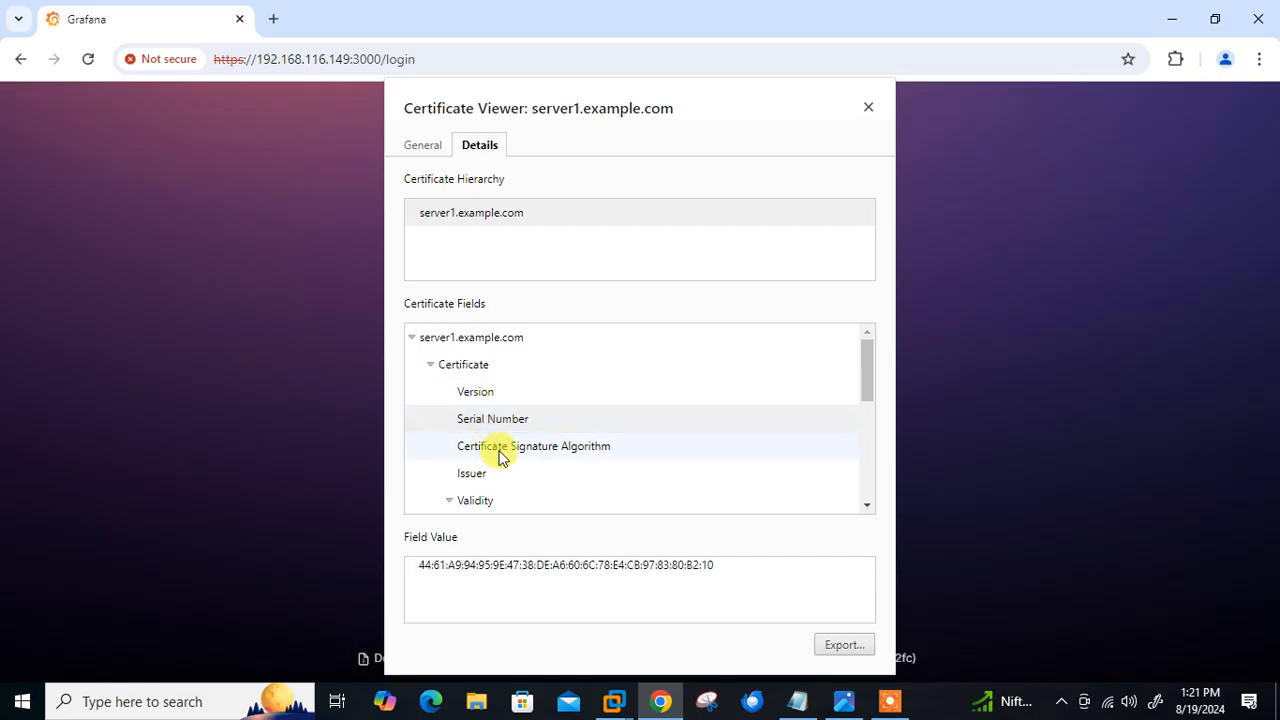
click(472, 472)
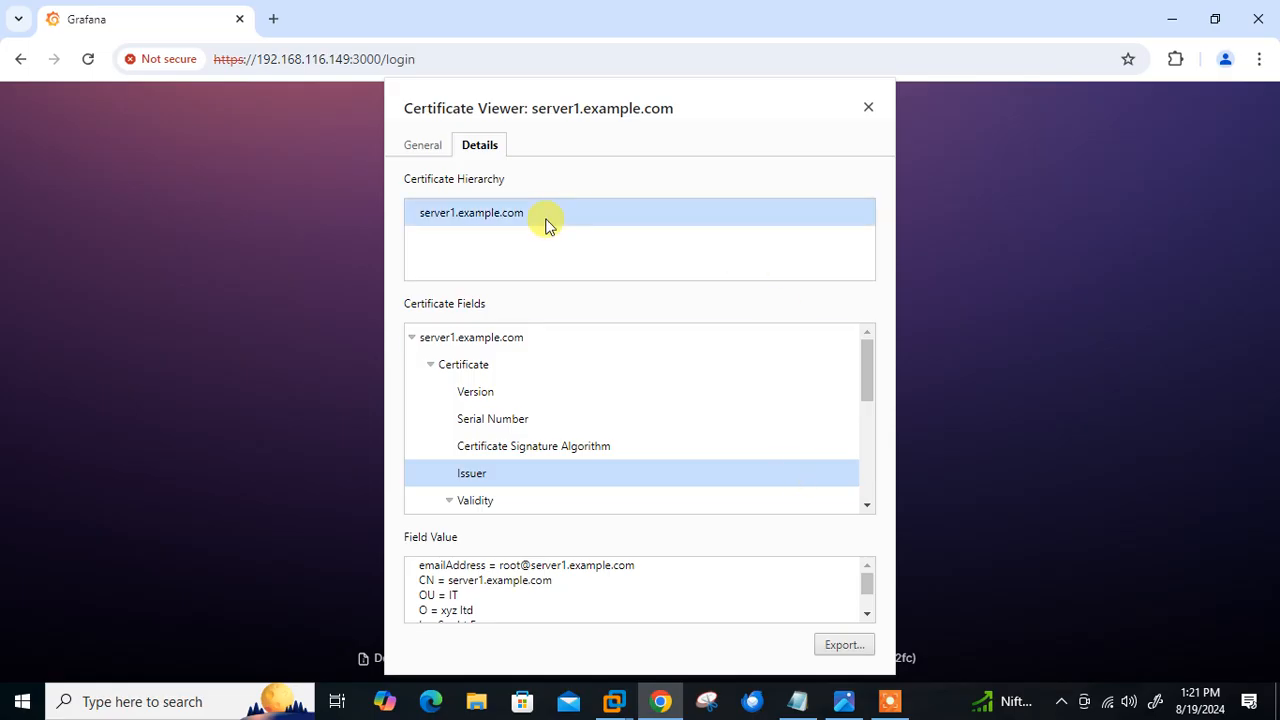
- Review the General tab showing server1.example.com issued by xyz ltd, then close the viewer
click(422, 144)
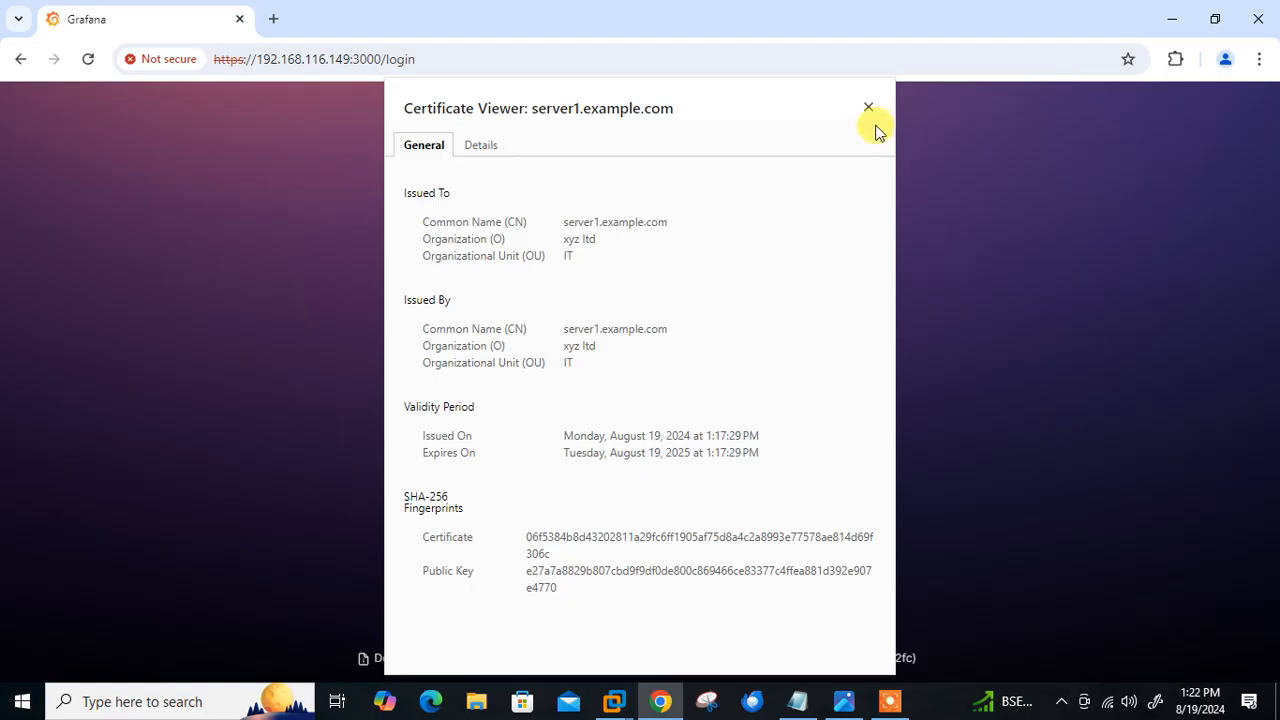
click(868, 108)
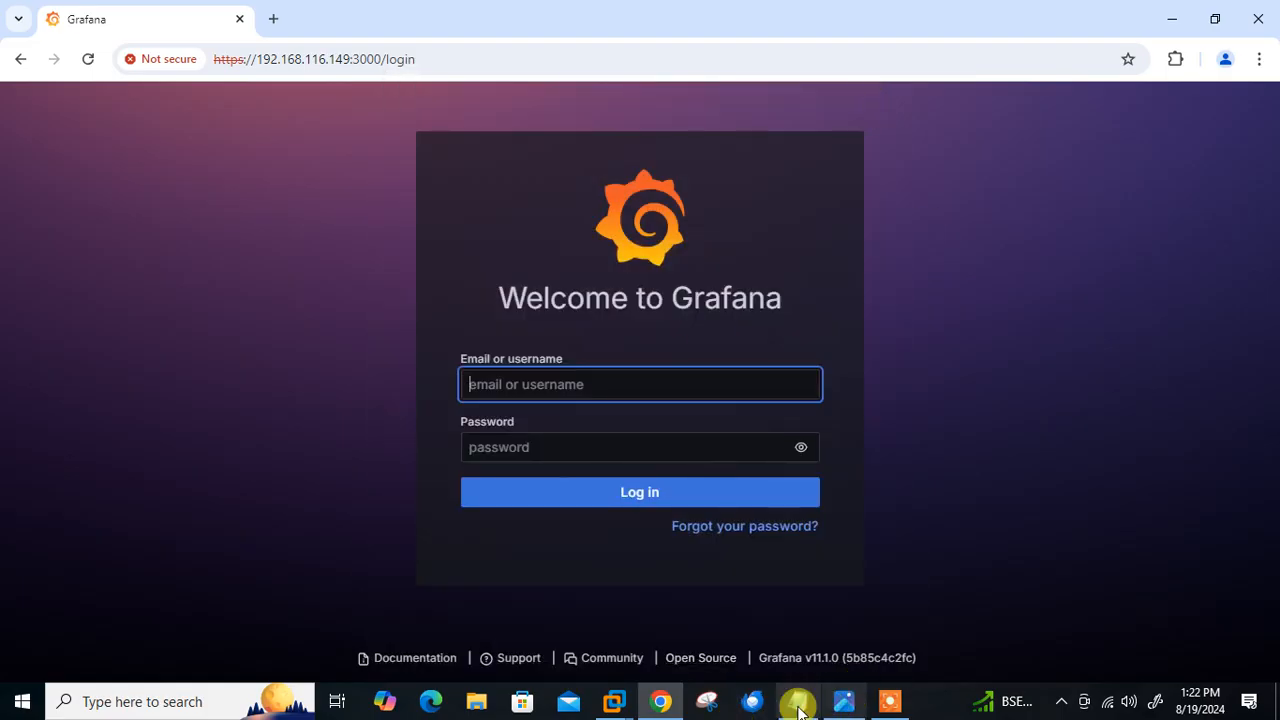